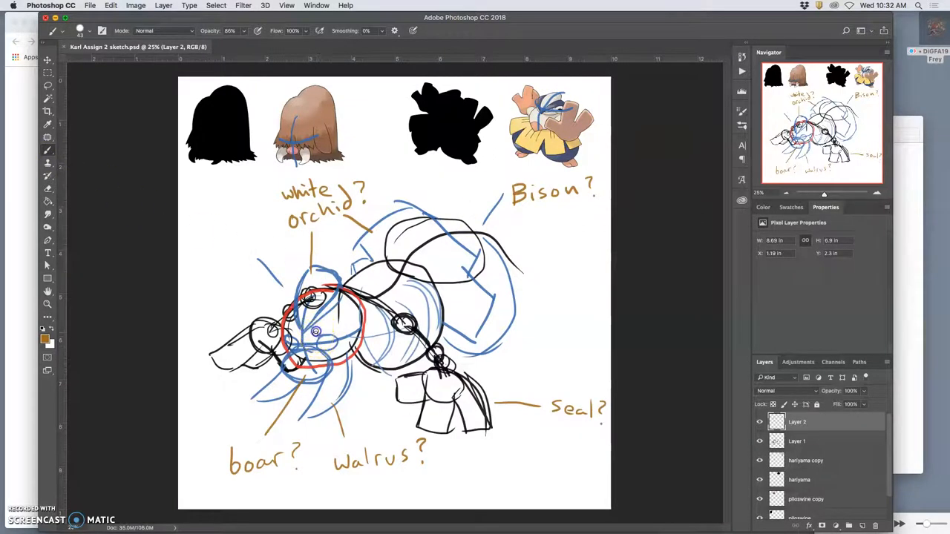
Sketch brown head strokes over the creature's right side near the Bison? label.
left_click_drag(297, 330, 341, 326)
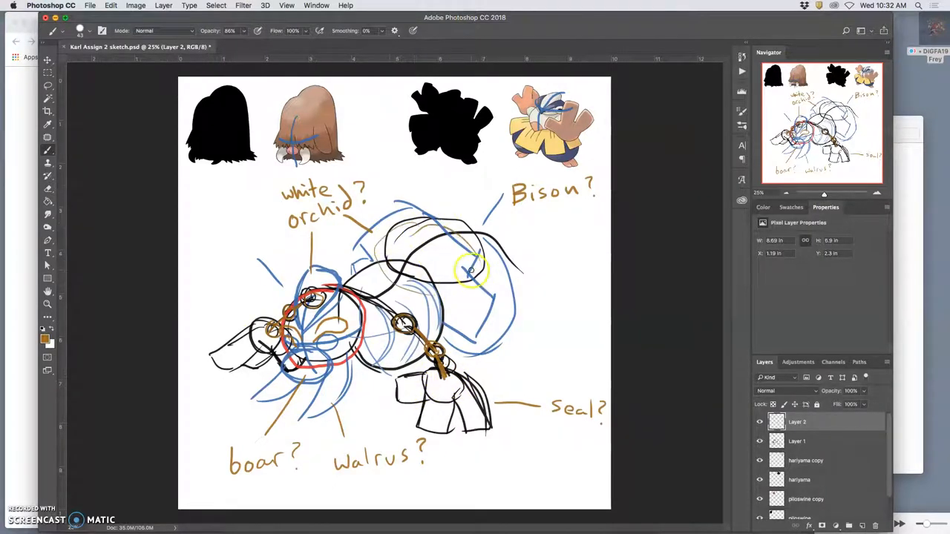
left_click_drag(472, 267, 466, 306)
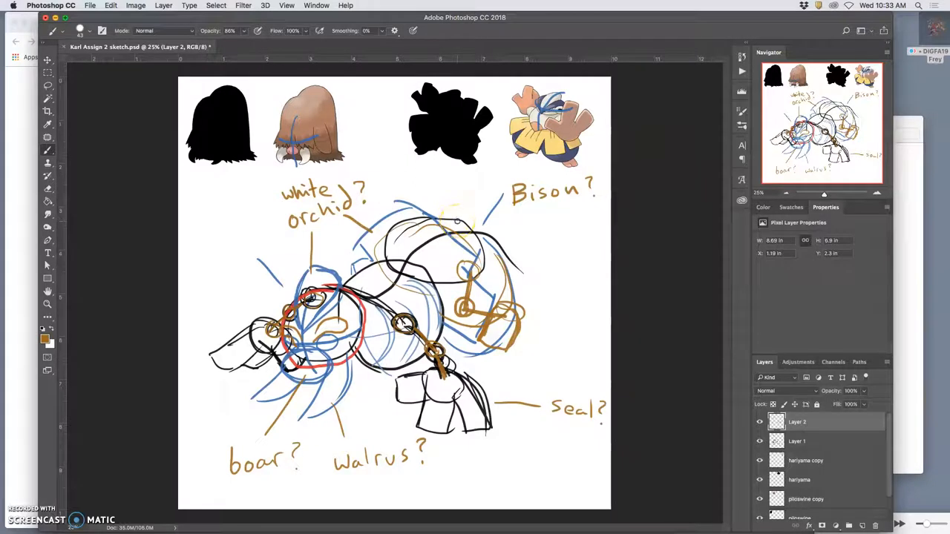
Add another brown brush mark to the creature's right-side head outline.
left_click(457, 223)
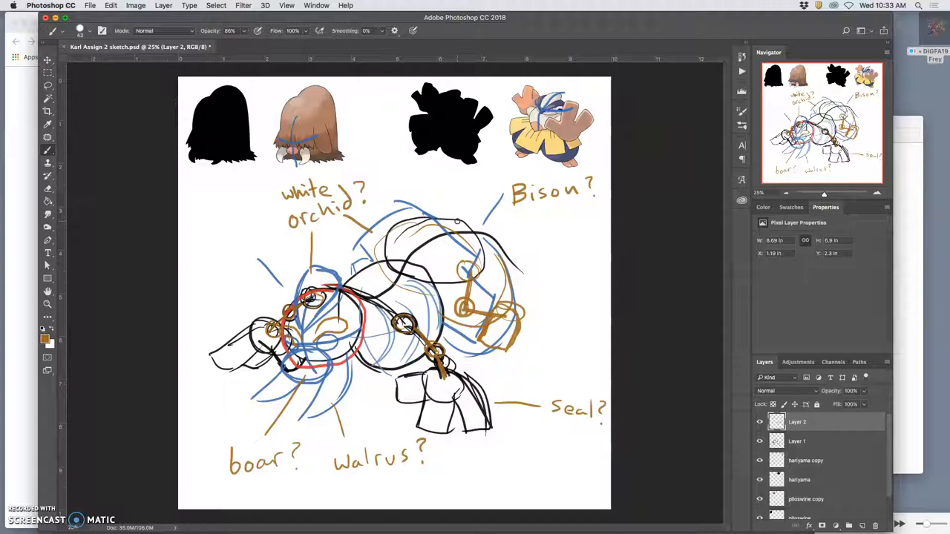
mouse_move(438, 420)
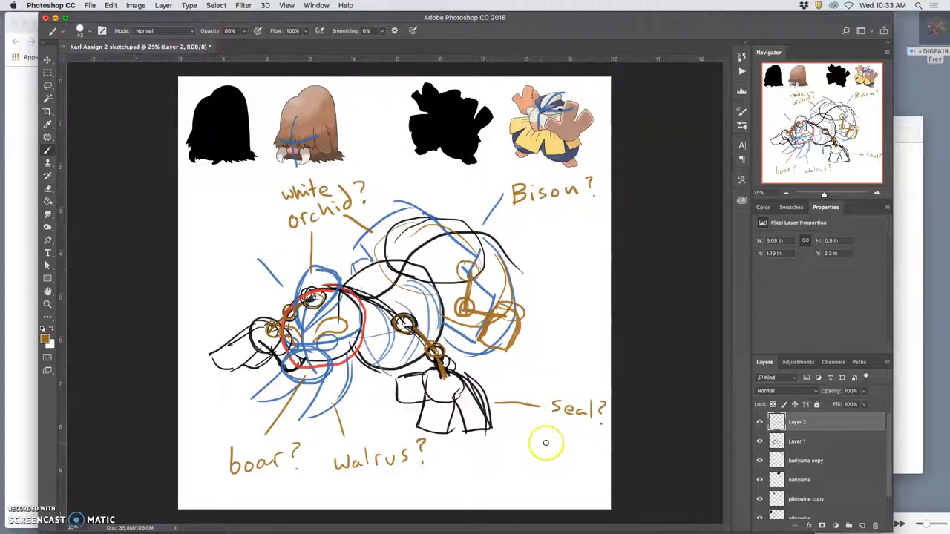
mouse_move(509, 456)
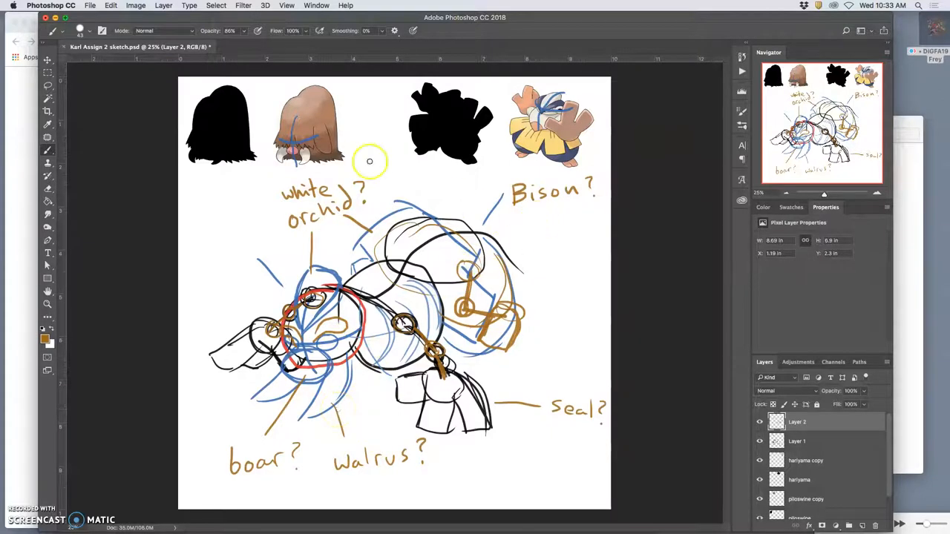
mouse_move(336, 143)
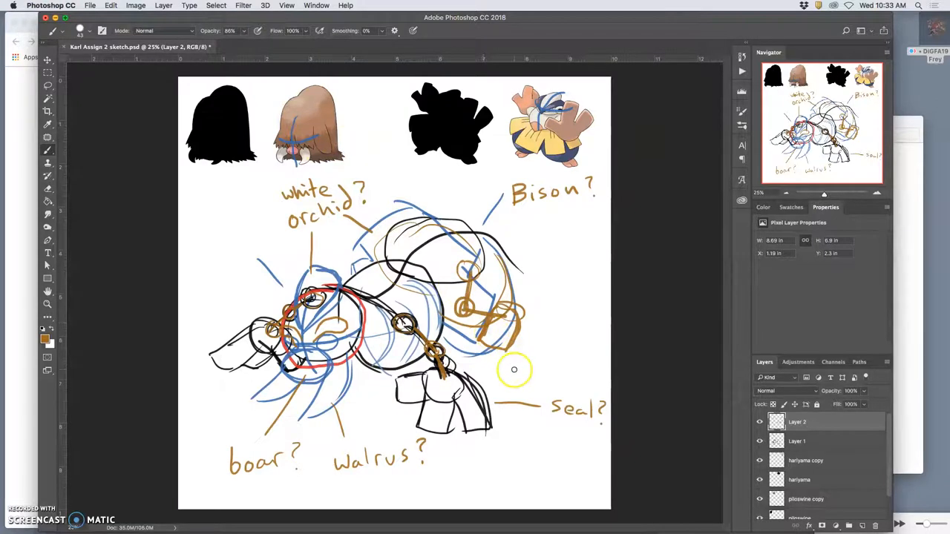
mouse_move(497, 395)
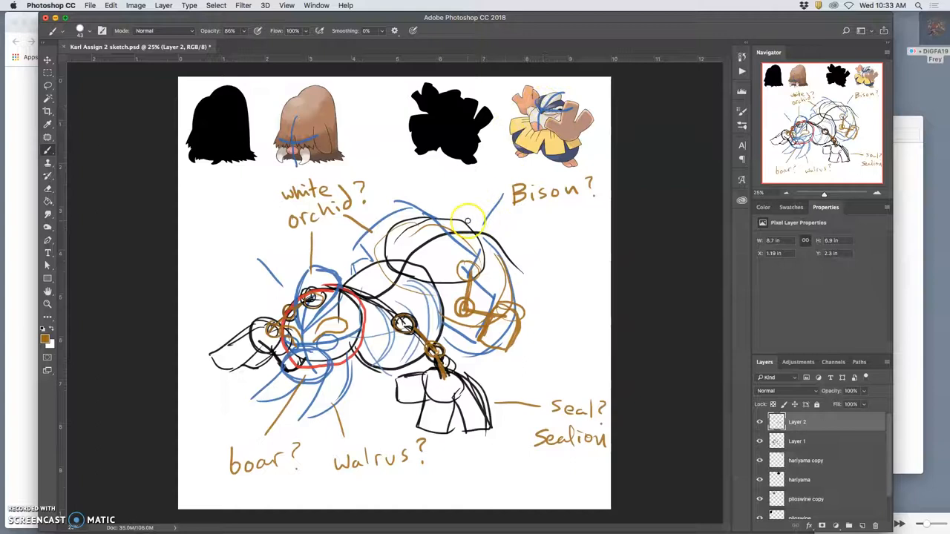
mouse_move(873, 194)
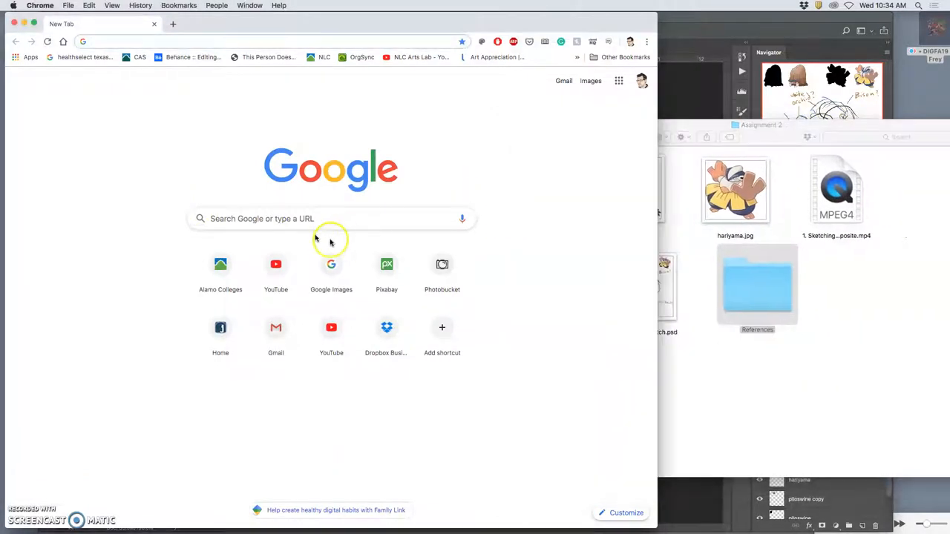
Go to Google Images and enter 'walrus' as the image search query.
left_click(591, 81)
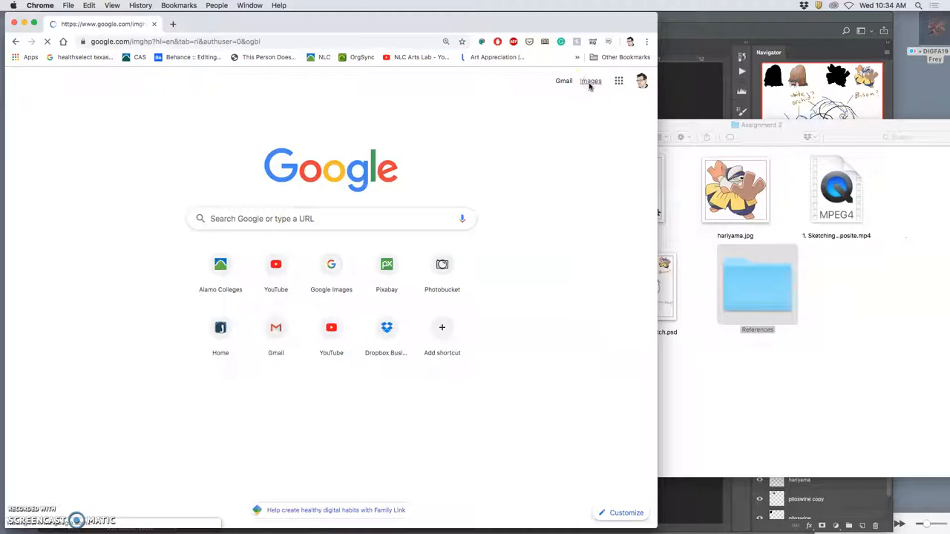
left_click(591, 80)
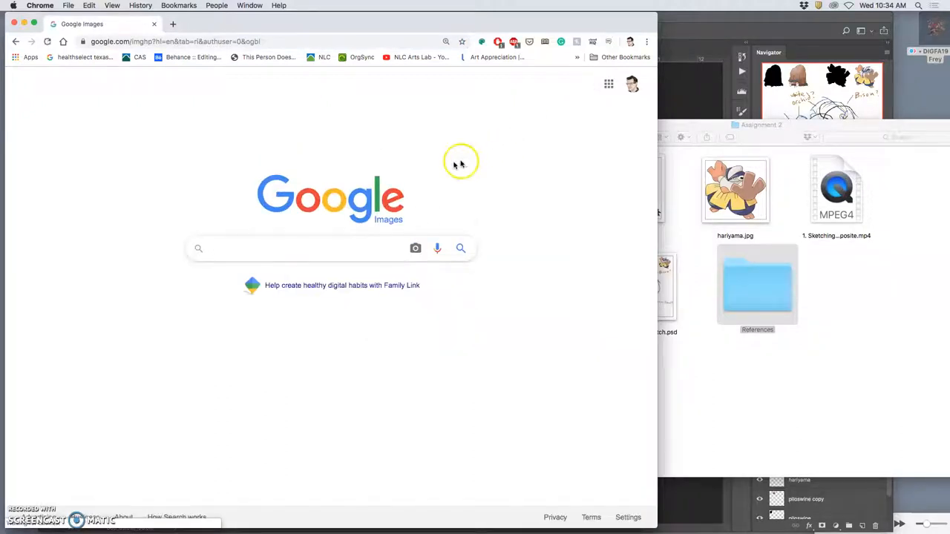
mouse_move(398, 223)
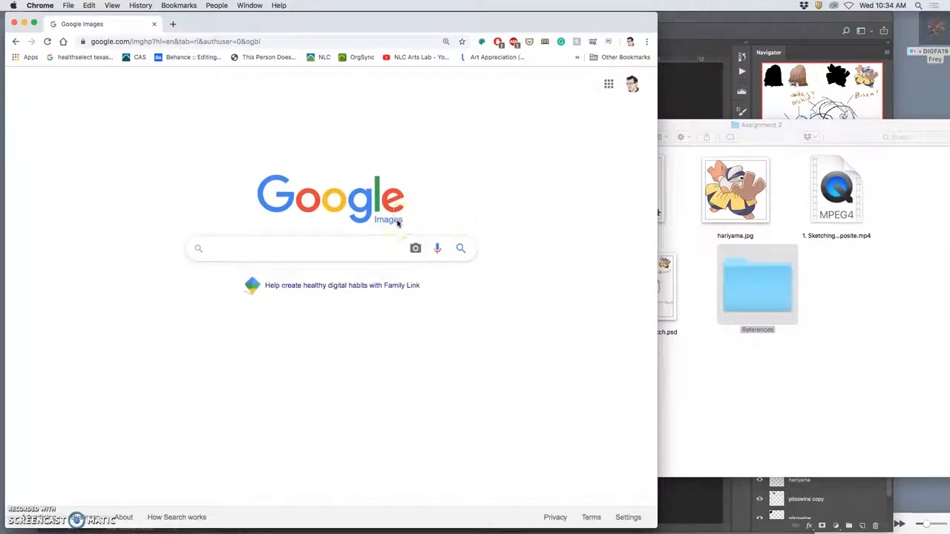
type("walrus")
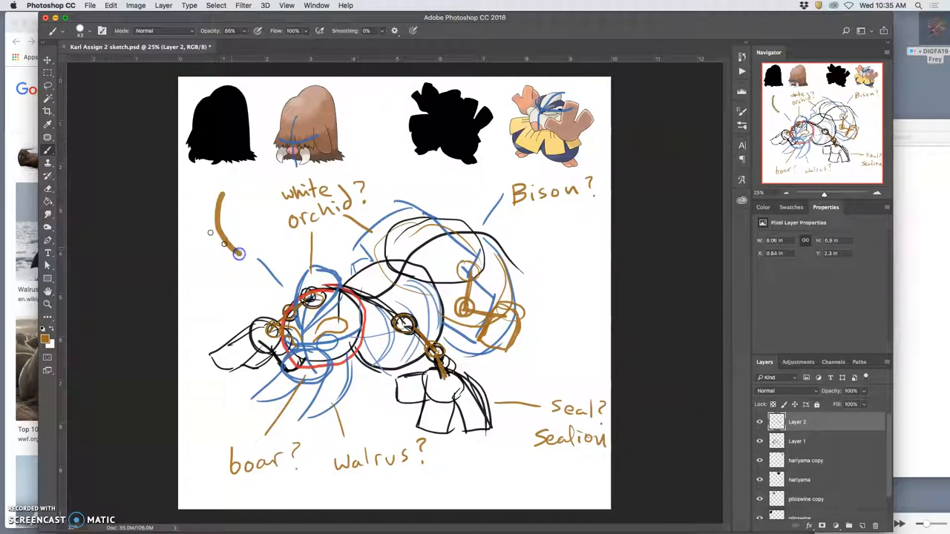
Draw a brown curved mark on the canvas left of the white orchid? note.
left_click_drag(237, 253, 258, 190)
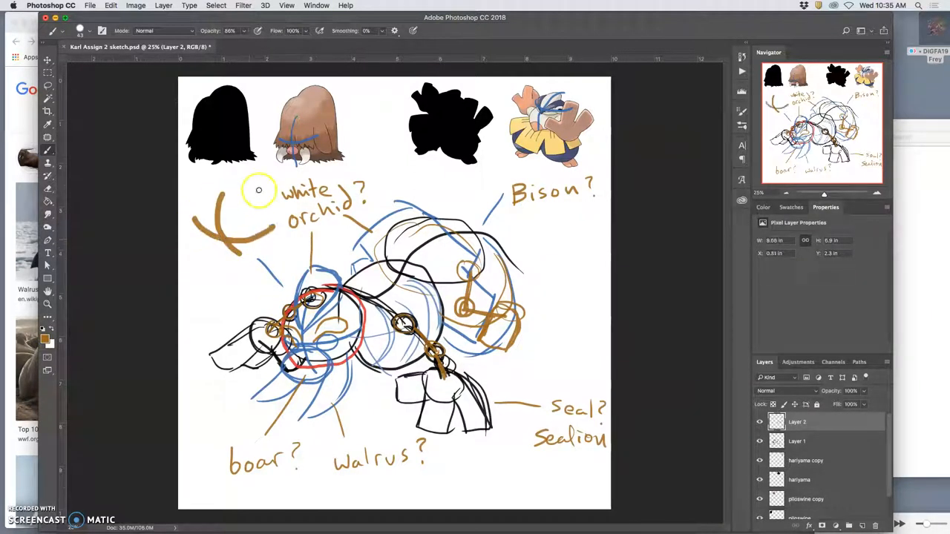
left_click_drag(259, 190, 230, 223)
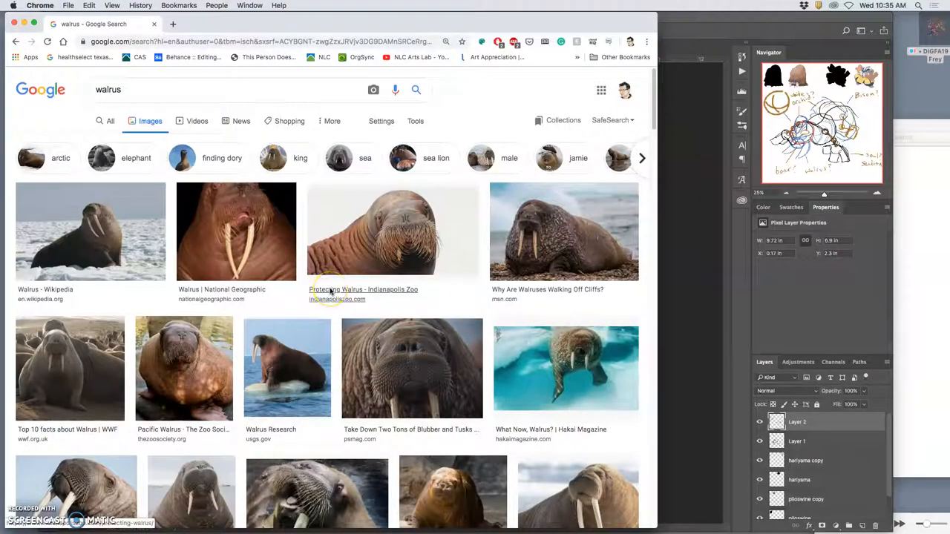
mouse_move(416, 120)
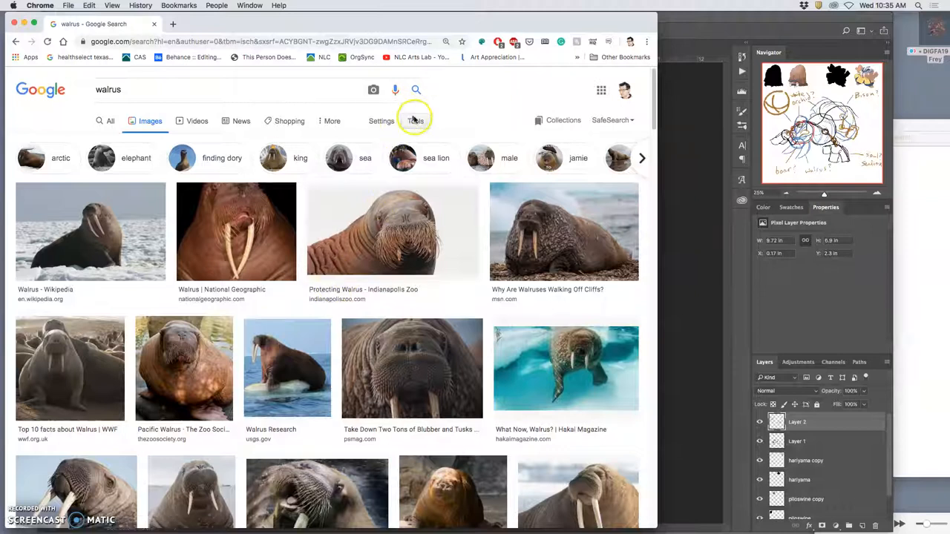
Filter the walrus image results to Large size via the Tools menu.
left_click(415, 122)
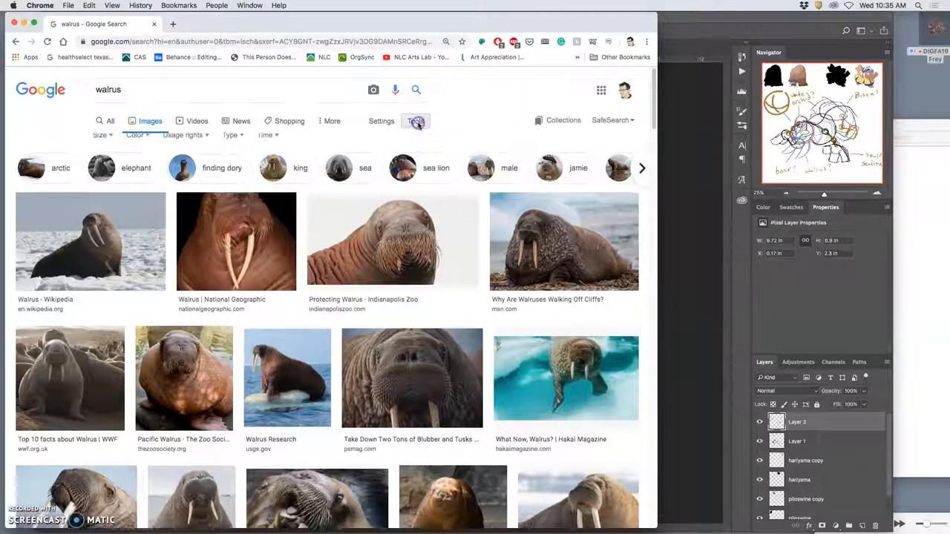
left_click(101, 139)
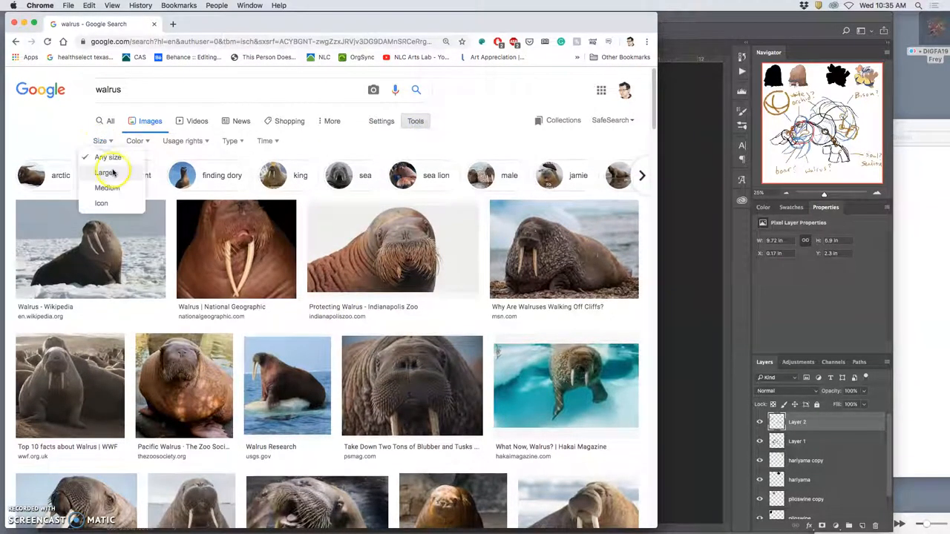
left_click(107, 172)
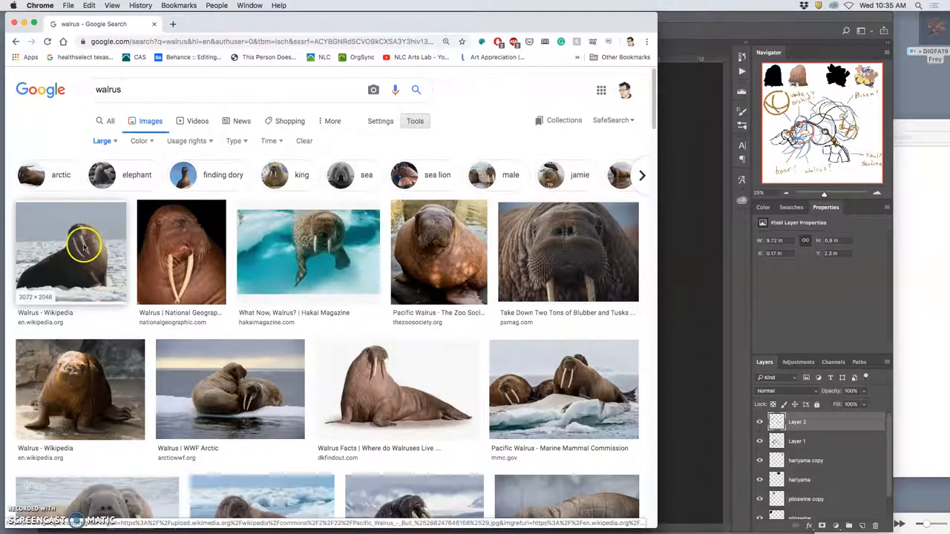
mouse_move(80, 234)
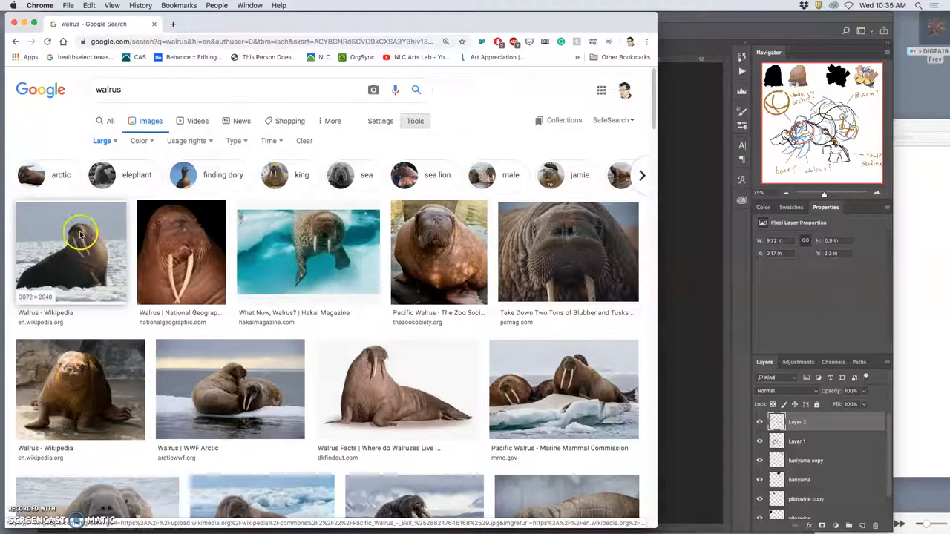
mouse_move(101, 383)
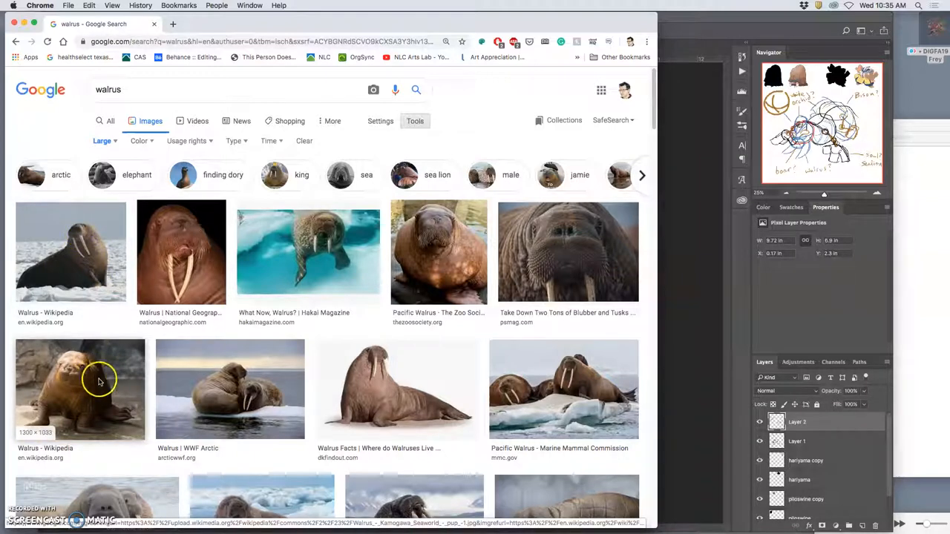
mouse_move(115, 389)
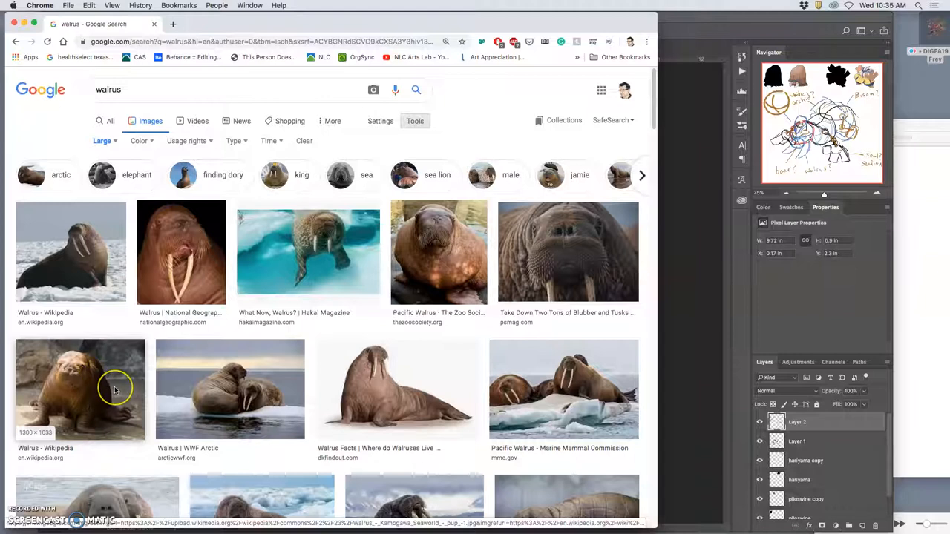
Scroll well down through the large walrus photo results for reference.
scroll("down", 3)
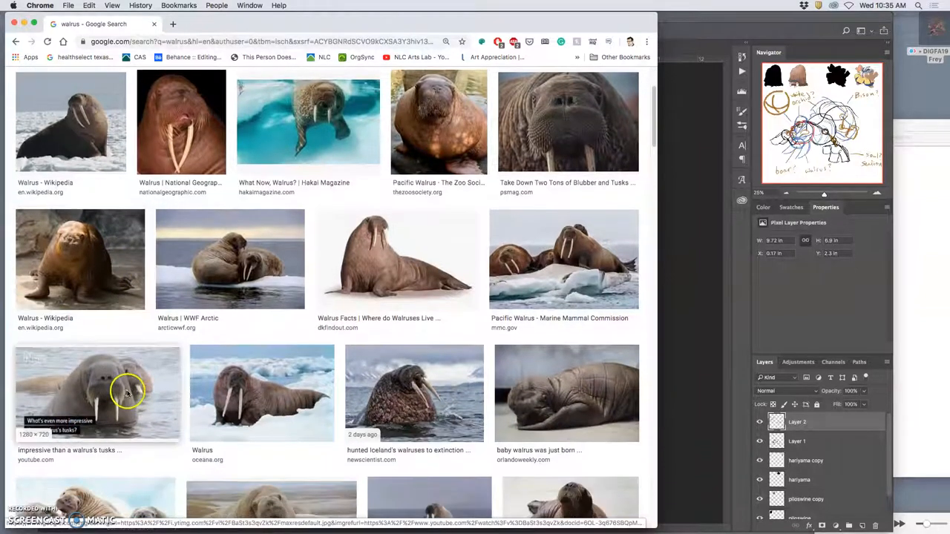
scroll("down", 3)
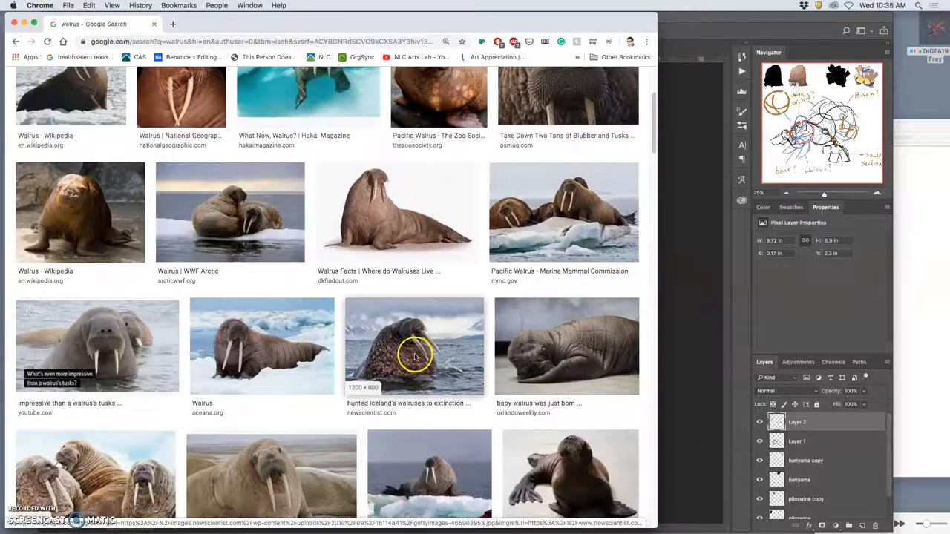
scroll("down", 3)
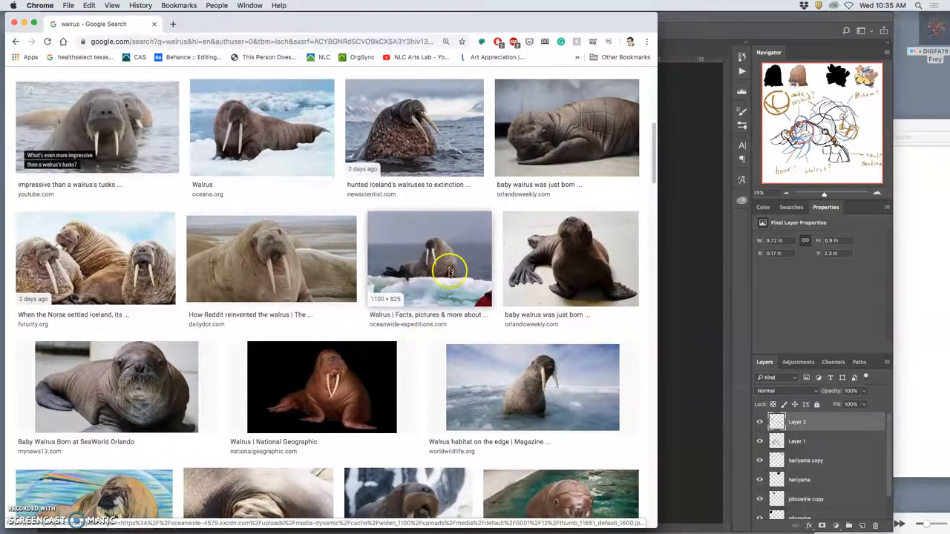
scroll("down", 3)
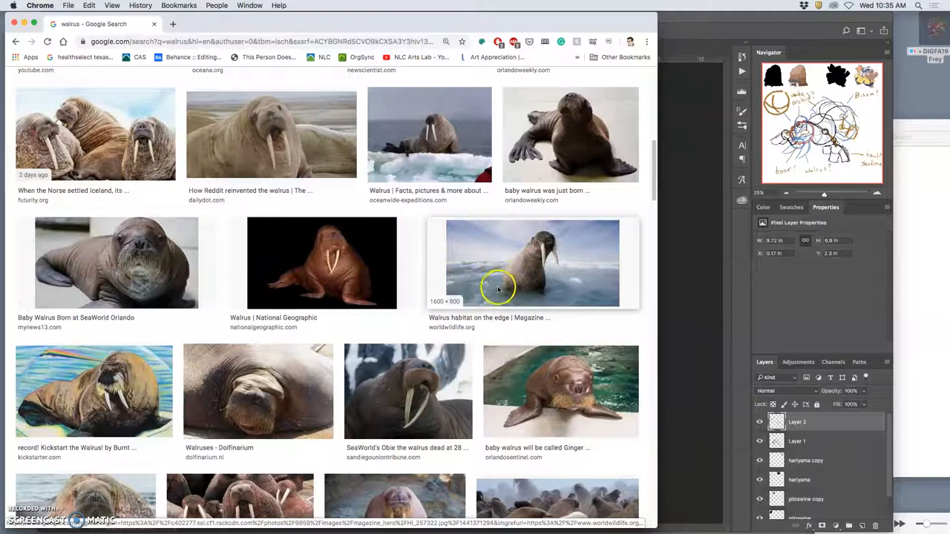
scroll("down", 3)
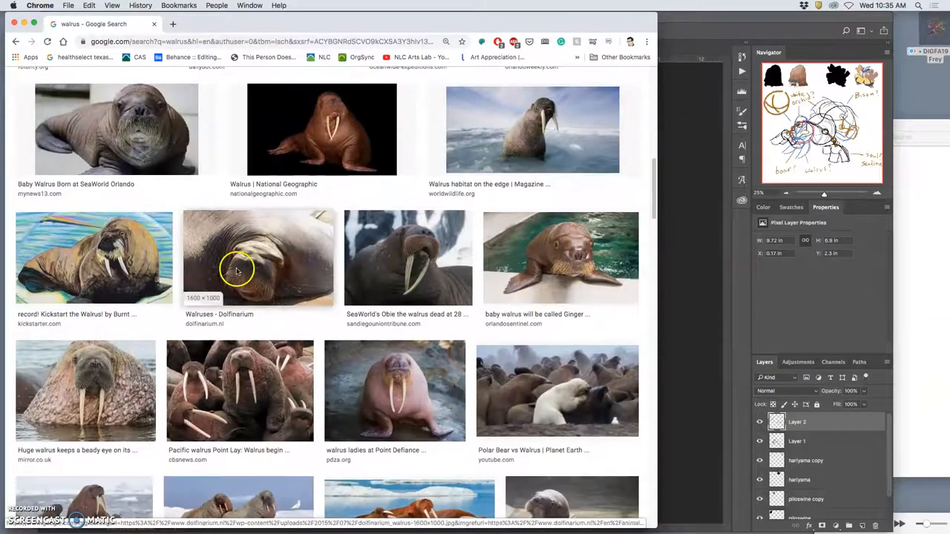
scroll("down", 3)
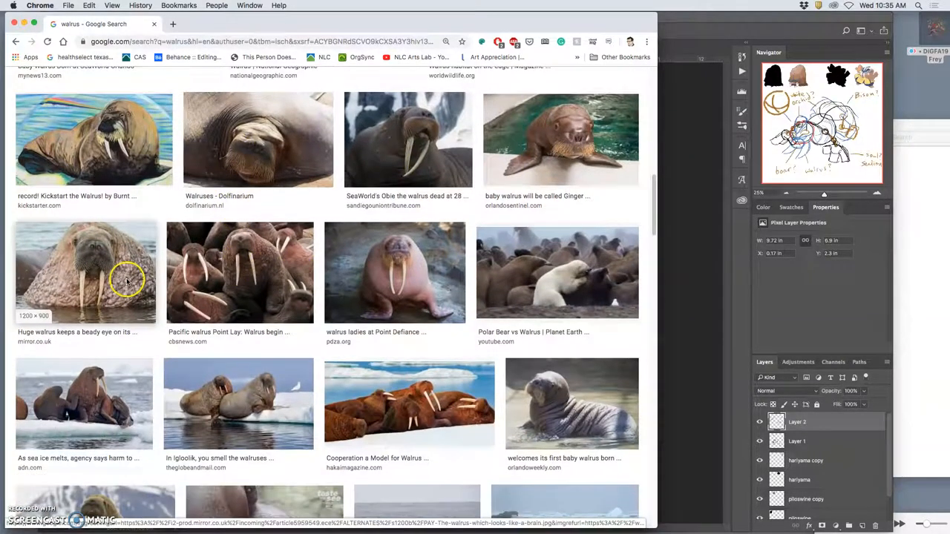
scroll("down", 3)
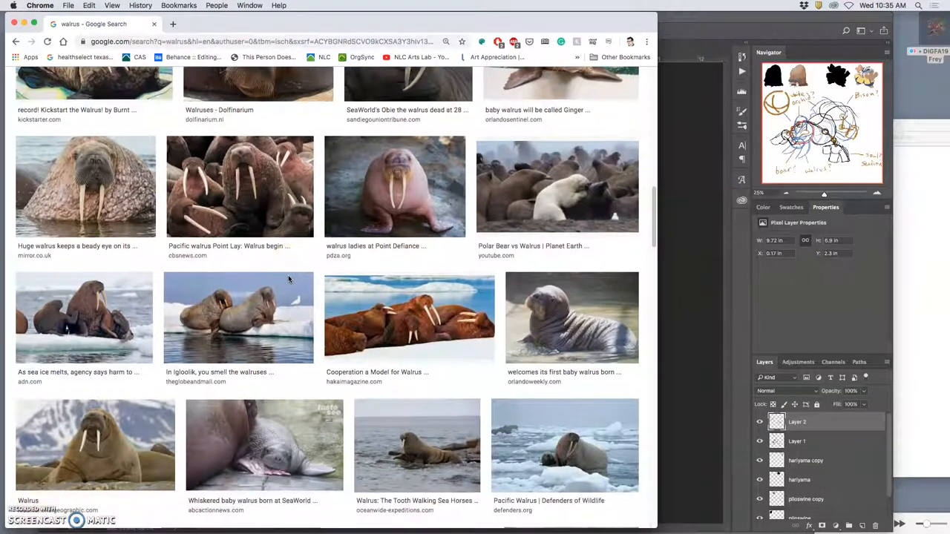
mouse_move(126, 271)
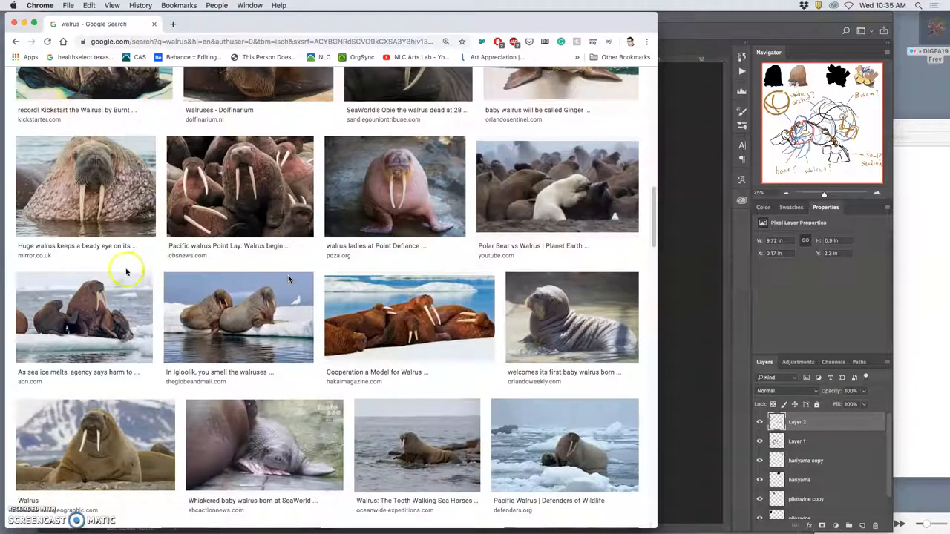
Open the National Geographic Kids walrus result in a new tab, then its full-size image on its own.
right_click(95, 264)
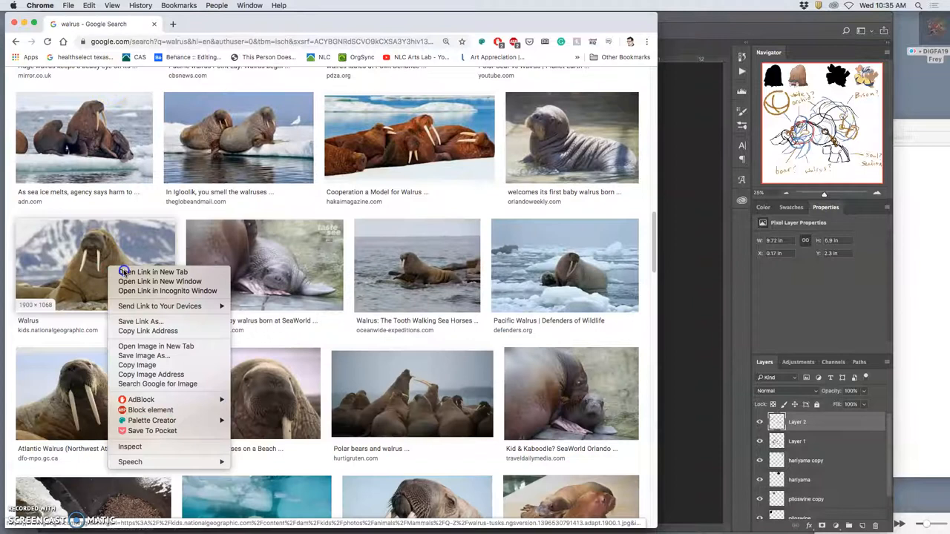
left_click(151, 271)
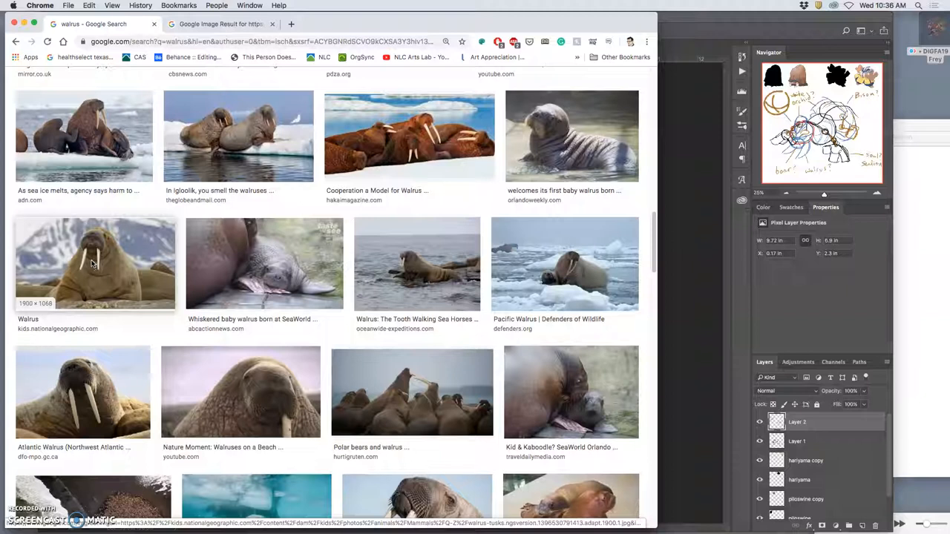
right_click(95, 264)
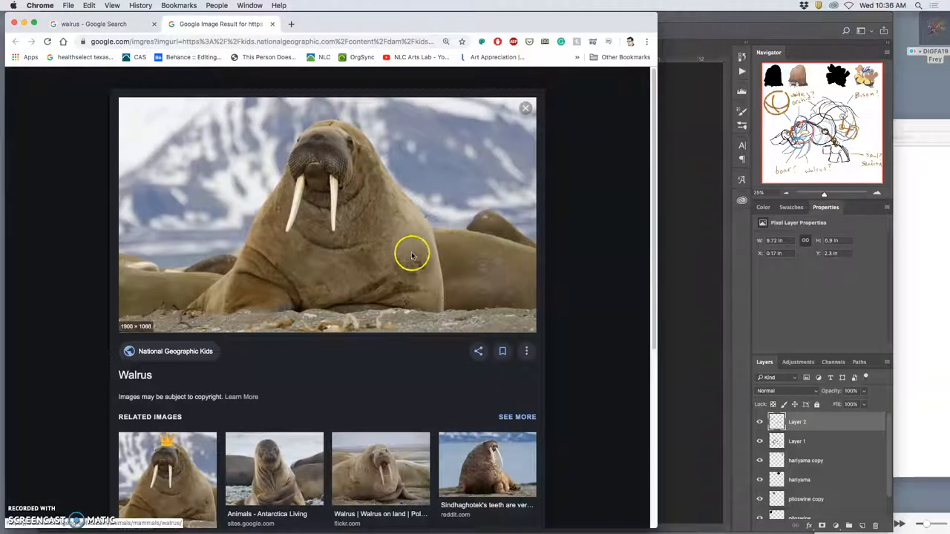
right_click(412, 252)
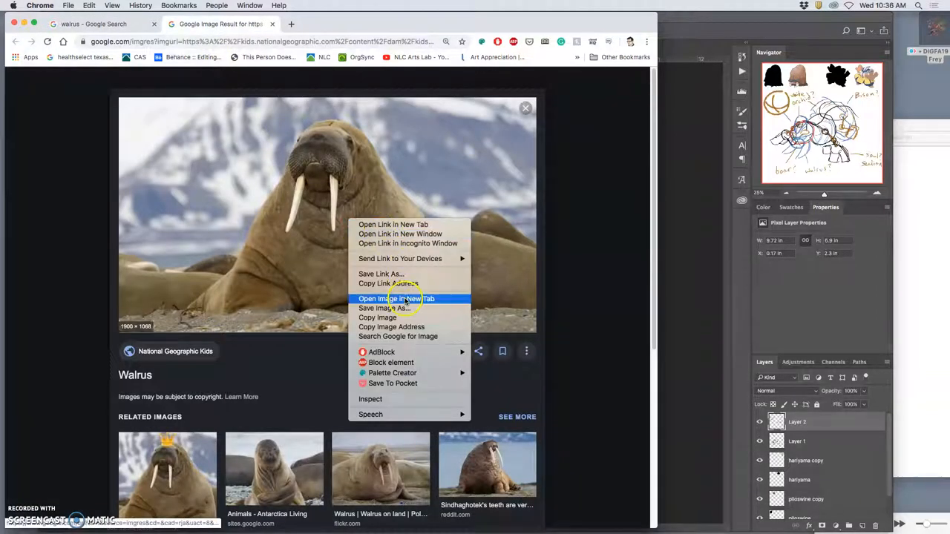
left_click(396, 298)
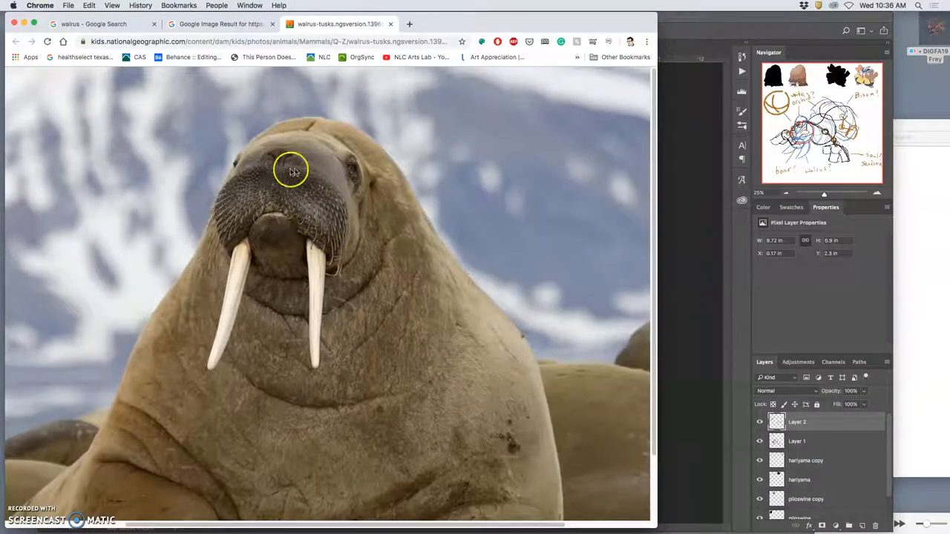
mouse_move(310, 207)
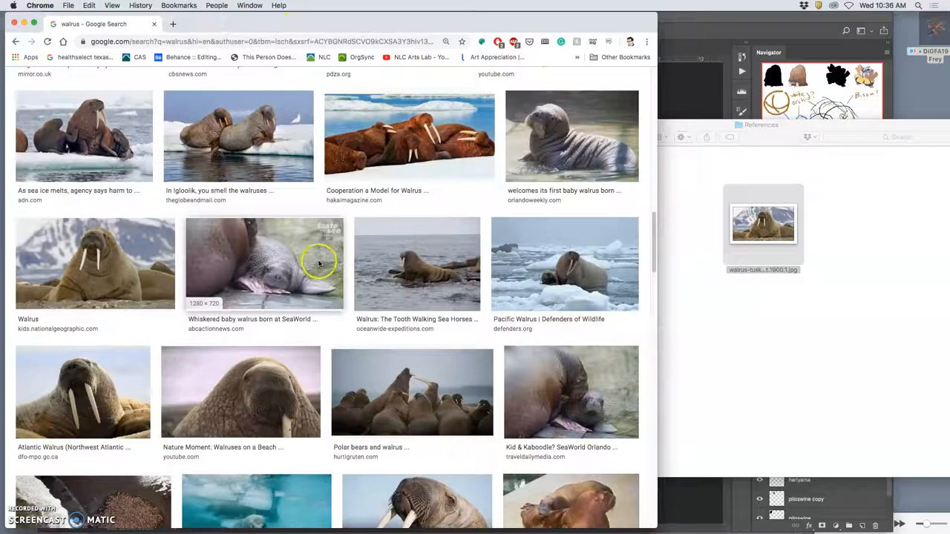
scroll("down", 3)
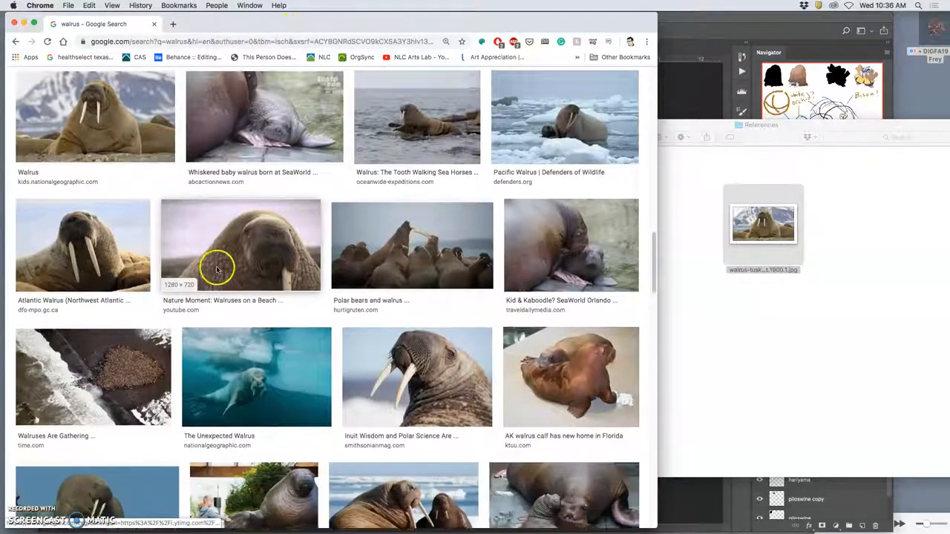
scroll("down", 3)
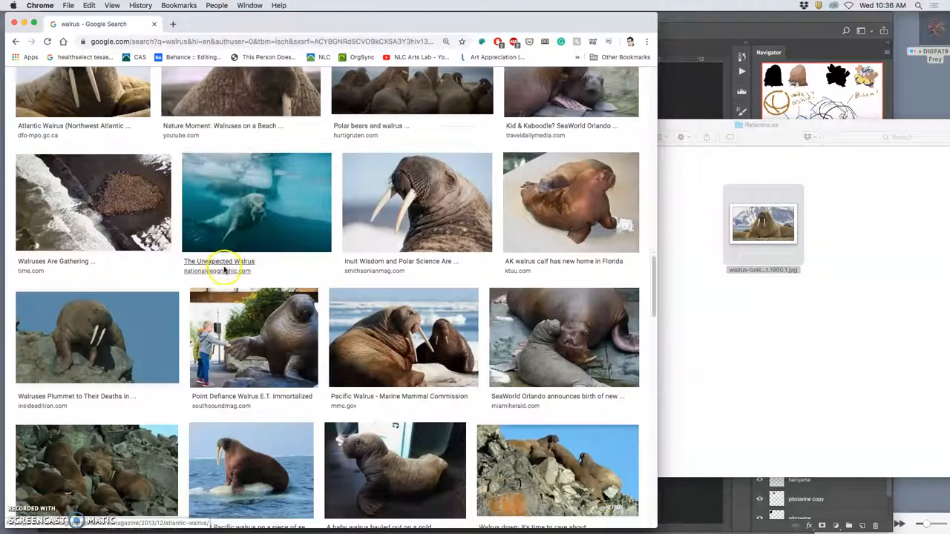
scroll("down", 3)
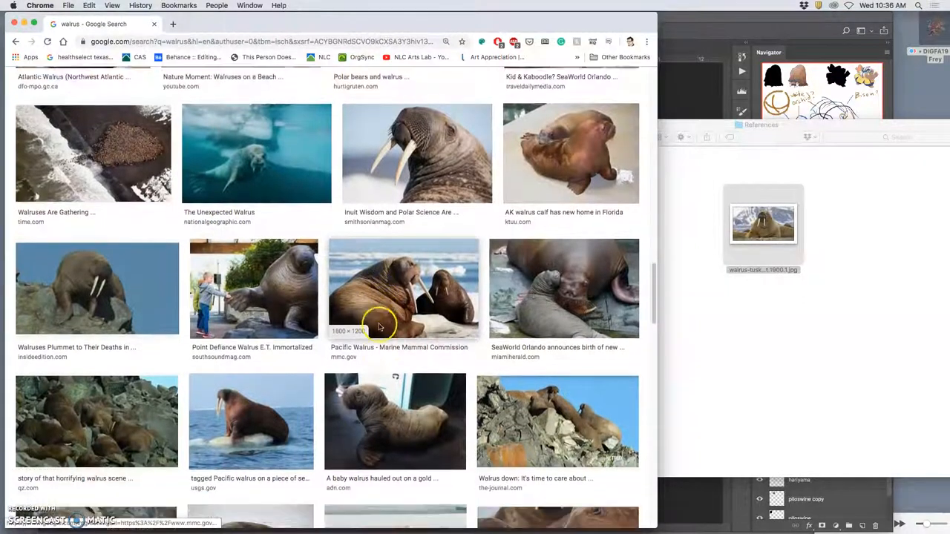
scroll("down", 3)
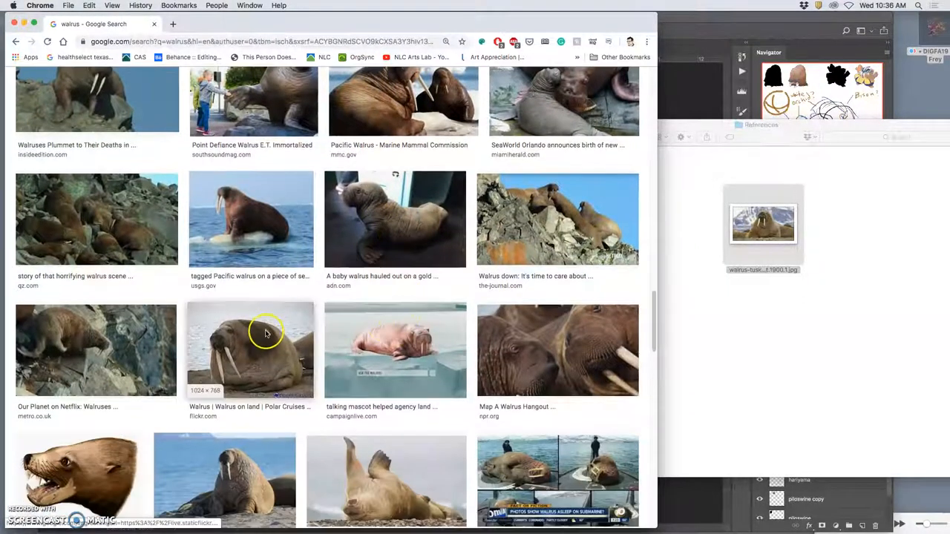
scroll("down", 3)
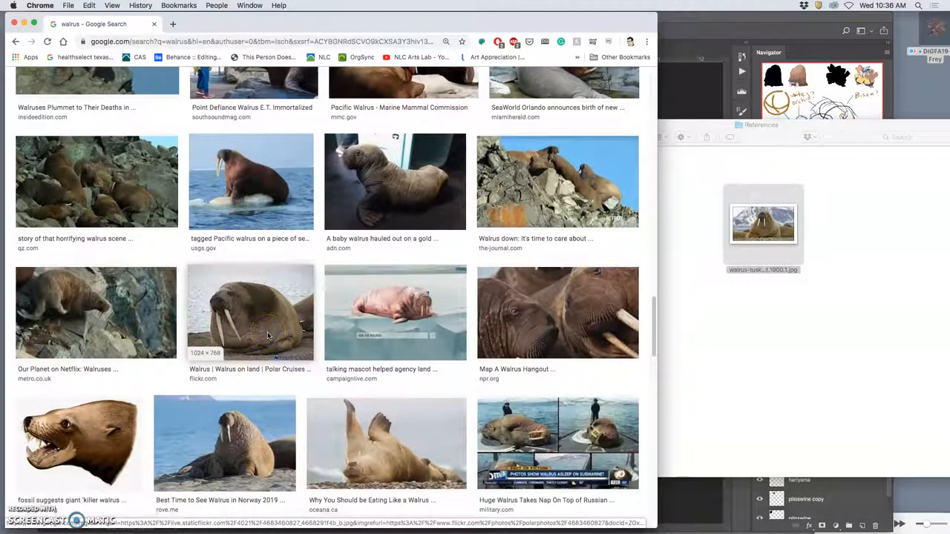
scroll("down", 3)
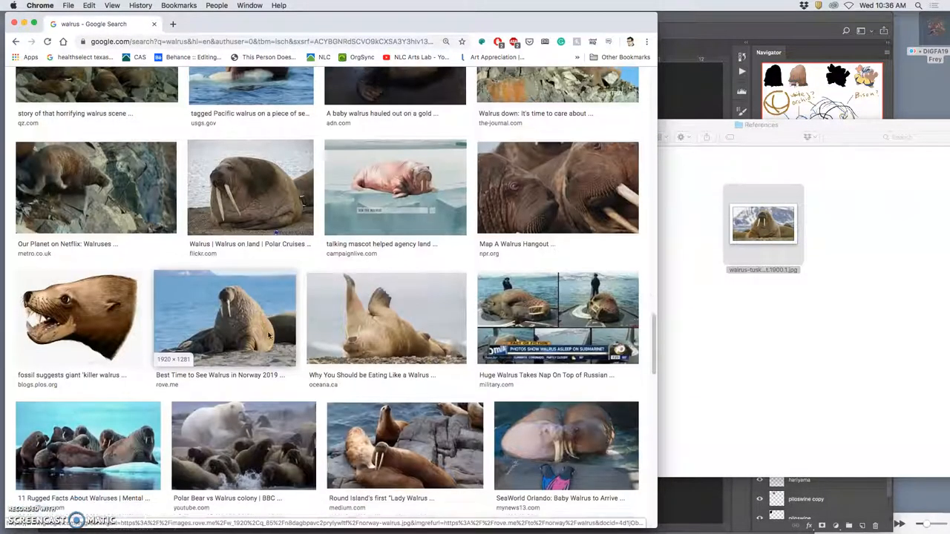
scroll("down", 3)
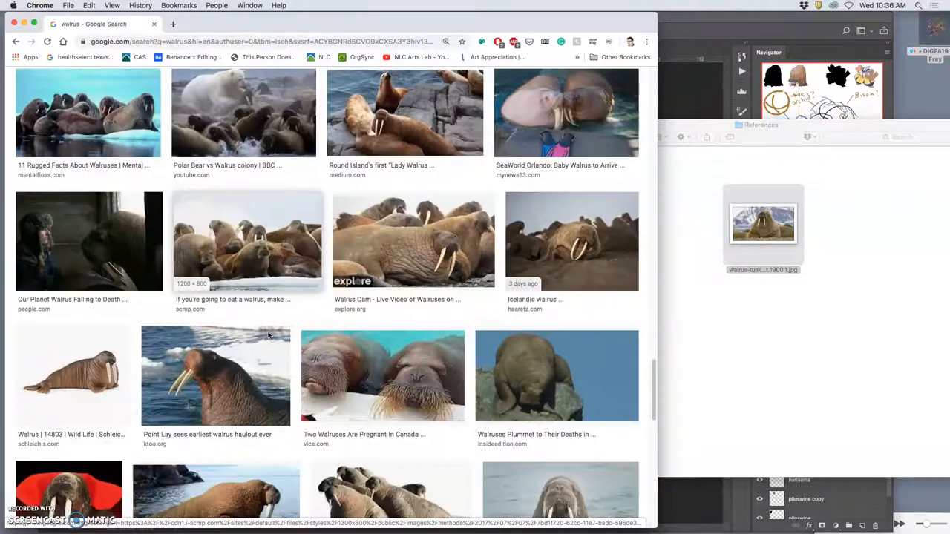
scroll("down", 3)
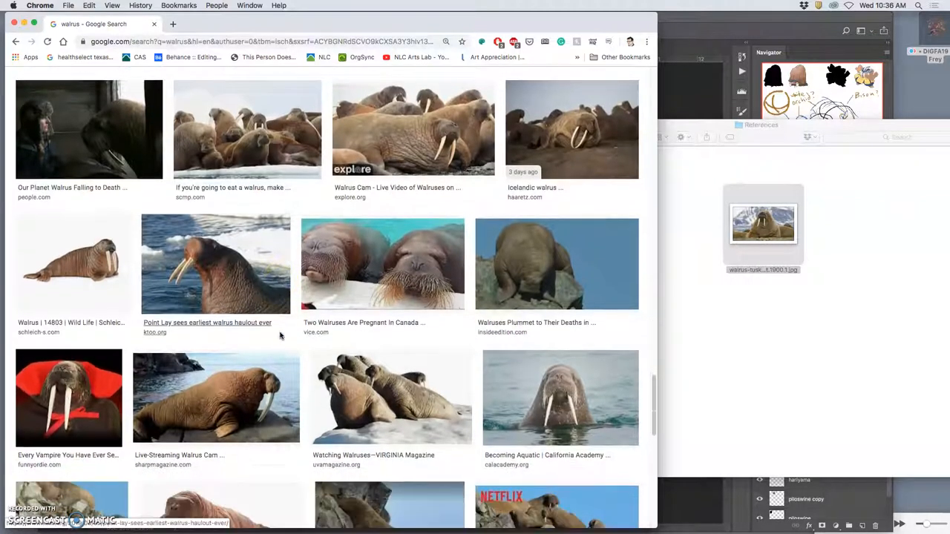
scroll("down", 3)
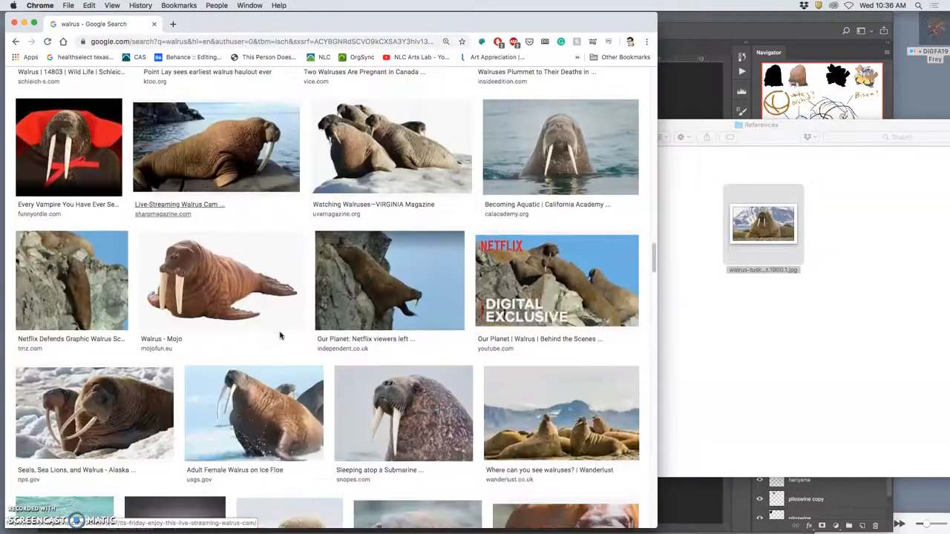
scroll("down", 3)
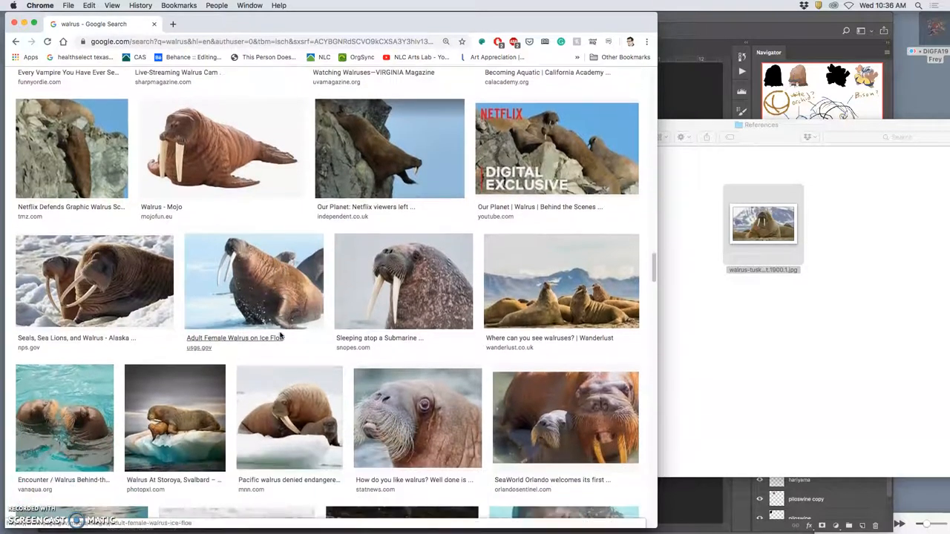
scroll("down", 3)
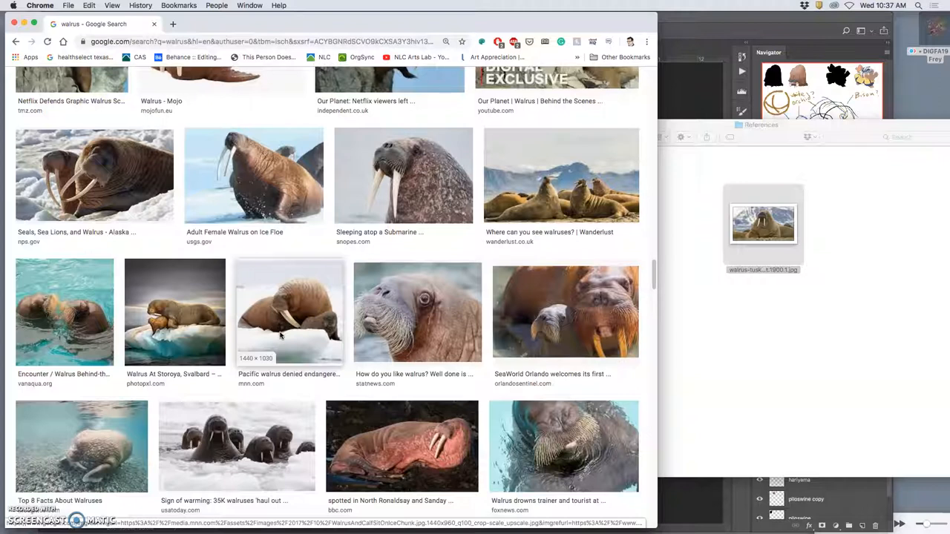
scroll("down", 3)
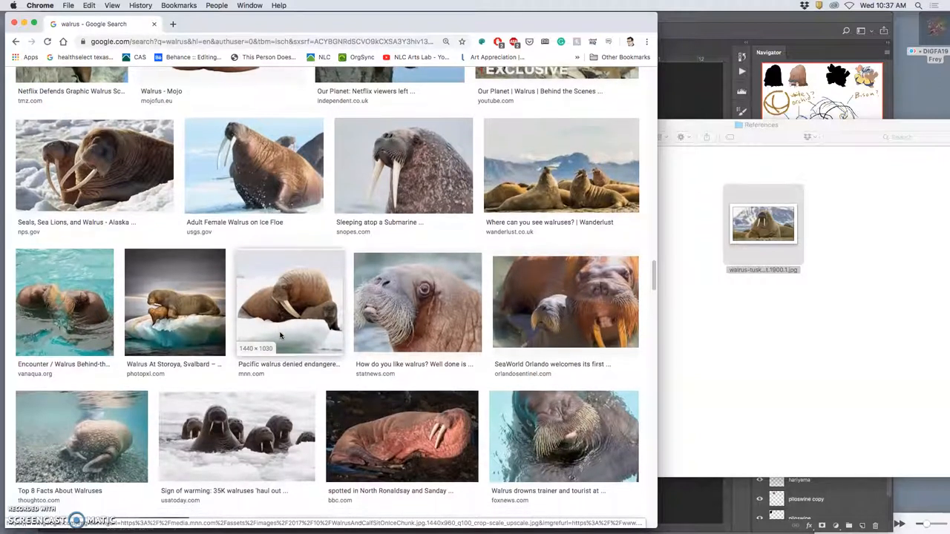
scroll("down", 3)
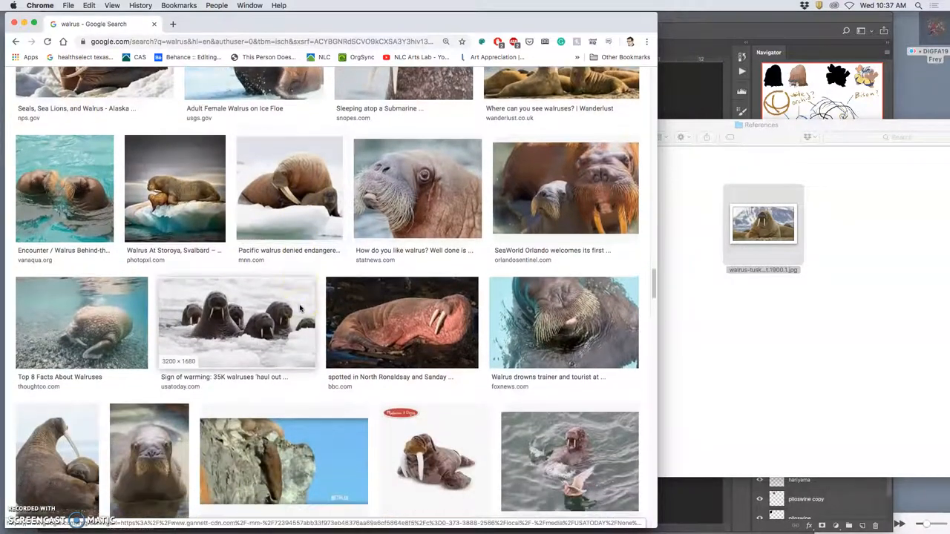
scroll("down", 3)
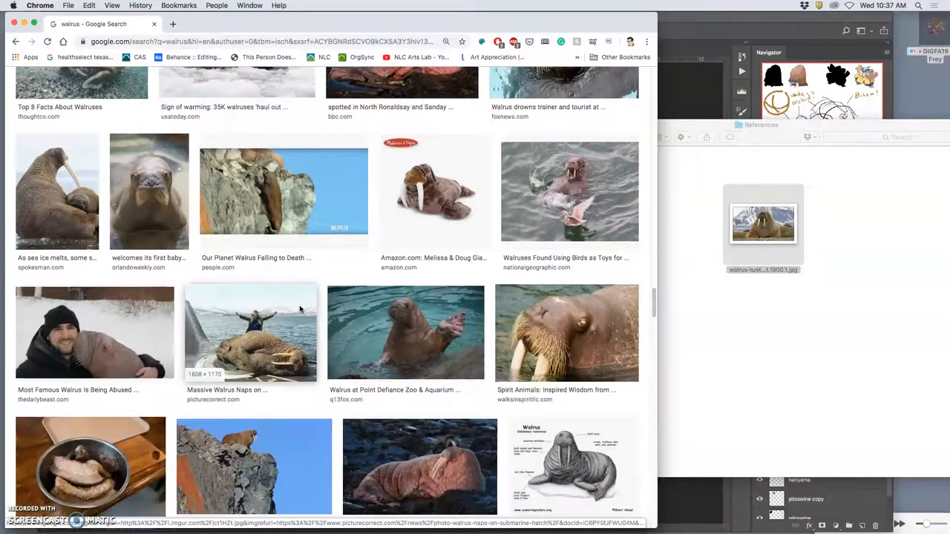
scroll("down", 3)
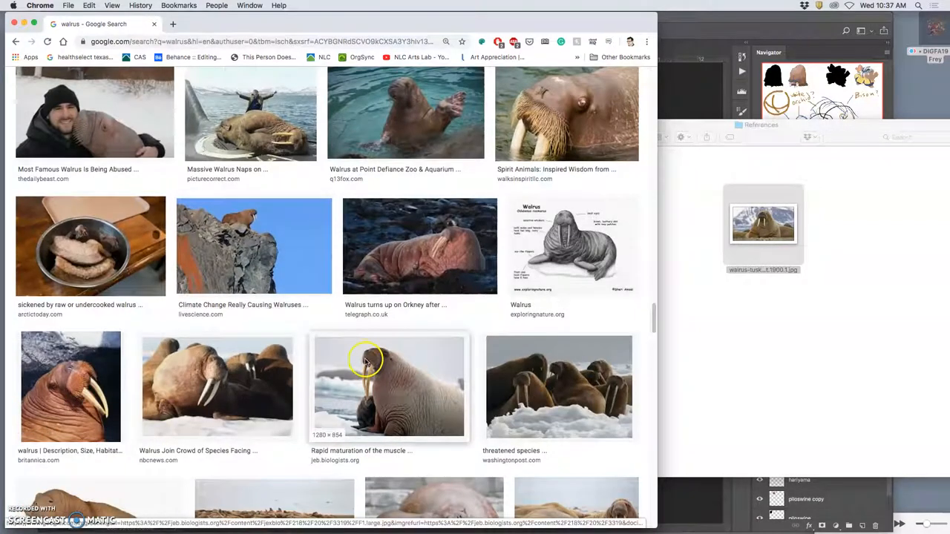
scroll("down", 3)
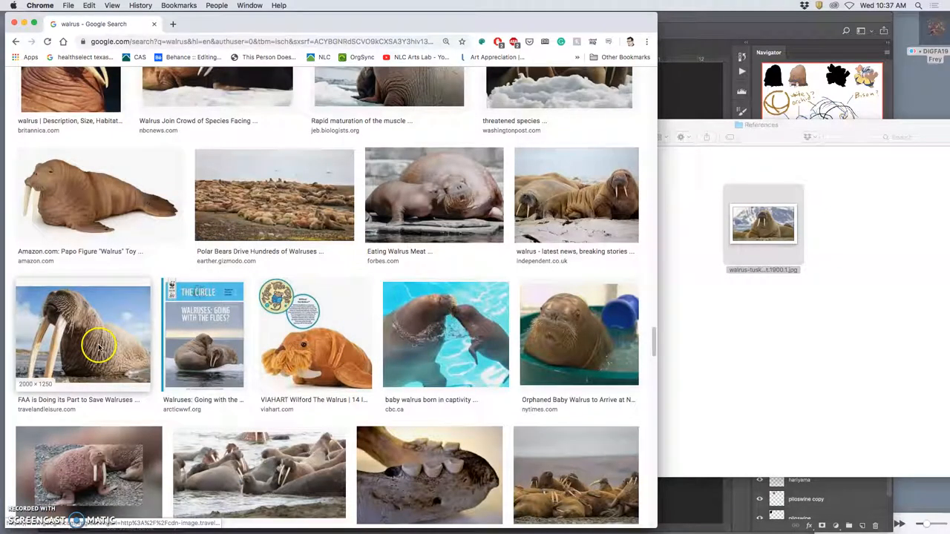
right_click(98, 344)
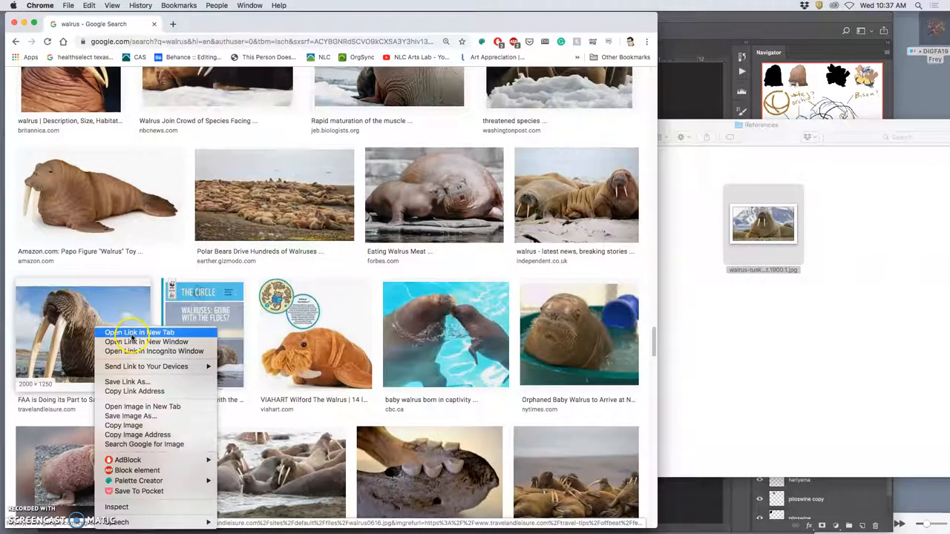
left_click(139, 332)
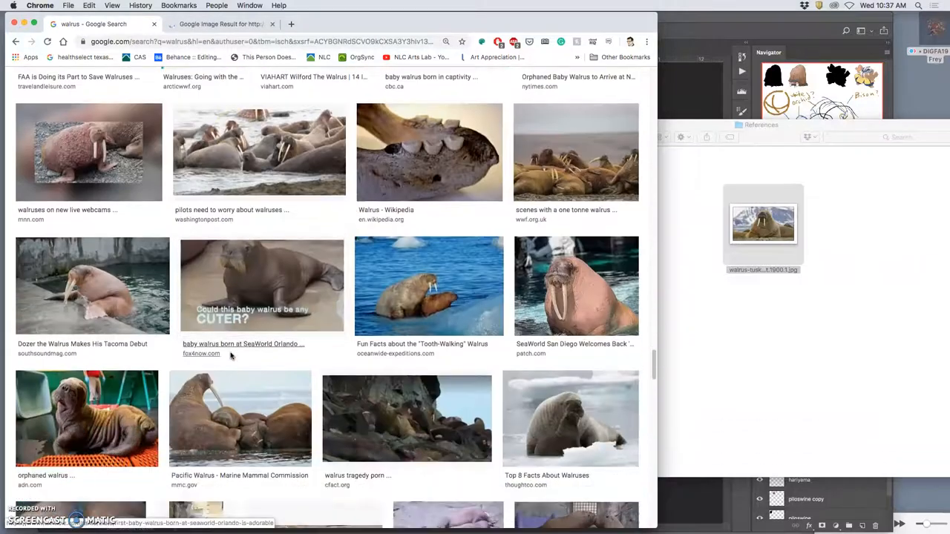
scroll("down", 3)
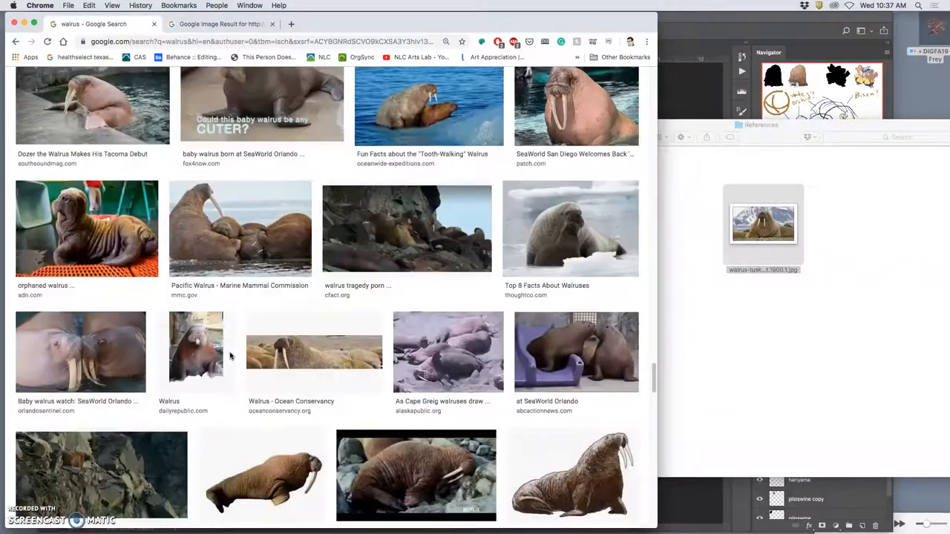
scroll("down", 3)
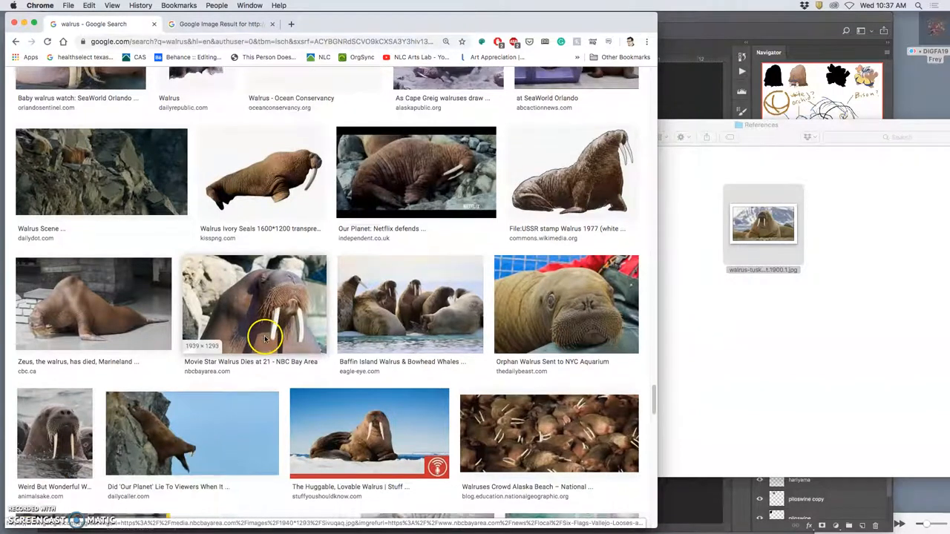
scroll("down", 3)
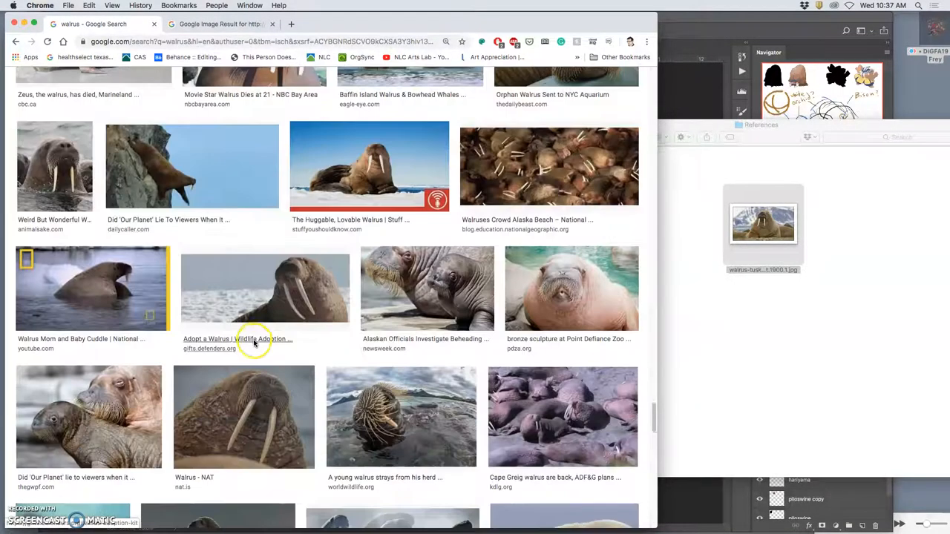
scroll("down", 3)
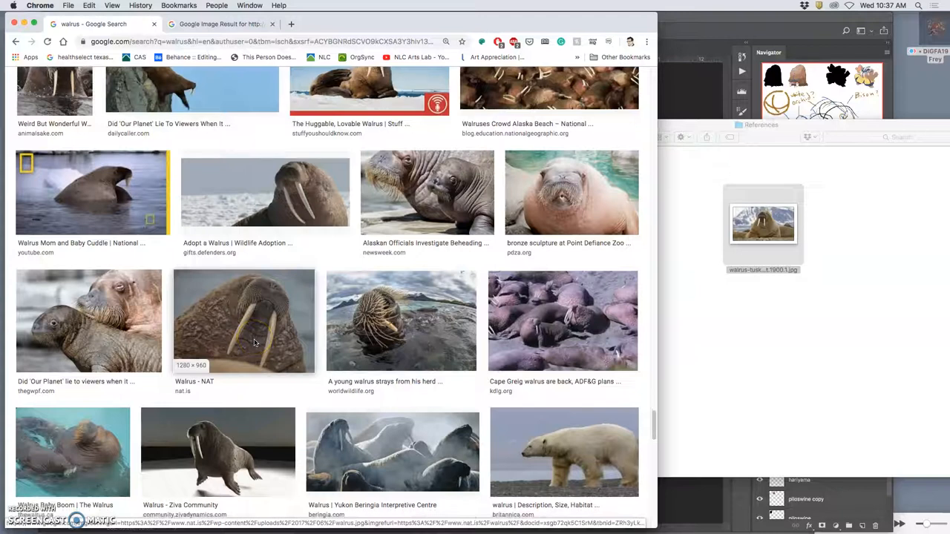
scroll("down", 3)
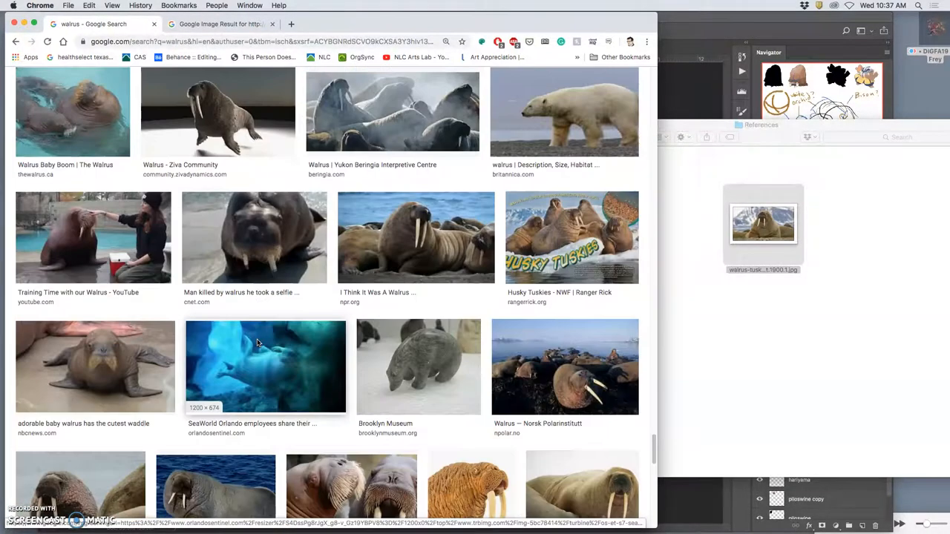
scroll("down", 3)
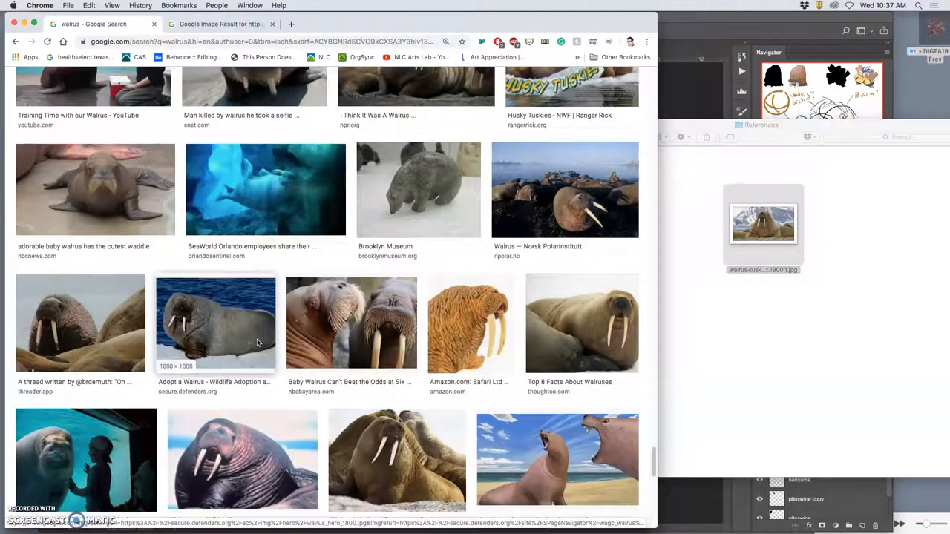
scroll("down", 3)
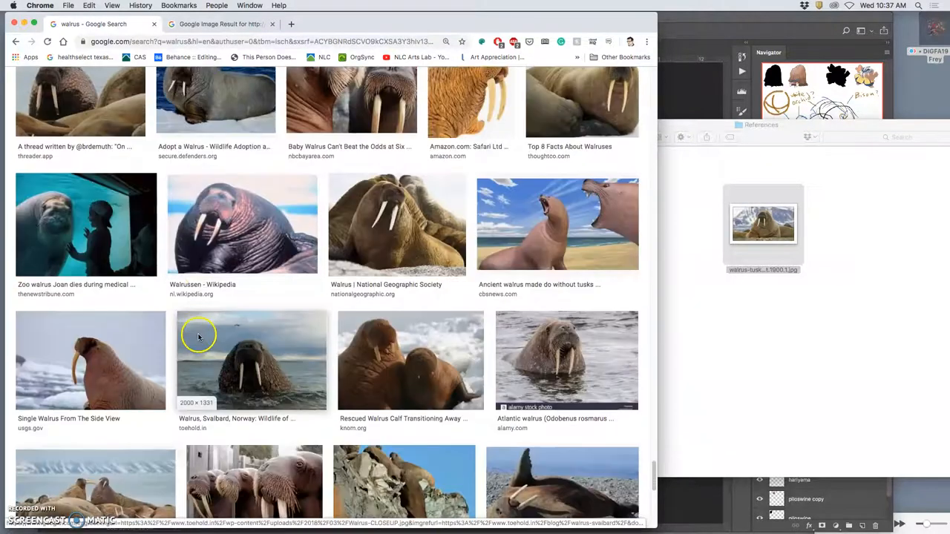
scroll("down", 3)
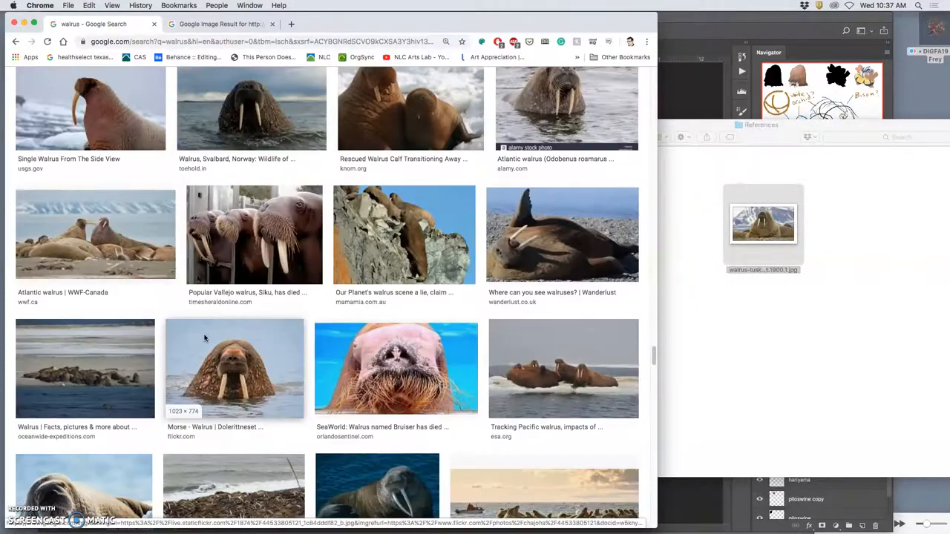
scroll("down", 3)
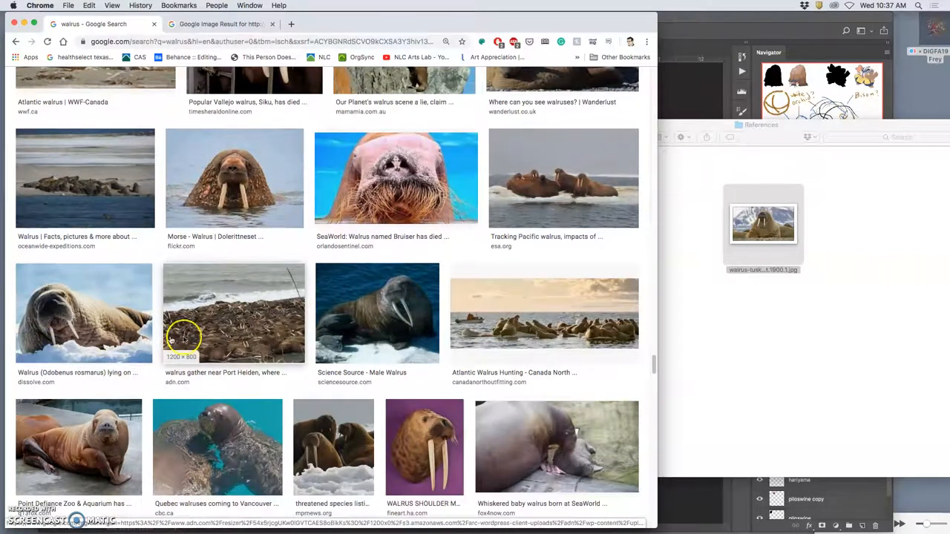
scroll("down", 3)
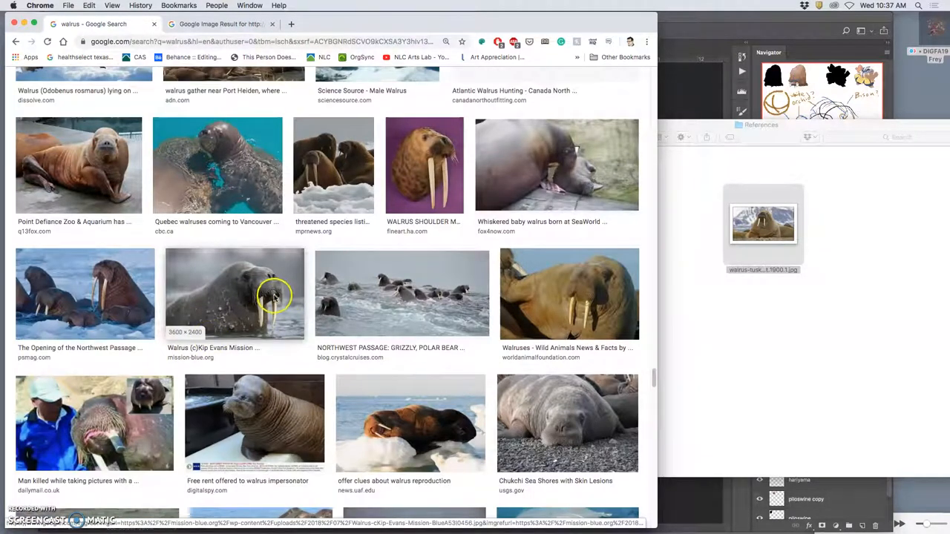
mouse_move(246, 289)
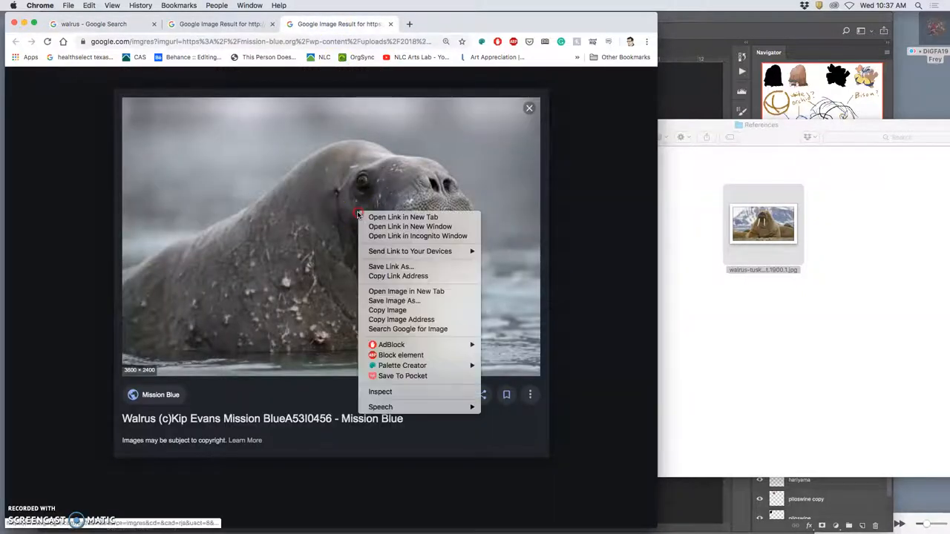
mouse_move(407, 291)
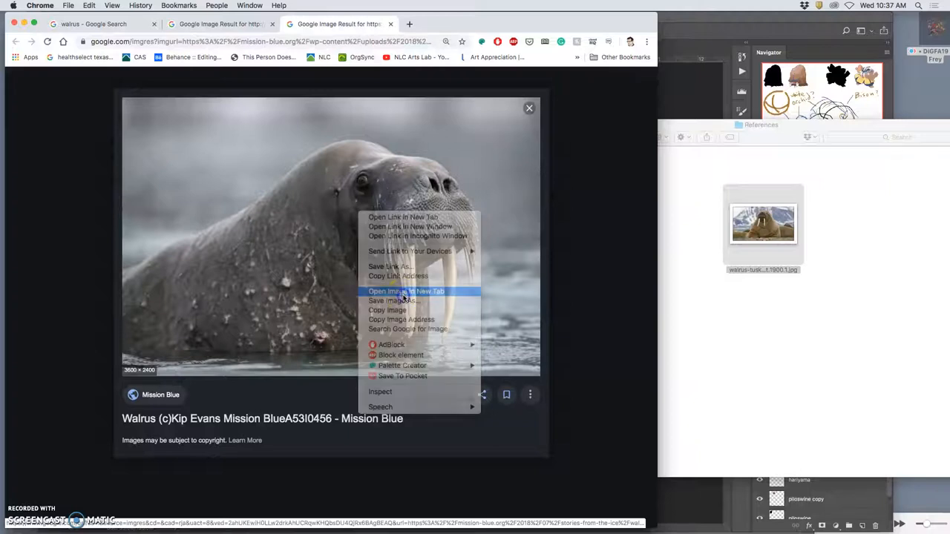
Open the Mission Blue walrus close-up full-size and save it into the References folder.
left_click(406, 291)
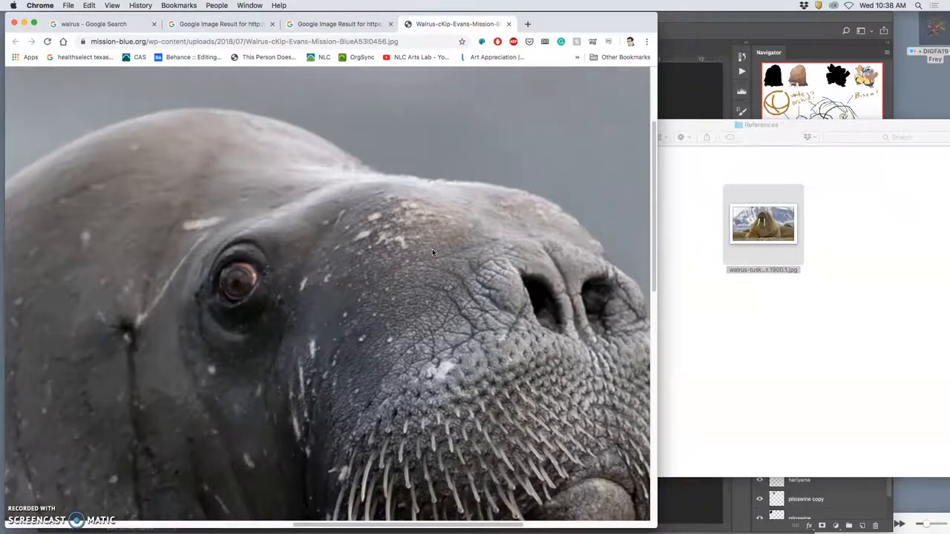
scroll("down", 3)
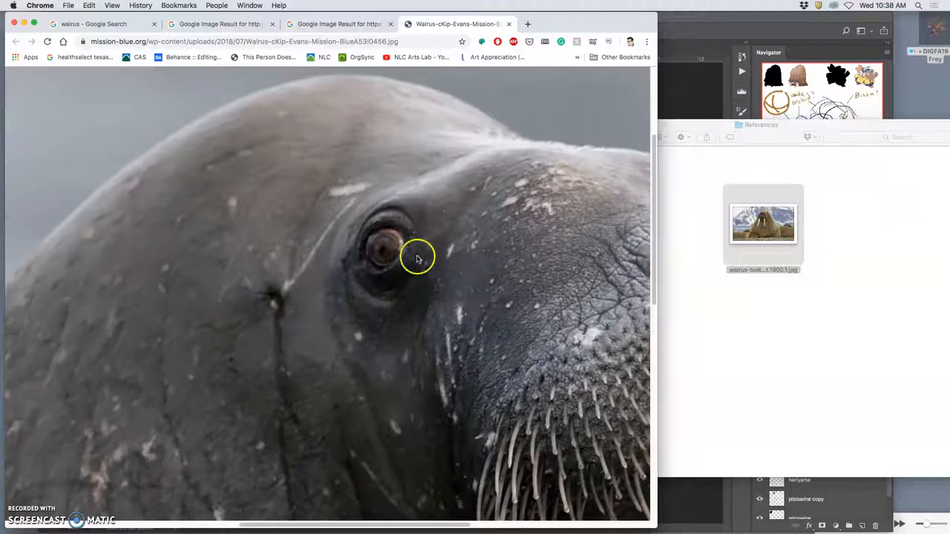
mouse_move(145, 215)
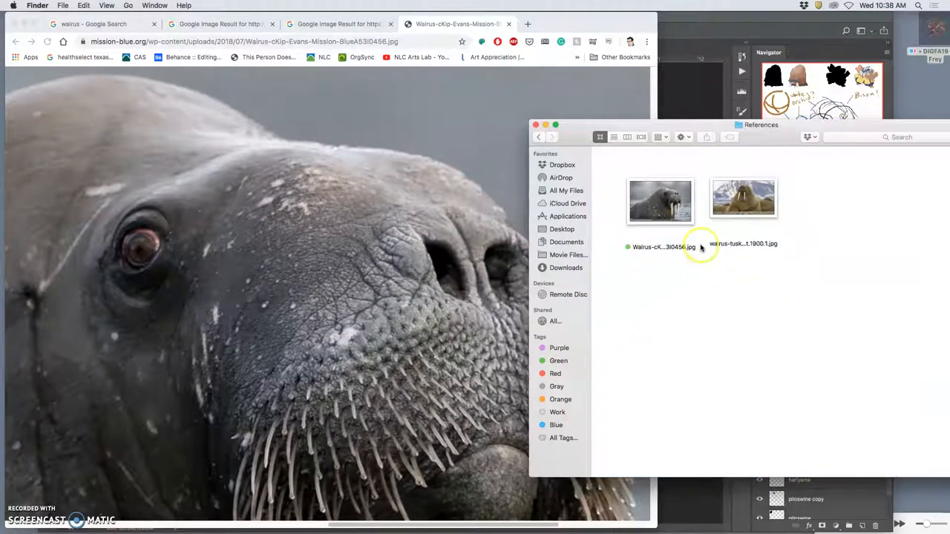
left_click(457, 23)
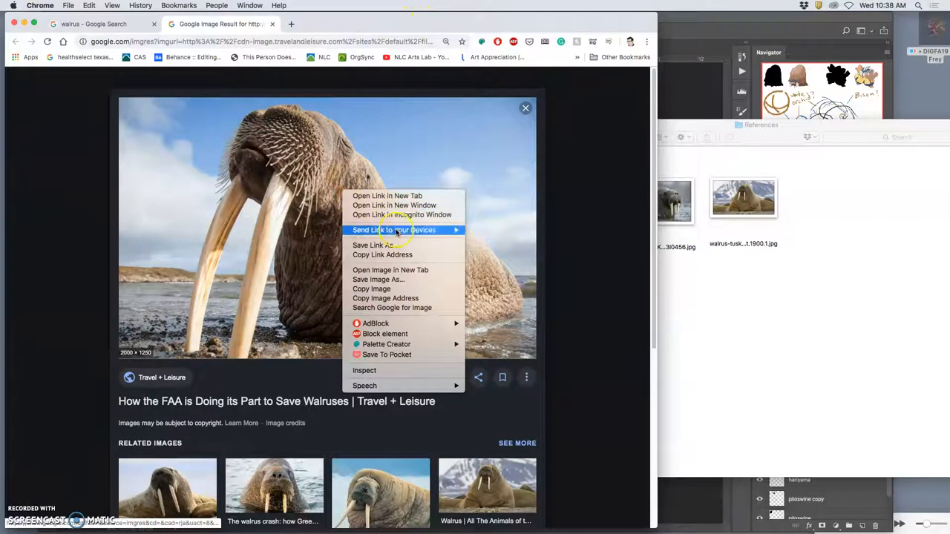
mouse_move(264, 297)
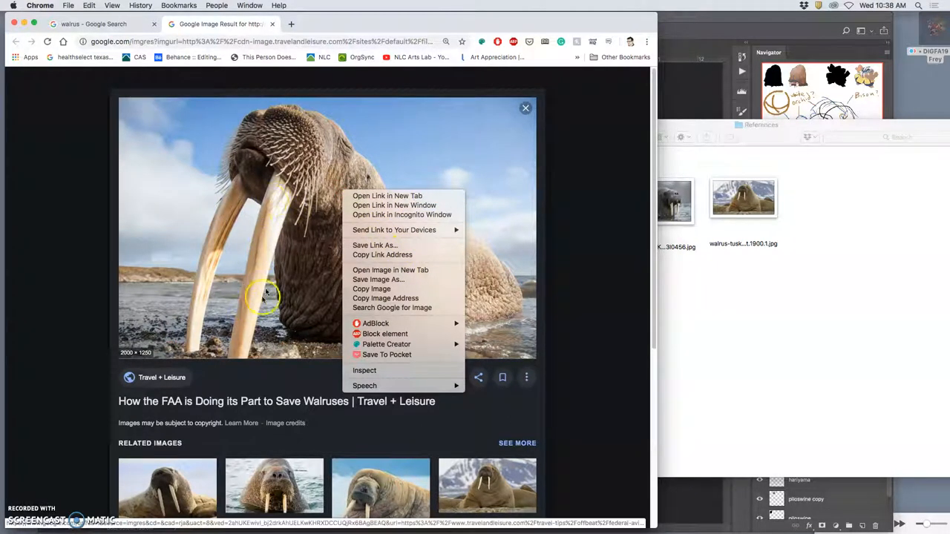
mouse_move(395, 205)
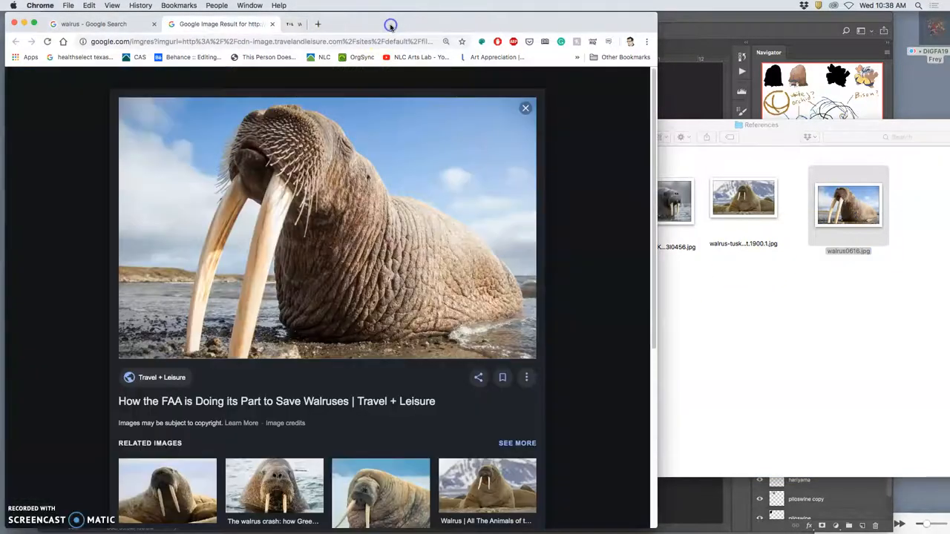
Scroll down to the related images under the Travel + Leisure walrus result.
scroll("down", 3)
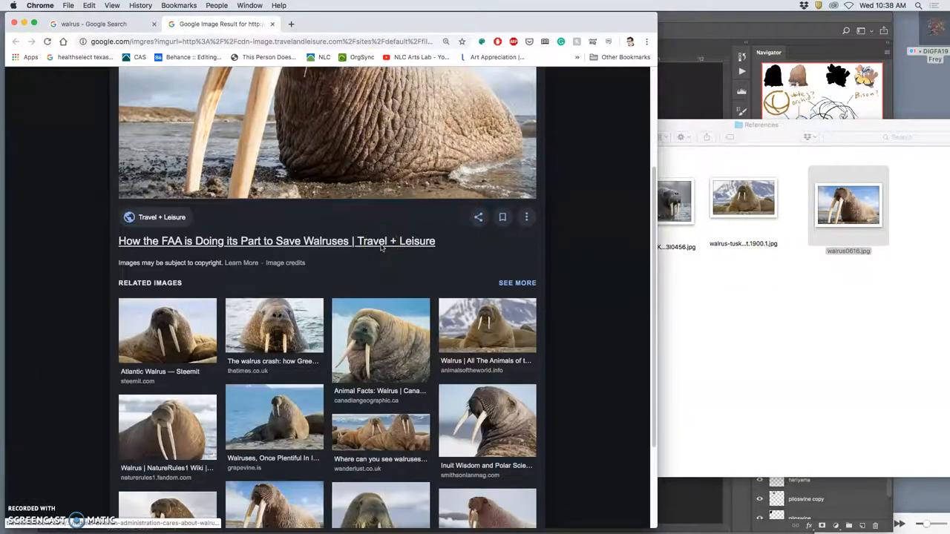
scroll("down", 3)
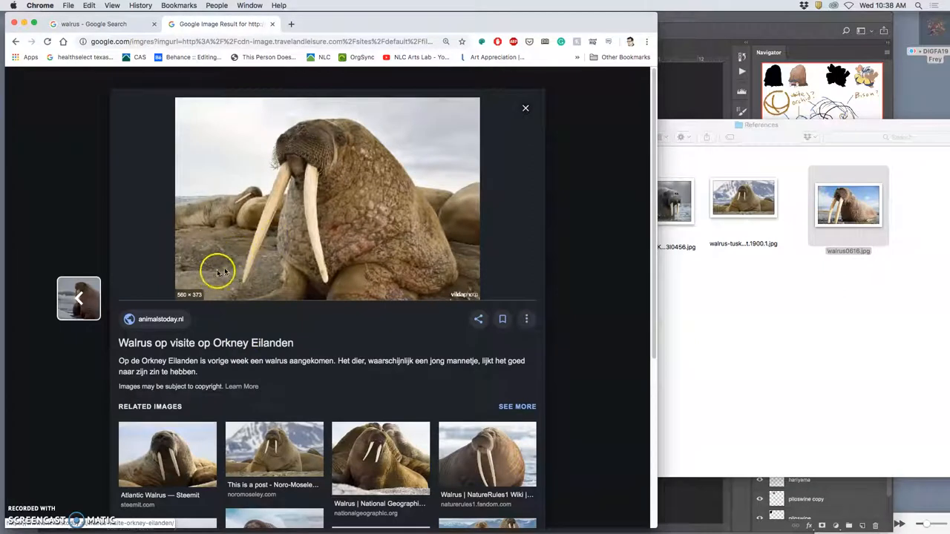
Open the animalstoday Orkney walrus photo full-size in a new tab and view it.
right_click(326, 199)
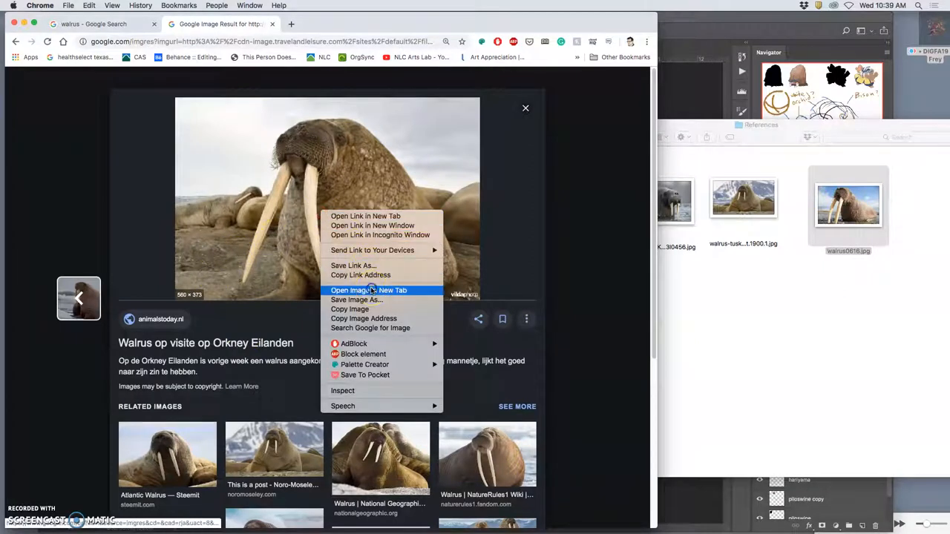
left_click(368, 290)
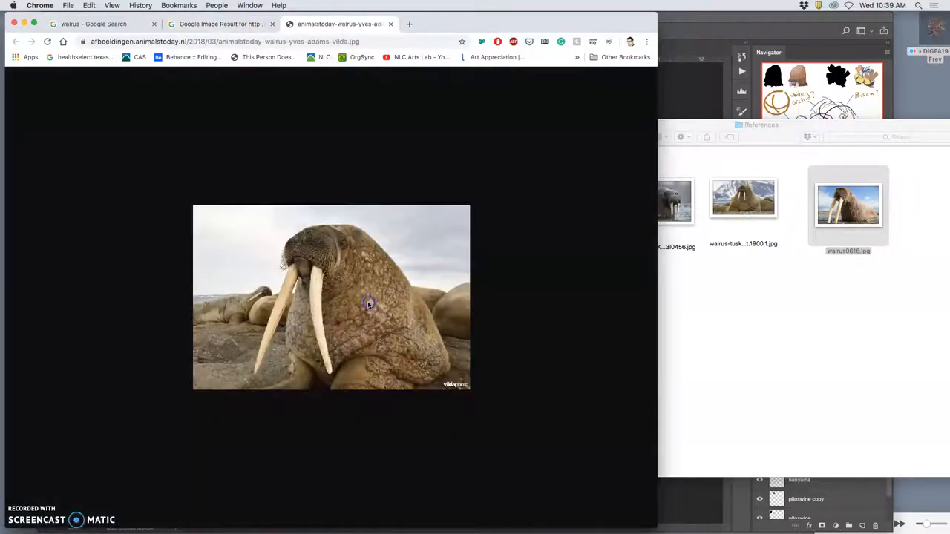
mouse_move(304, 283)
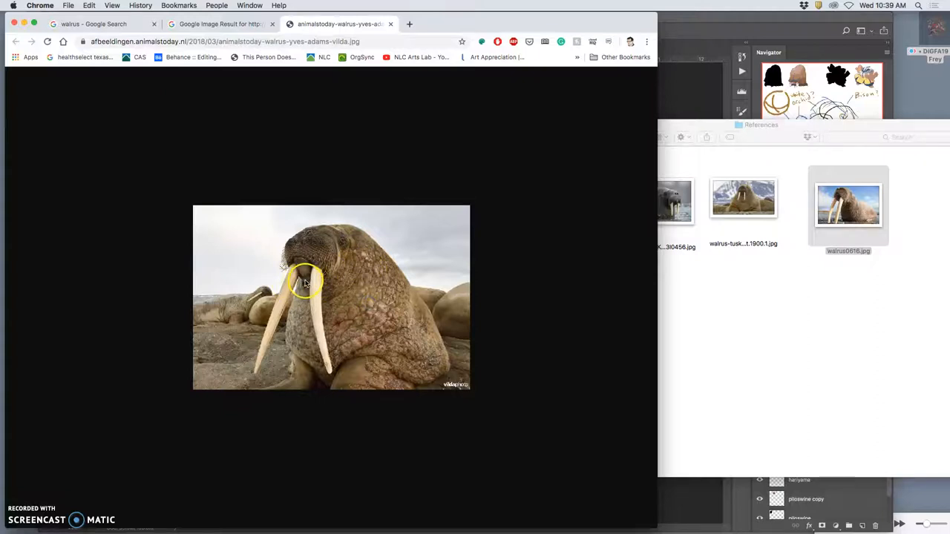
left_click(304, 282)
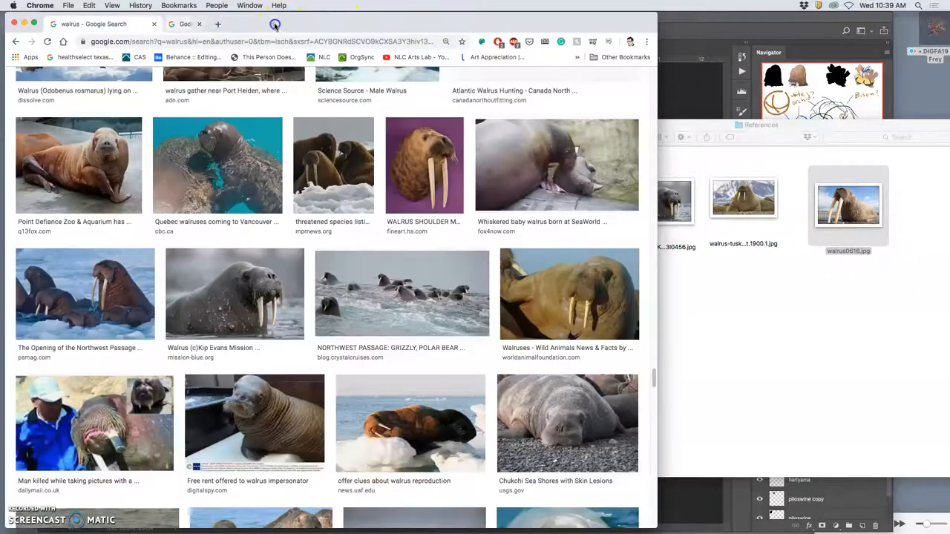
Return to the walrus search results and scroll back toward the top.
scroll("down", 3)
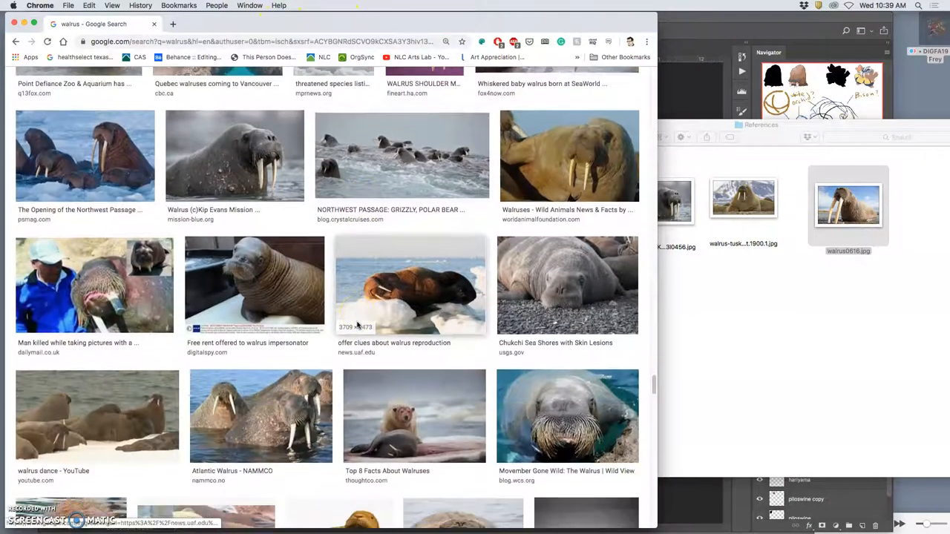
scroll("down", 3)
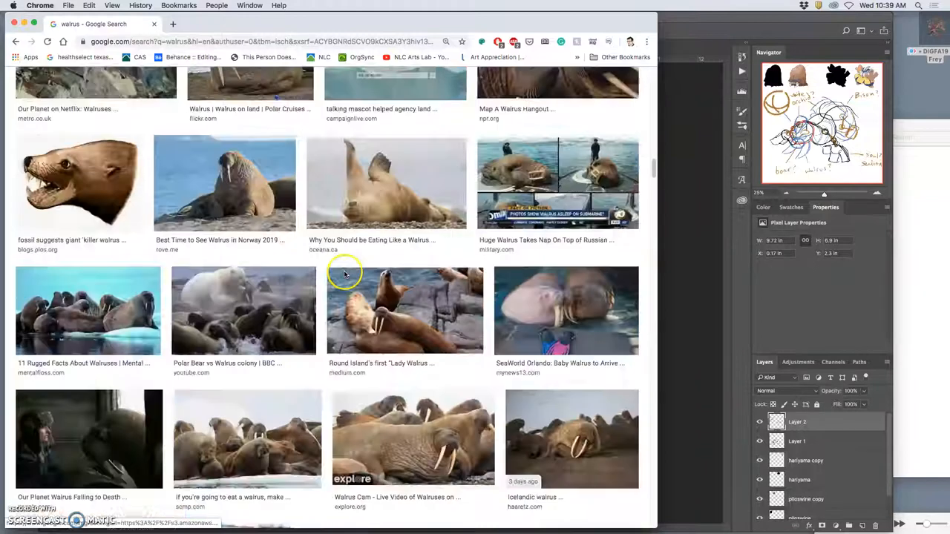
scroll("up", 3)
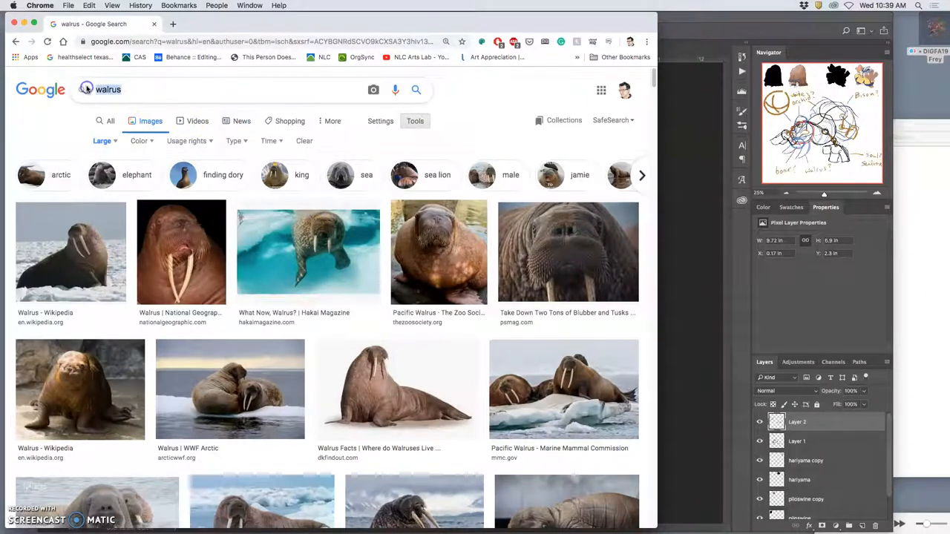
Search images for 'bison' and open the People.com bison photo full-size in a new tab.
type("bison")
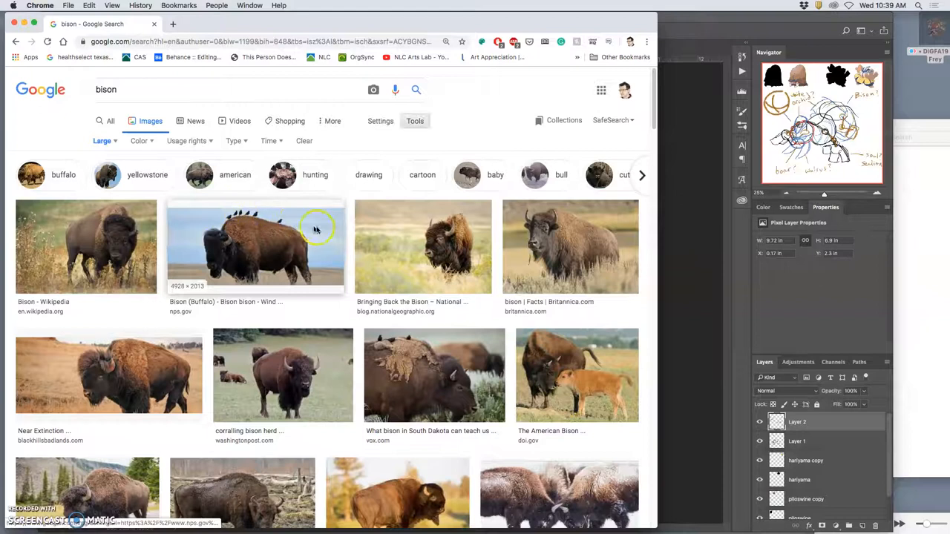
mouse_move(172, 273)
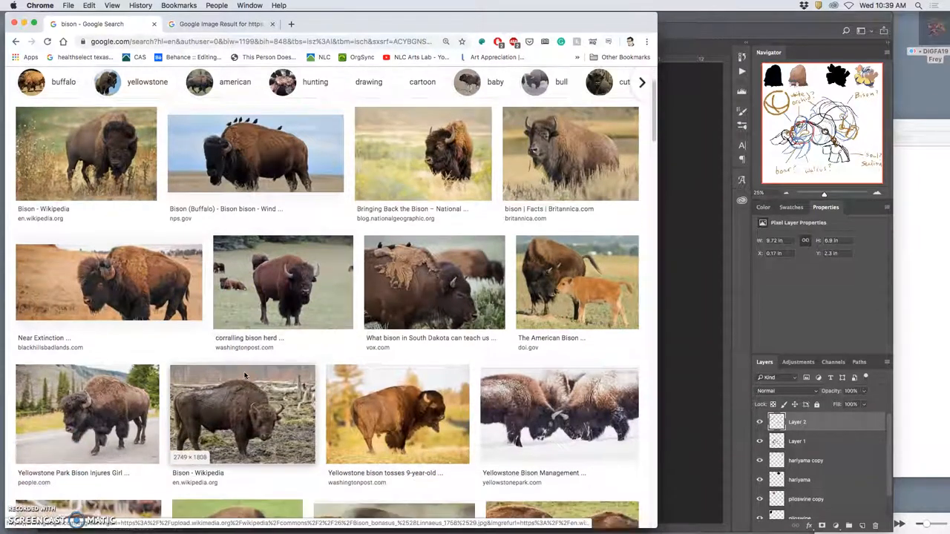
scroll("down", 3)
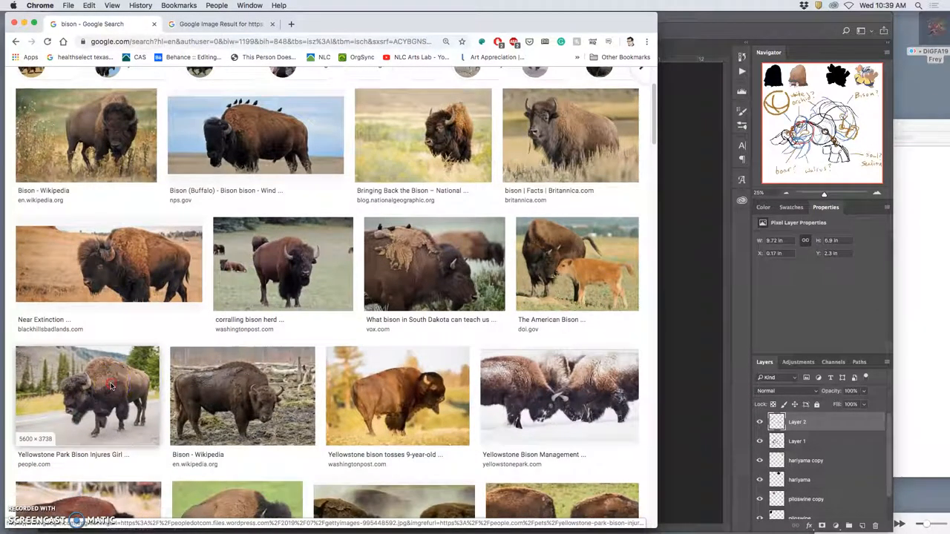
left_click(110, 395)
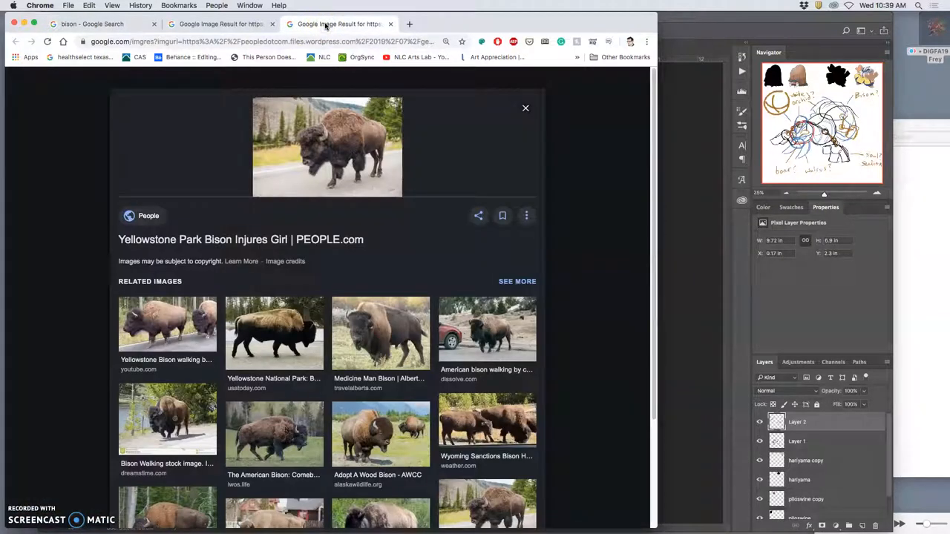
right_click(326, 146)
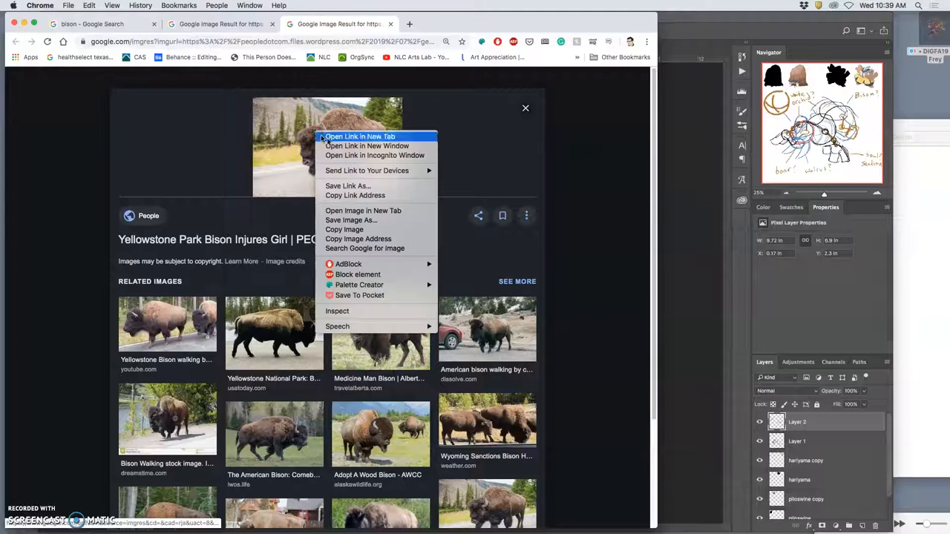
mouse_move(362, 211)
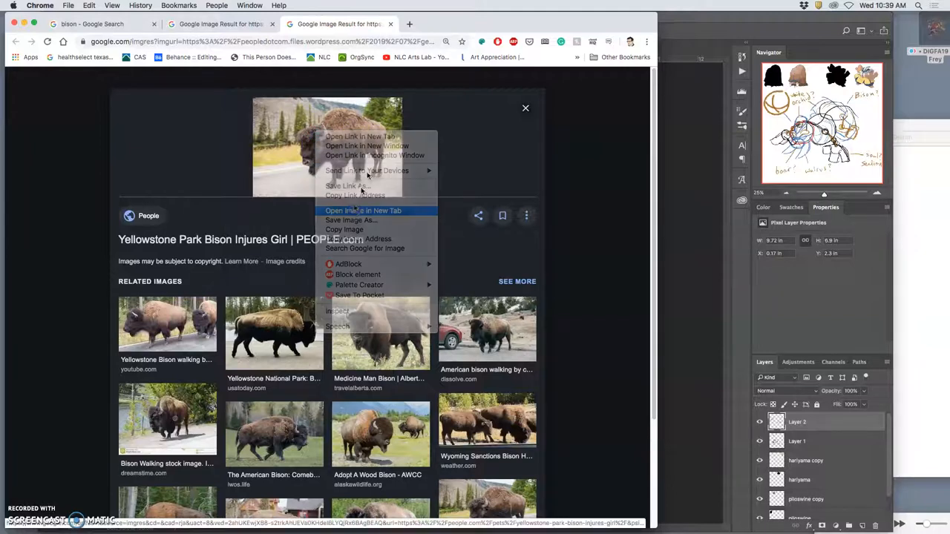
left_click(362, 211)
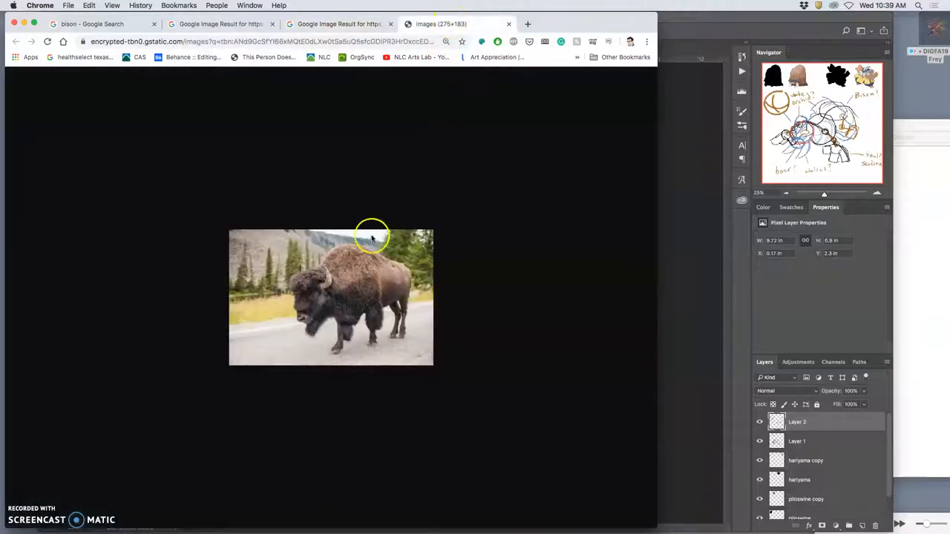
From the related images, open the Wikimedia walking-bison photo full-size in a new tab.
left_click(331, 297)
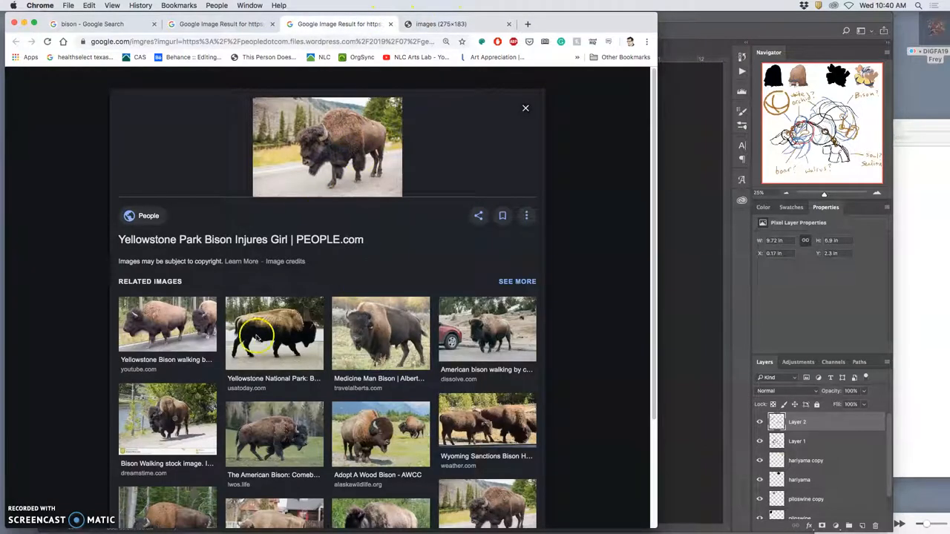
scroll("down", 3)
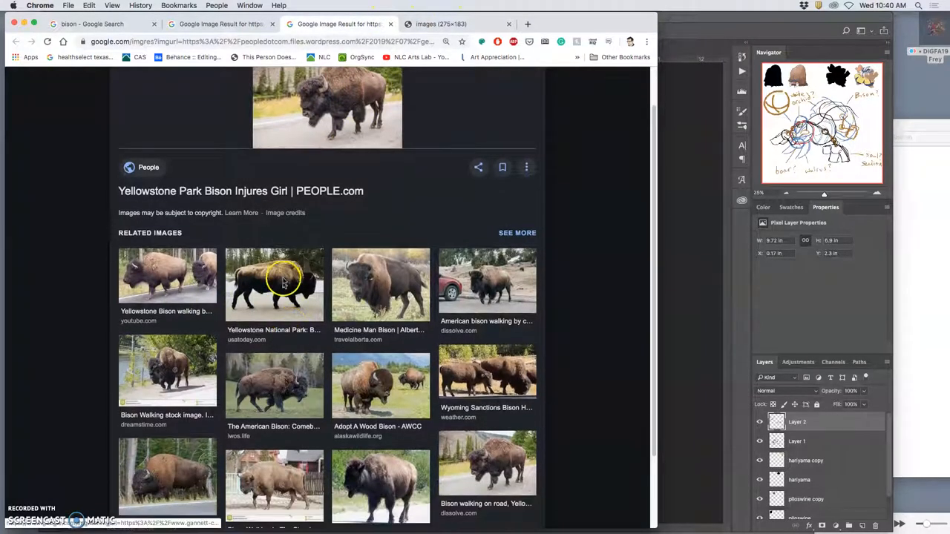
scroll("down", 3)
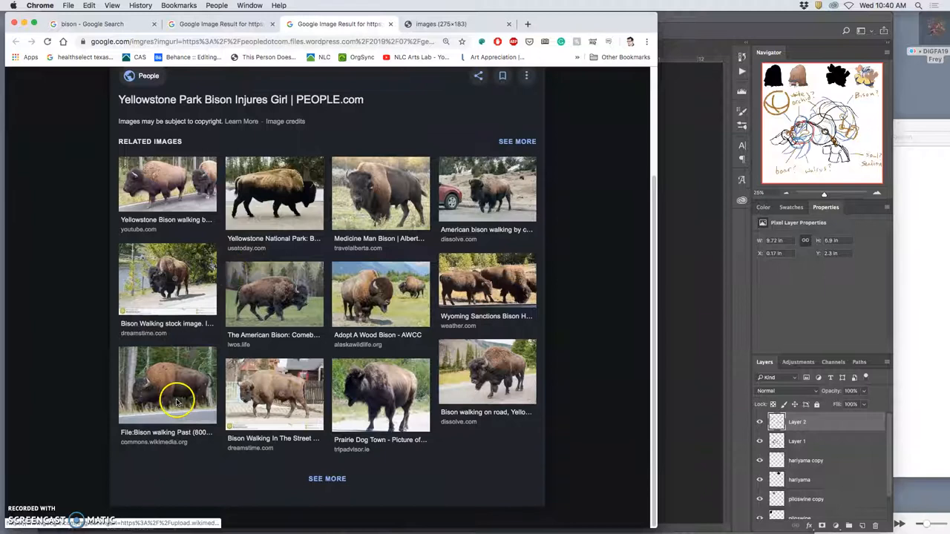
left_click(166, 386)
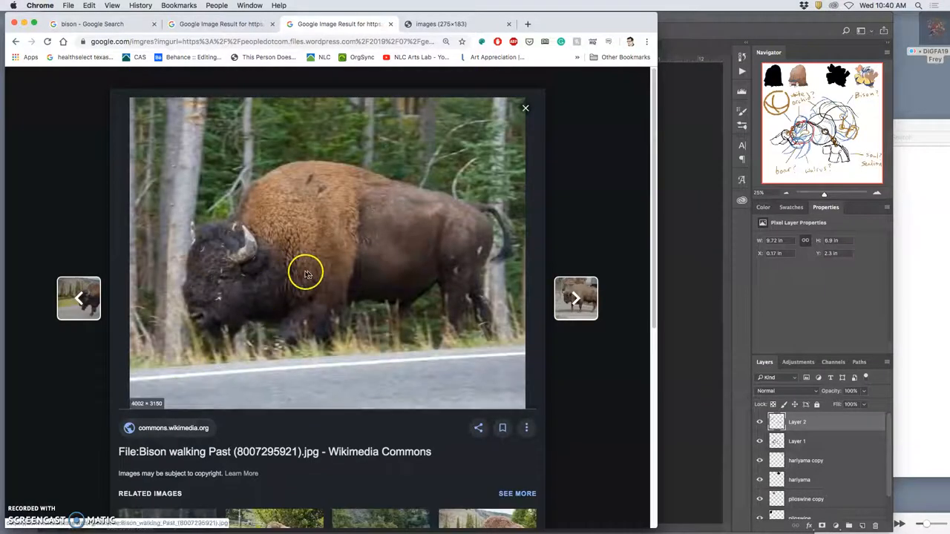
right_click(306, 274)
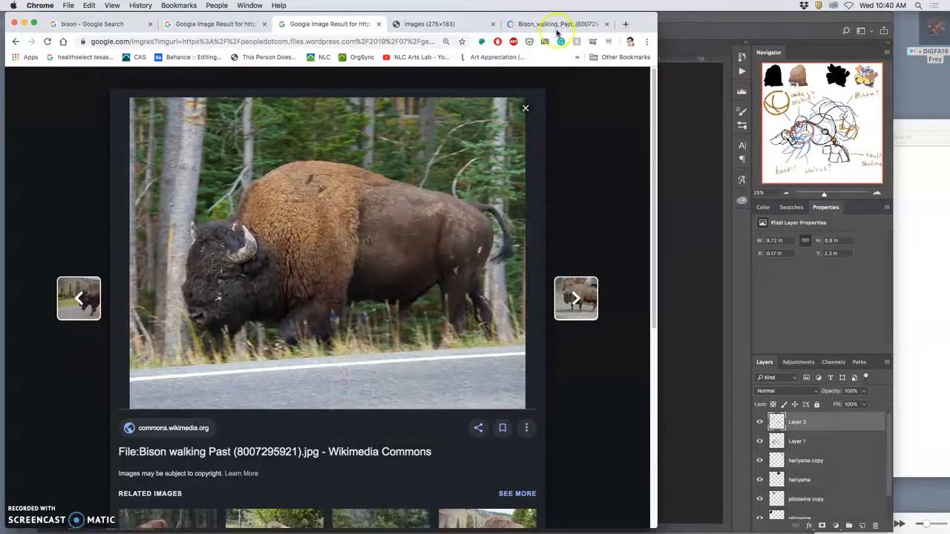
left_click(326, 252)
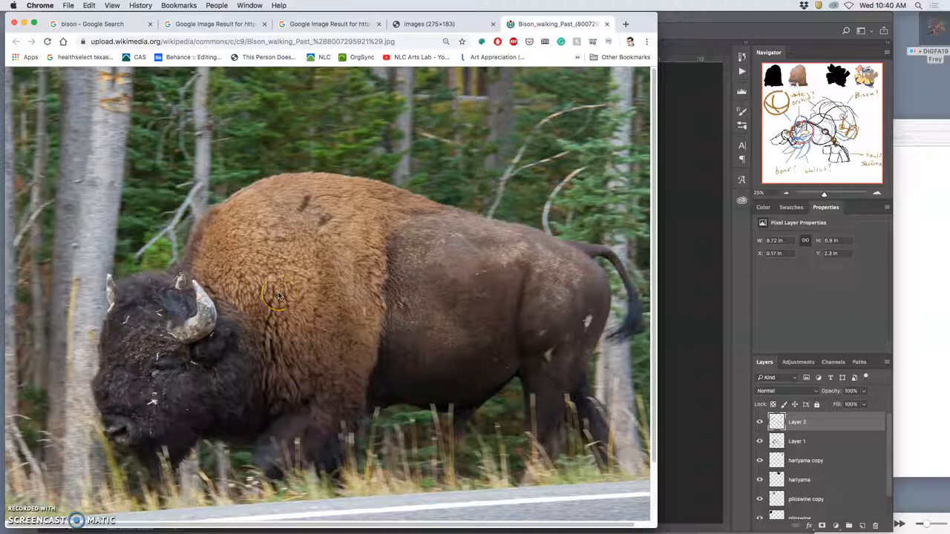
mouse_move(319, 296)
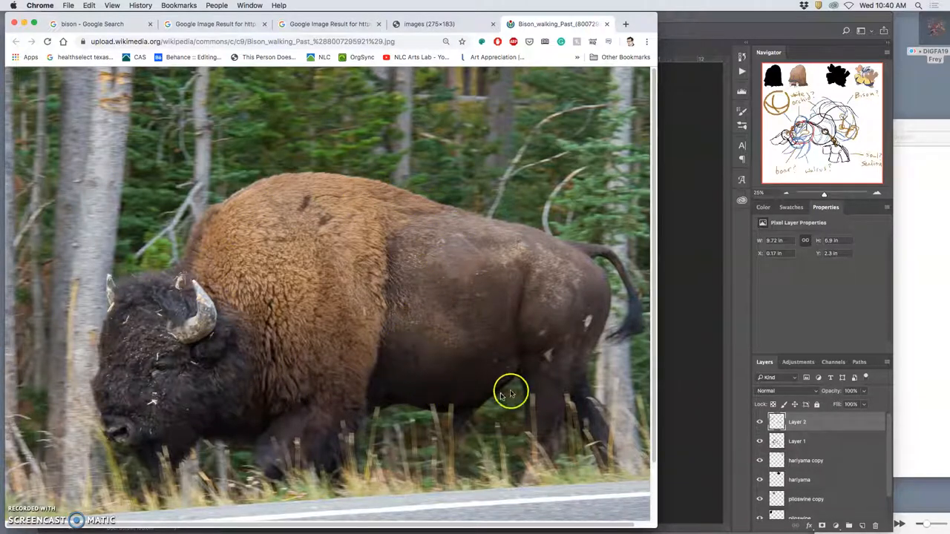
mouse_move(195, 297)
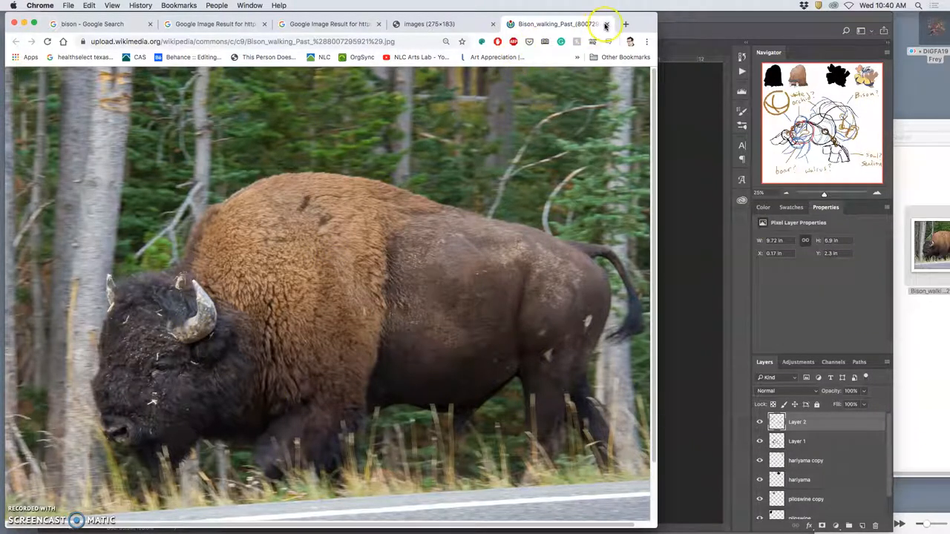
Close the Wikimedia walking-bison photo tab, returning to the small bison image tab.
left_click(606, 24)
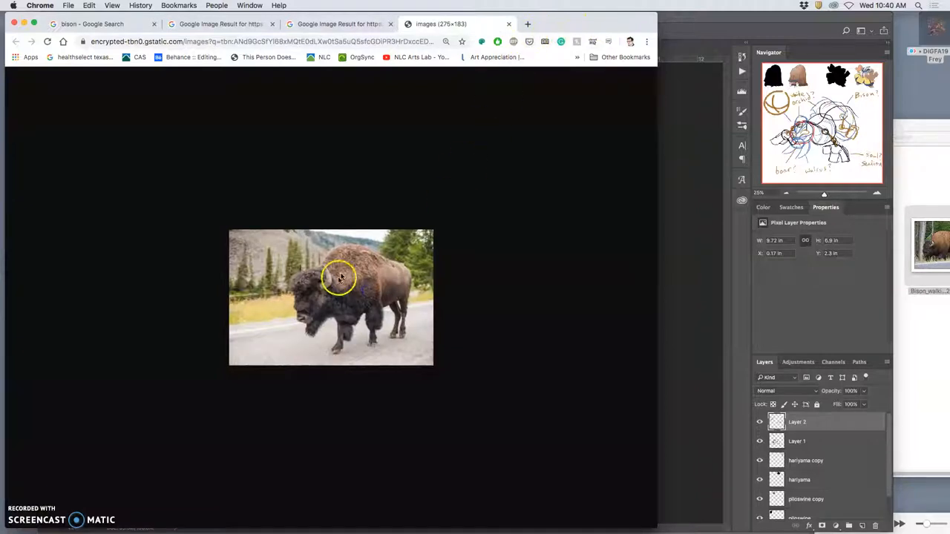
Close the small bison image tab and the Black Hills bison result tab.
left_click(331, 297)
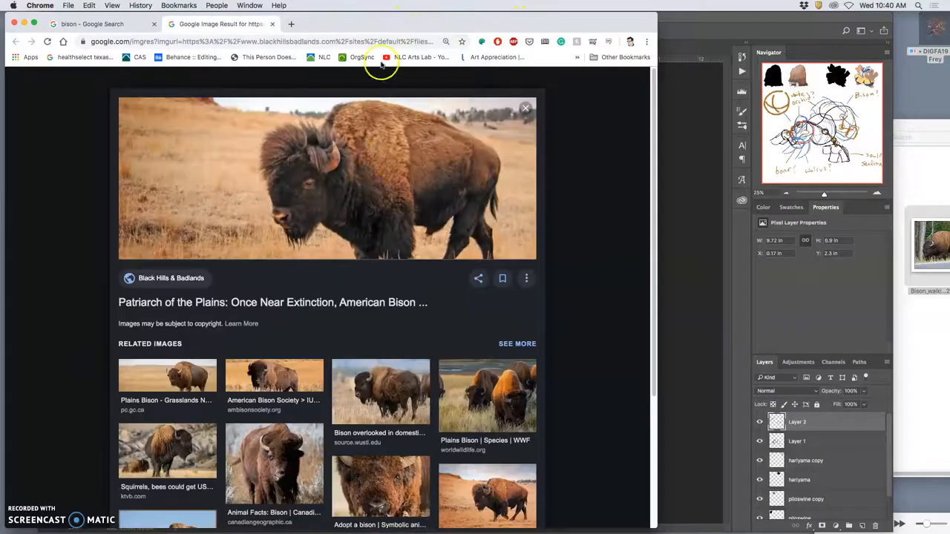
mouse_move(344, 196)
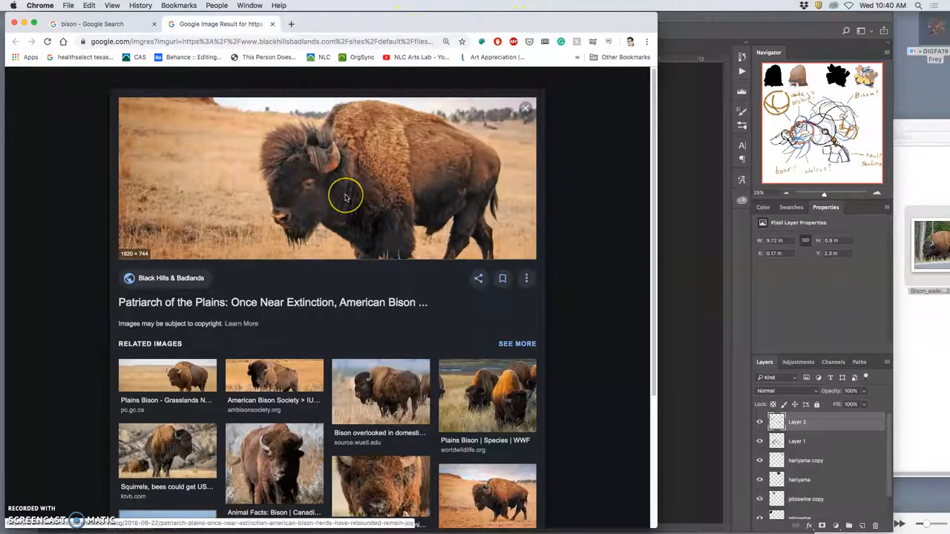
scroll("down", 3)
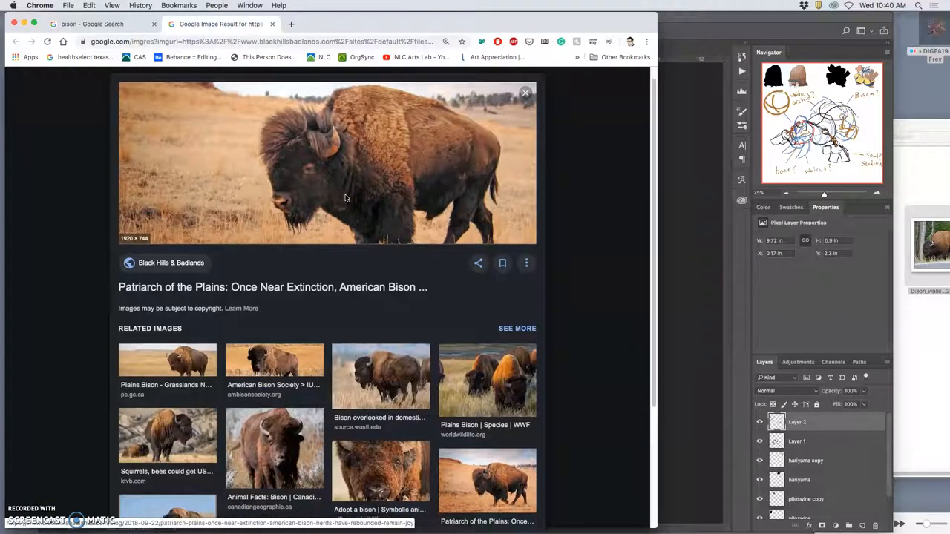
right_click(344, 199)
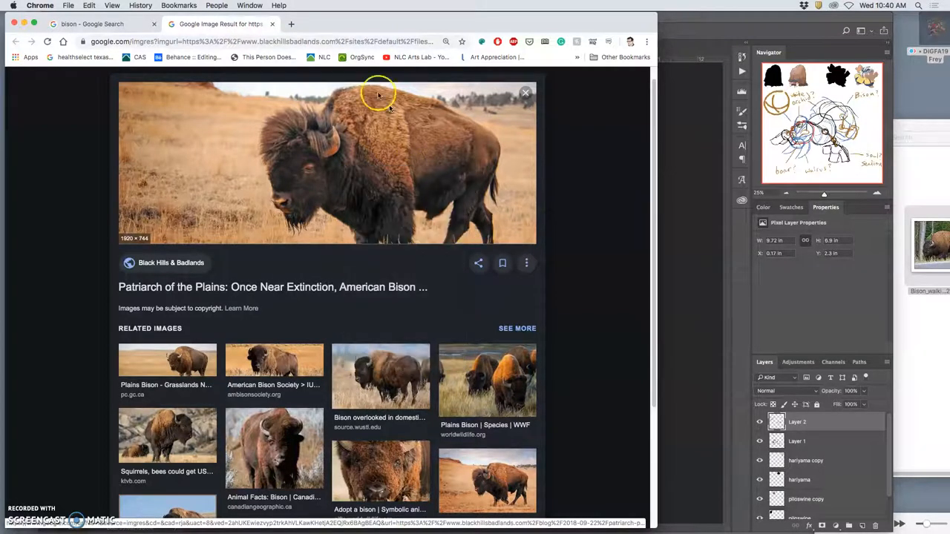
left_click(326, 163)
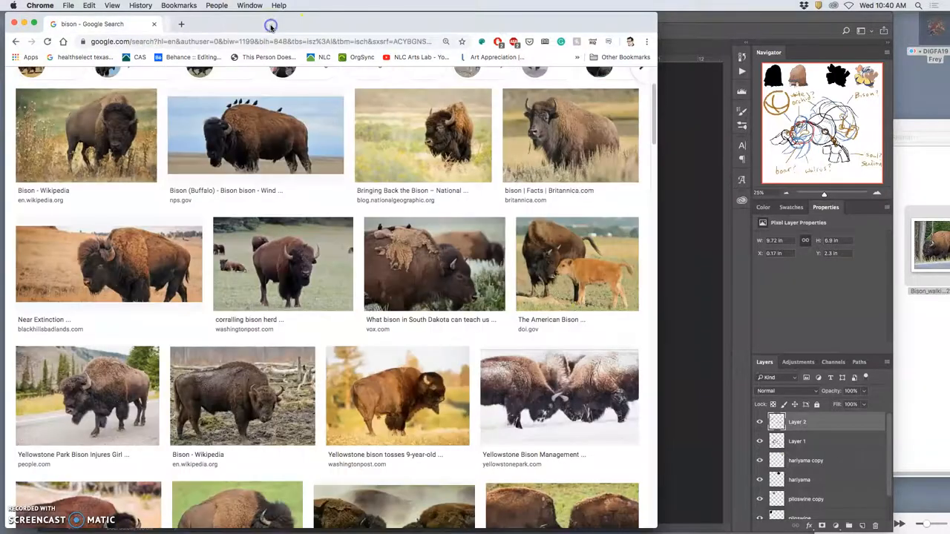
Open the history.com bison result in a new tab from further down the results.
scroll("down", 3)
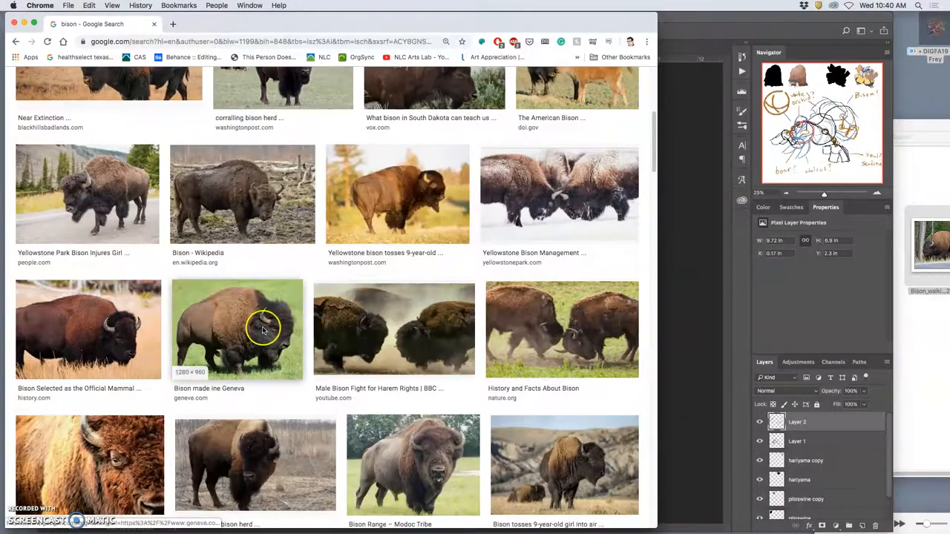
scroll("down", 3)
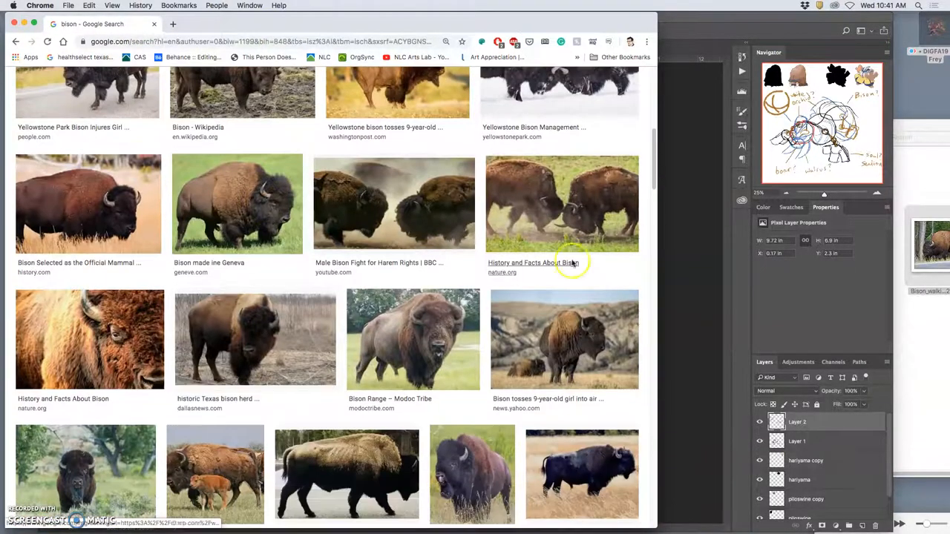
mouse_move(77, 220)
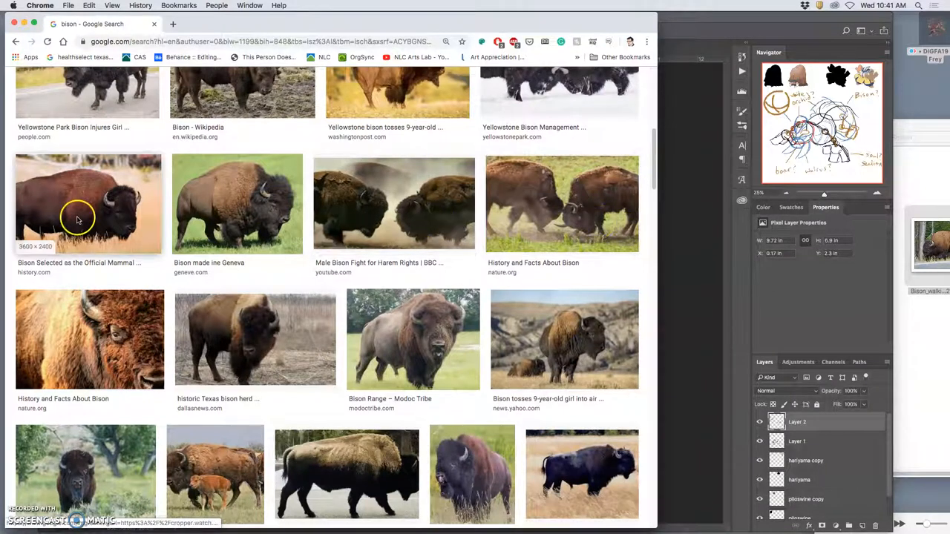
right_click(80, 217)
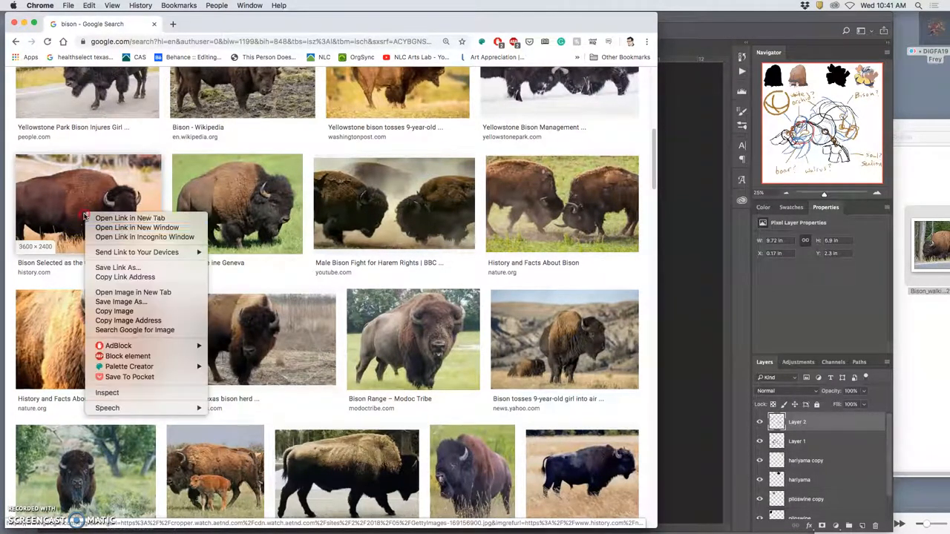
left_click(131, 217)
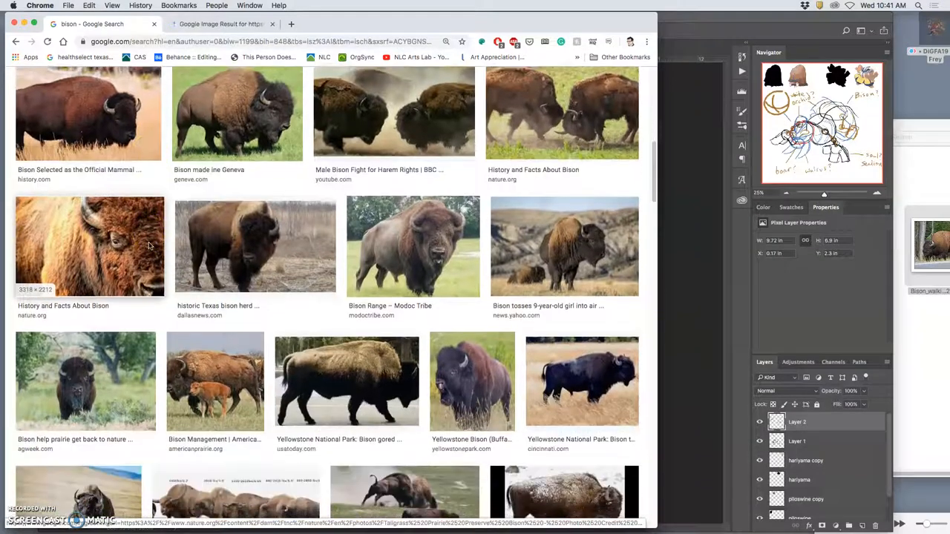
Open the Modoc Tribe bison photo full size in its own tab.
scroll("down", 3)
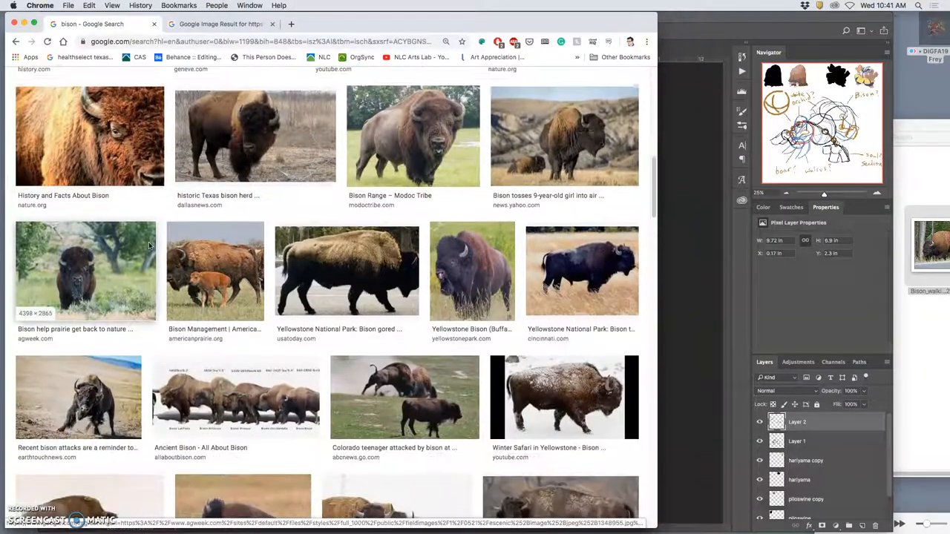
scroll("down", 3)
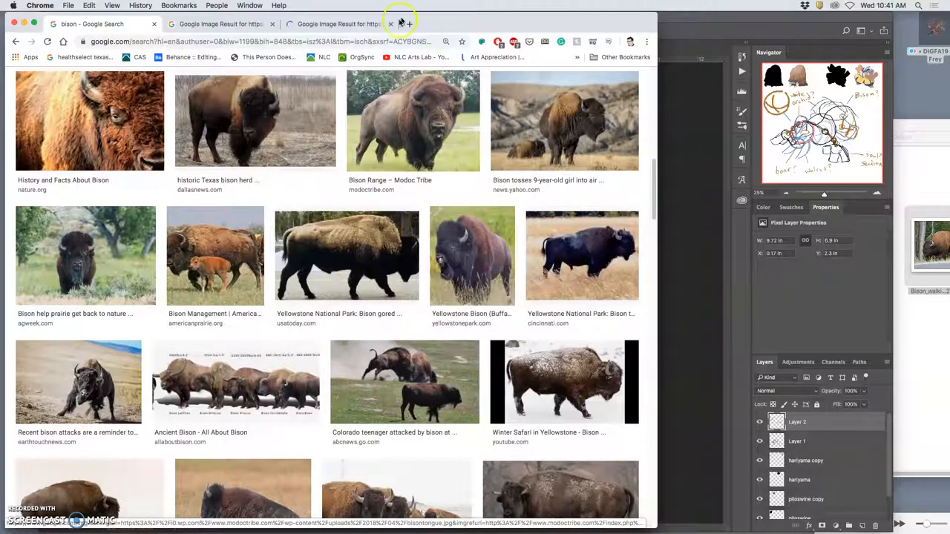
left_click(412, 120)
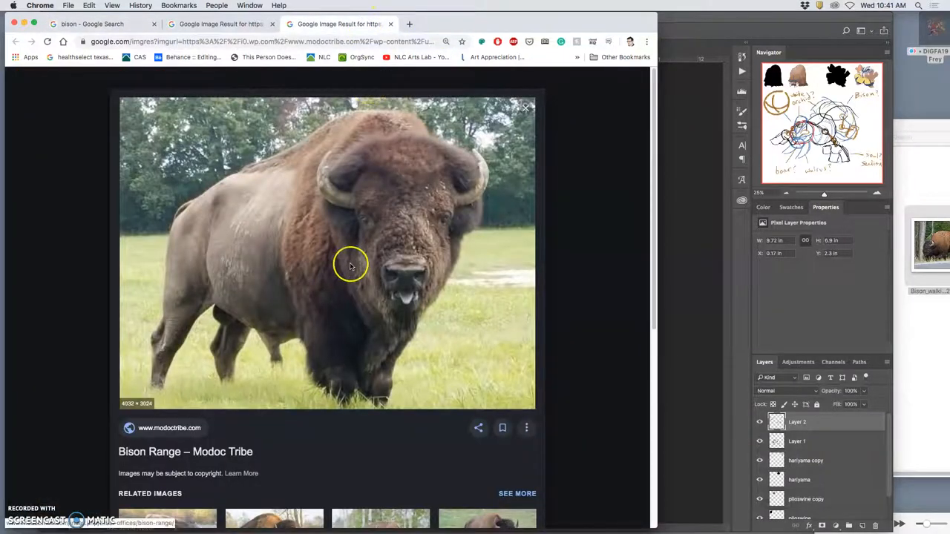
right_click(350, 266)
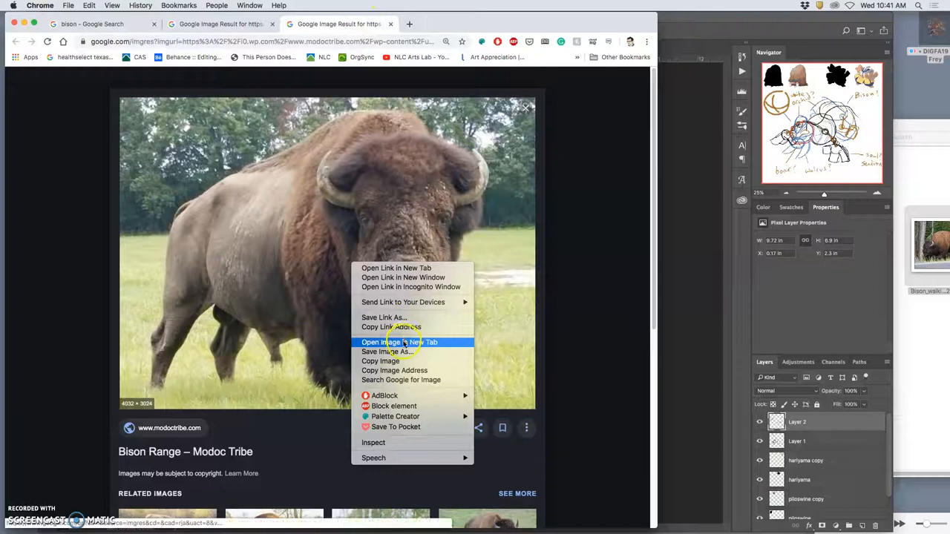
left_click(399, 341)
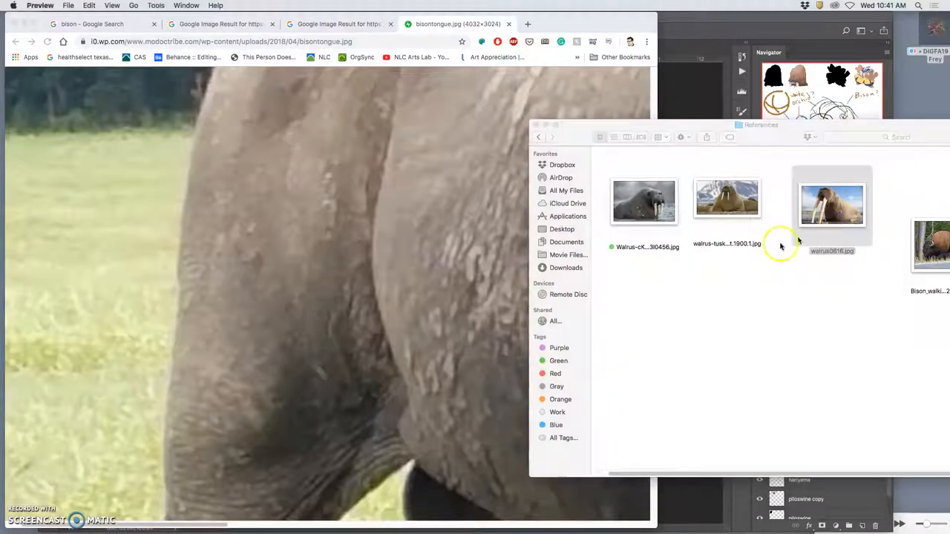
Close the bisontongue.jpg tab and return to the Modoc Tribe image result.
double_click(831, 205)
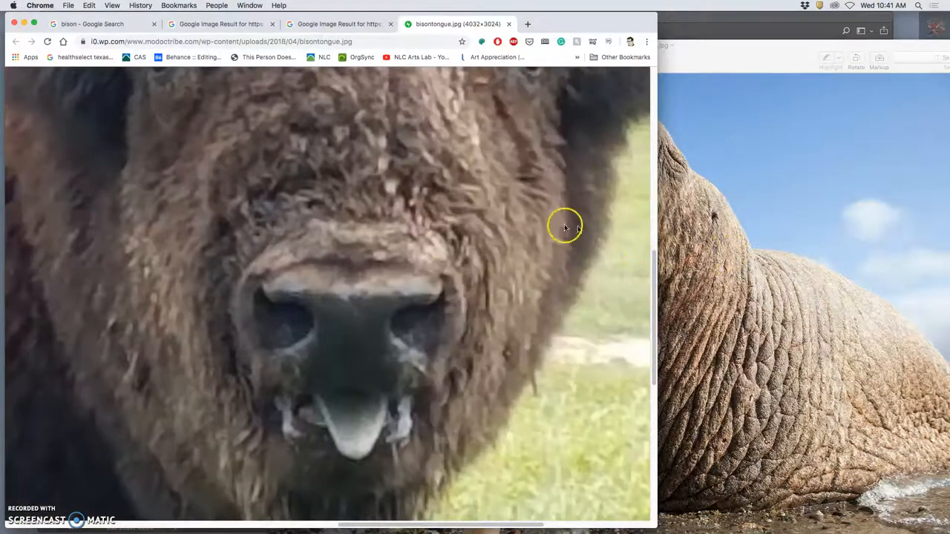
mouse_move(364, 222)
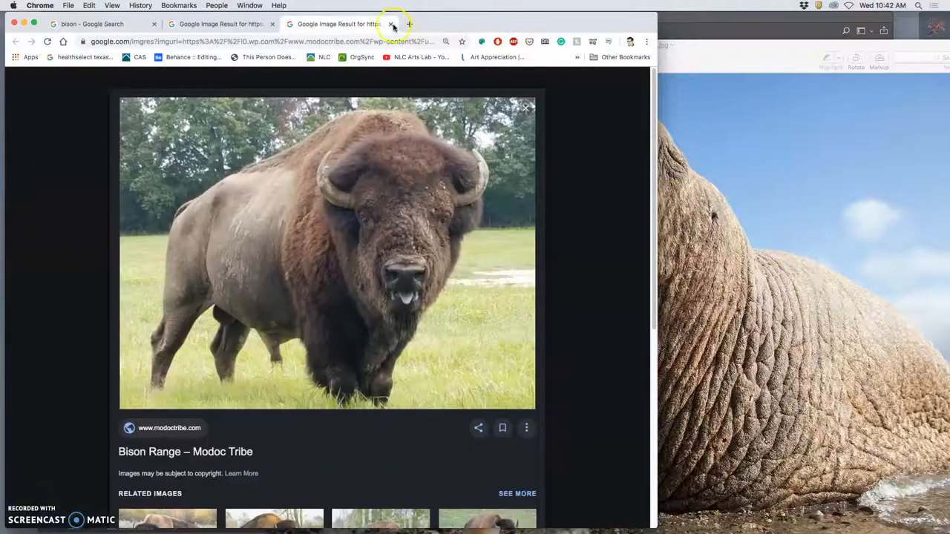
Browse related bison photos, view the large HISTORY bison photo, then return to the bison search results.
scroll("down", 3)
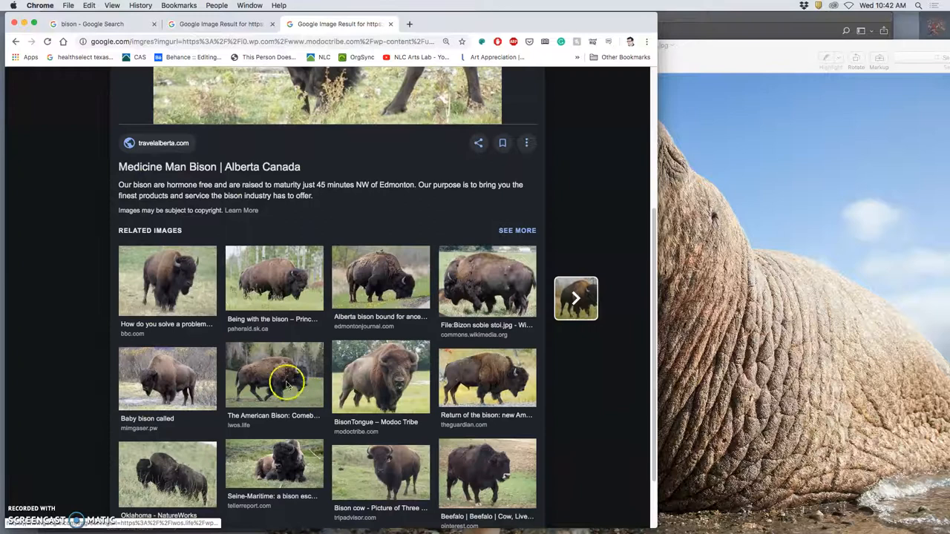
left_click(275, 279)
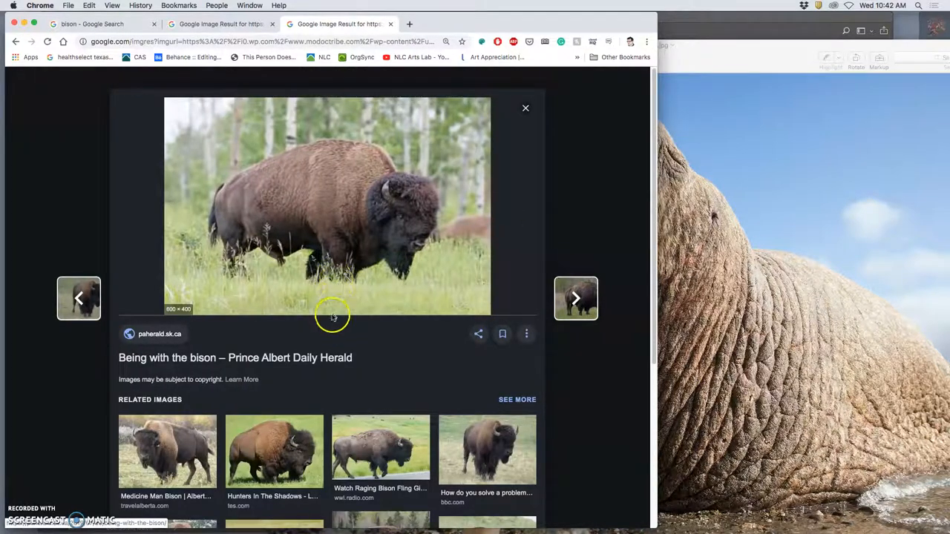
scroll("down", 3)
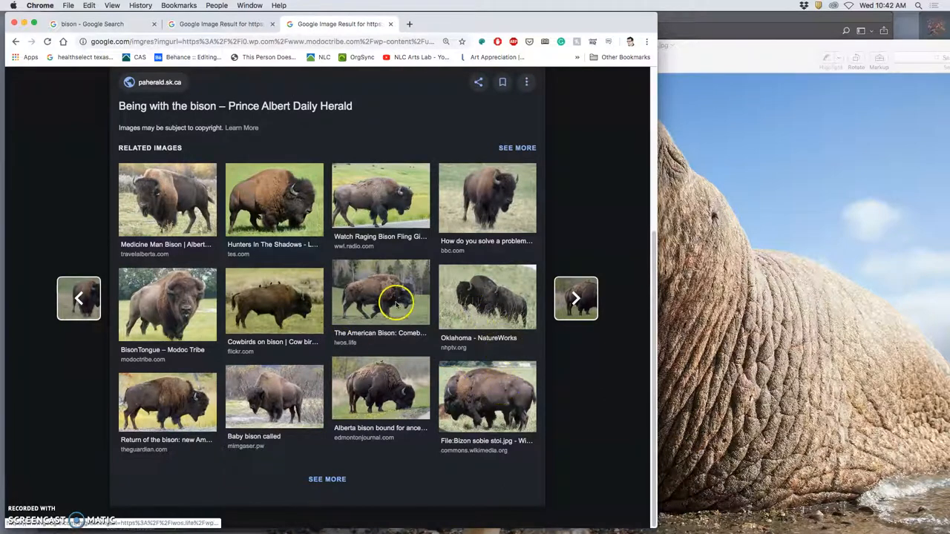
left_click(380, 295)
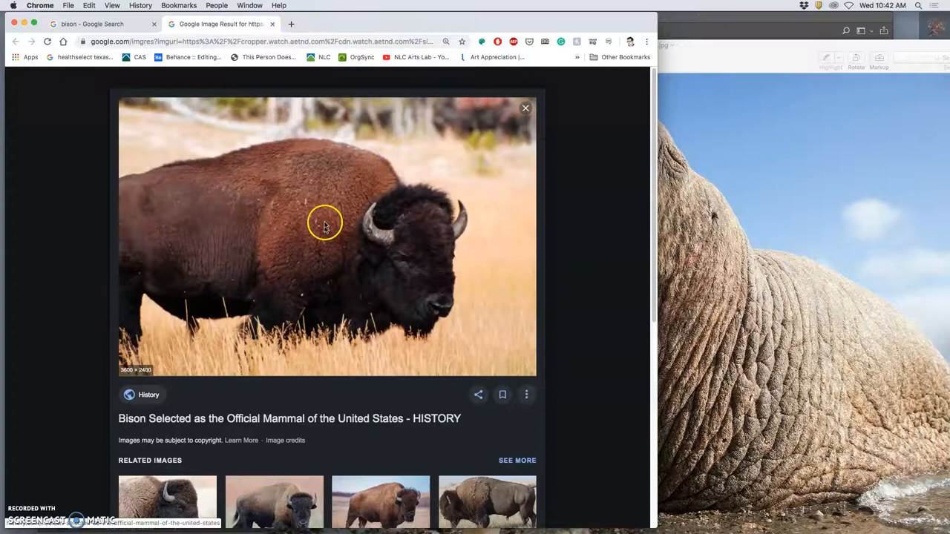
right_click(323, 223)
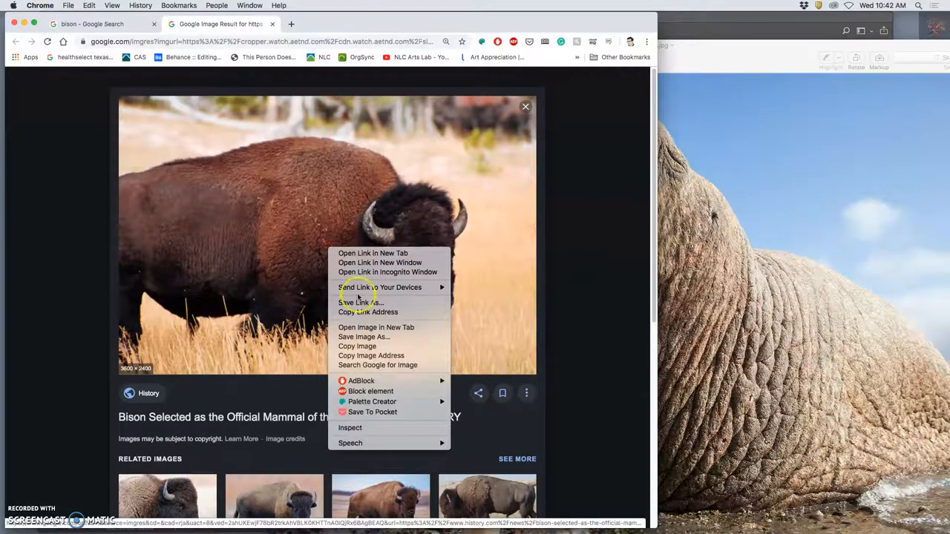
left_click(377, 328)
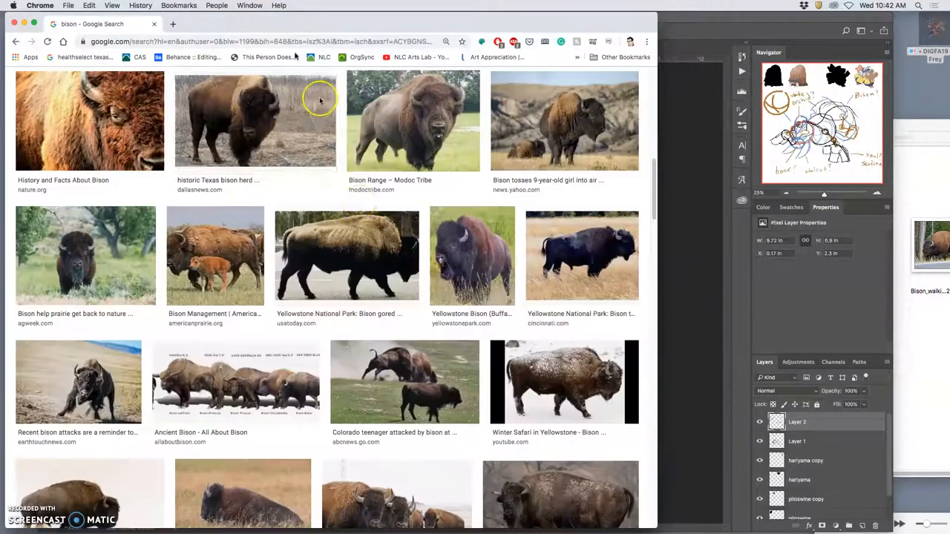
mouse_move(472, 255)
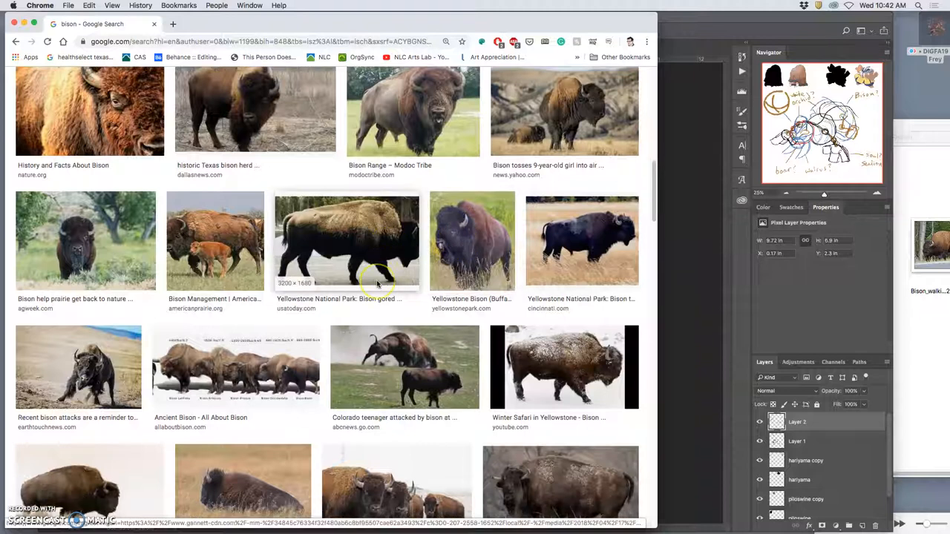
Browse far down the bison image results and bring up options for the bison-in-snow photo.
scroll("down", 3)
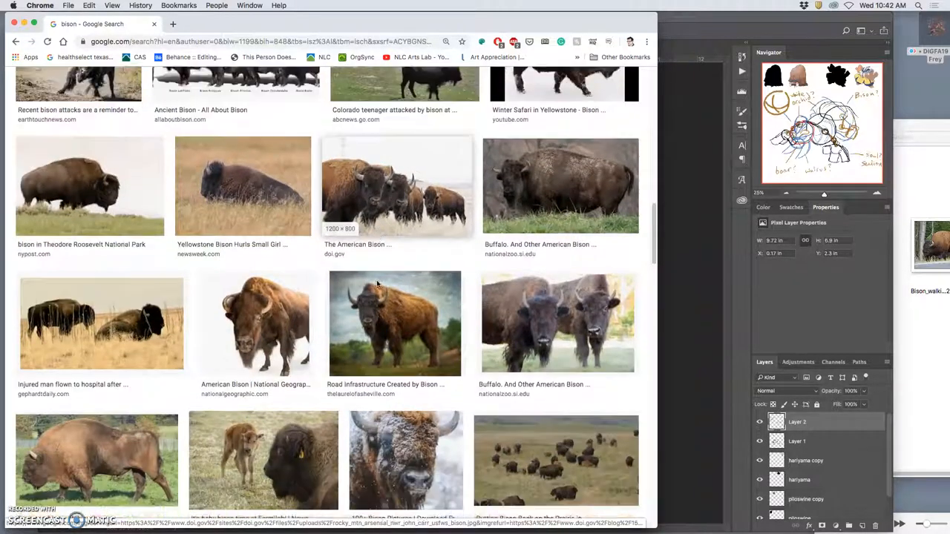
scroll("down", 3)
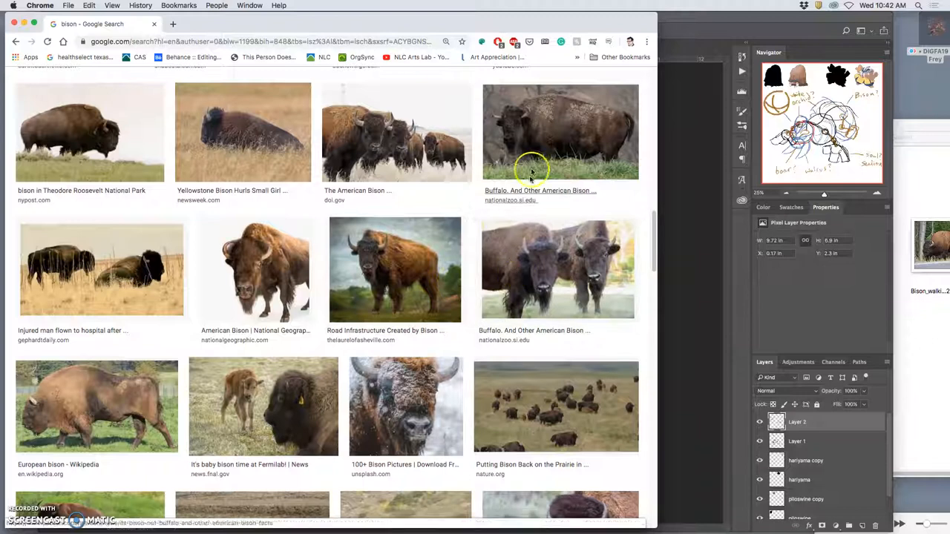
mouse_move(101, 270)
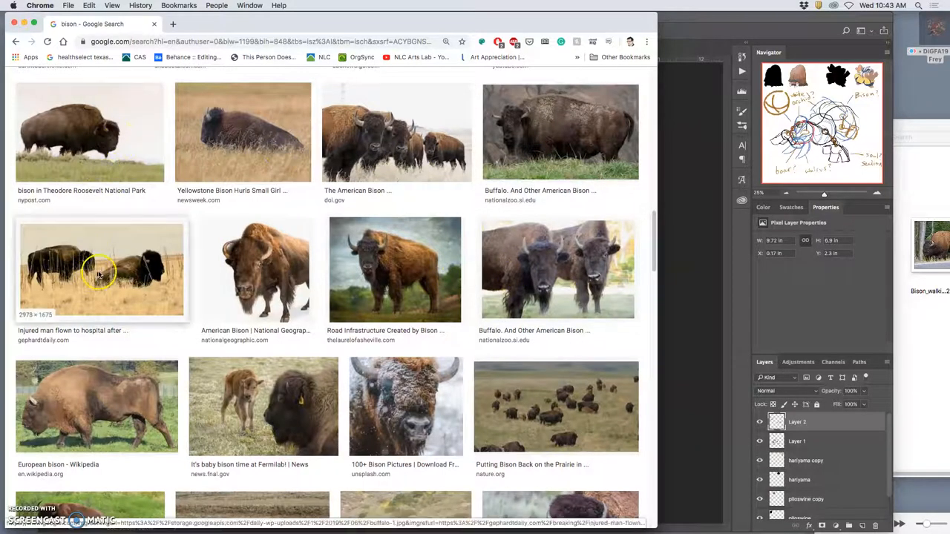
scroll("down", 3)
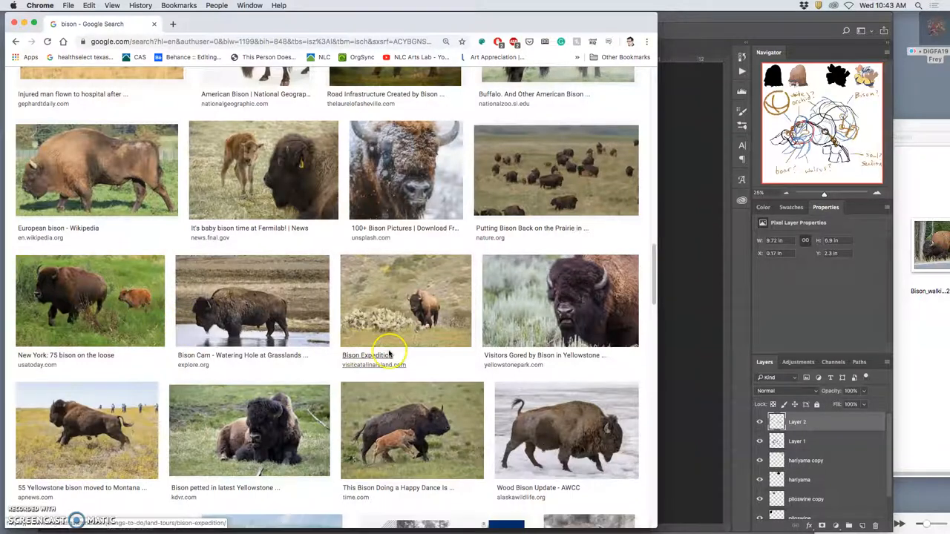
scroll("down", 3)
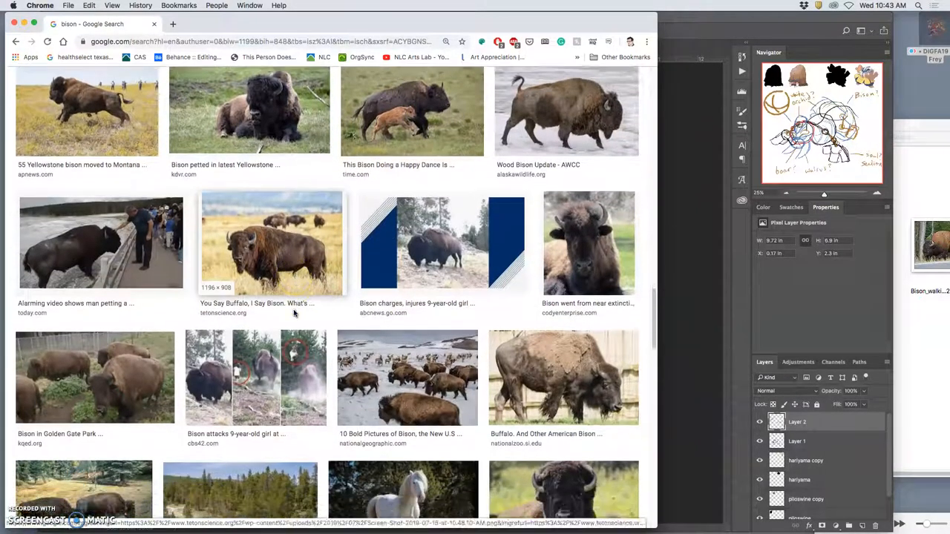
scroll("down", 3)
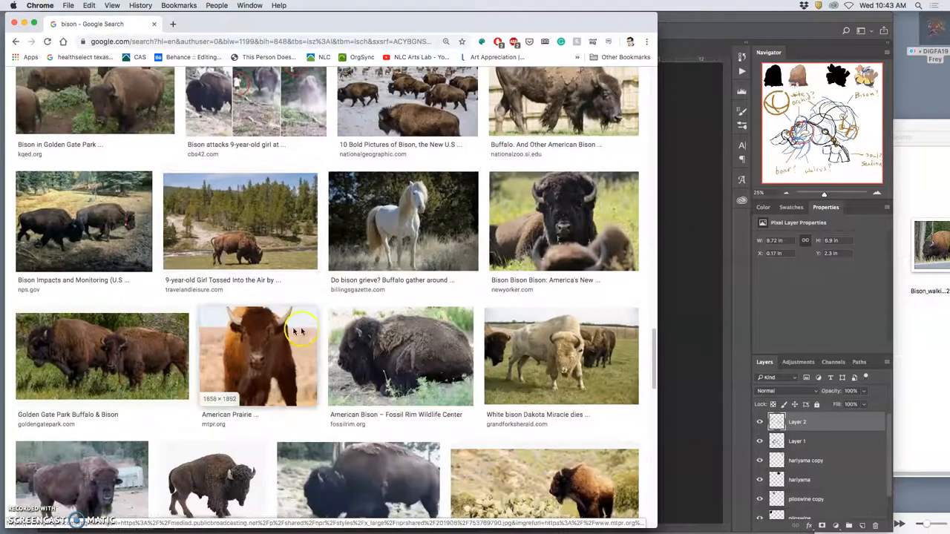
scroll("down", 3)
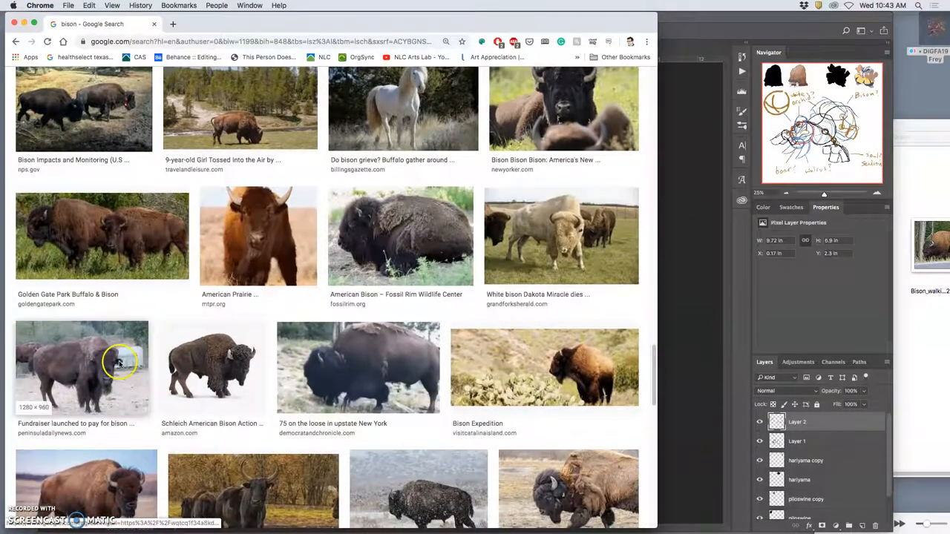
scroll("down", 3)
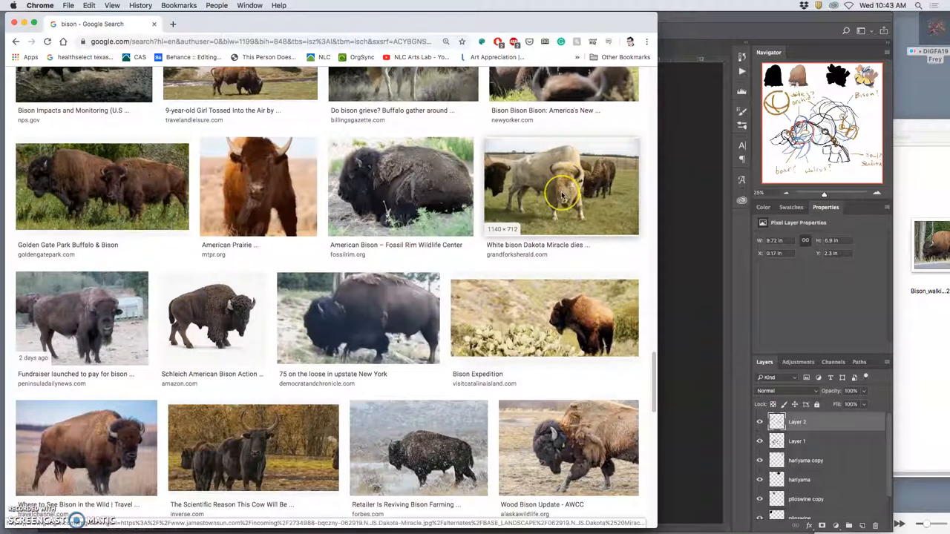
mouse_move(537, 223)
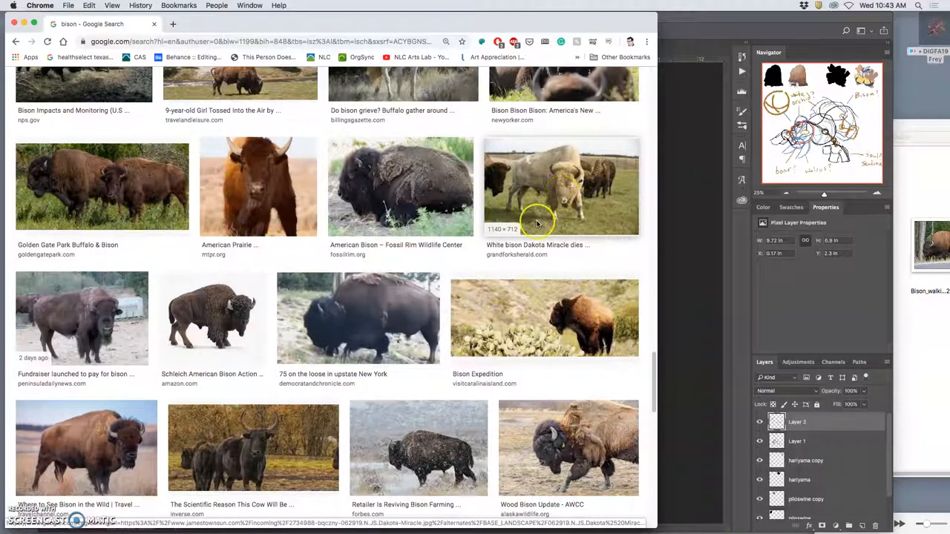
mouse_move(561, 191)
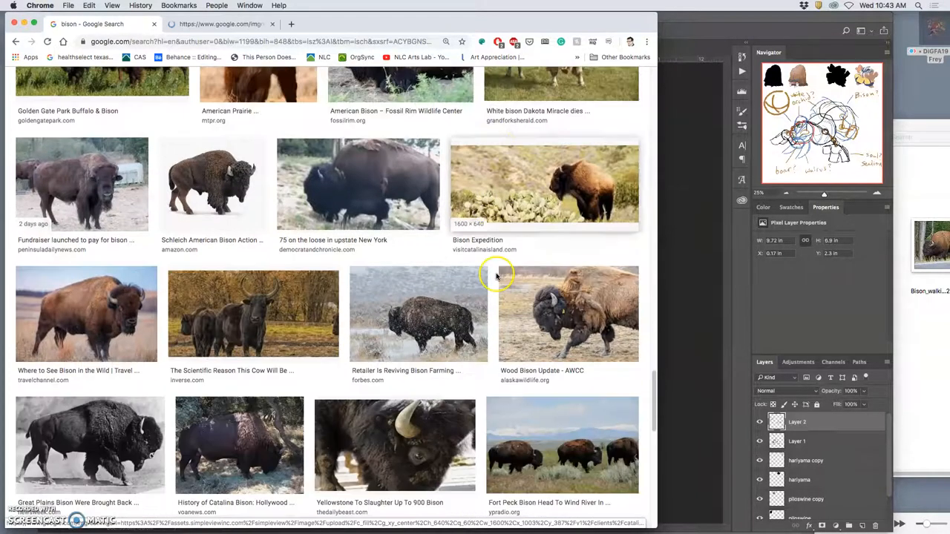
scroll("down", 3)
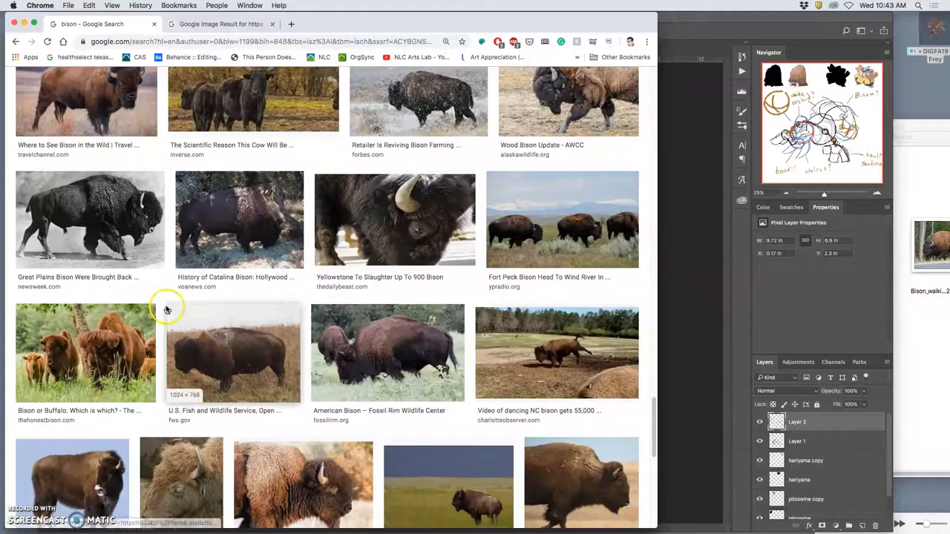
scroll("down", 3)
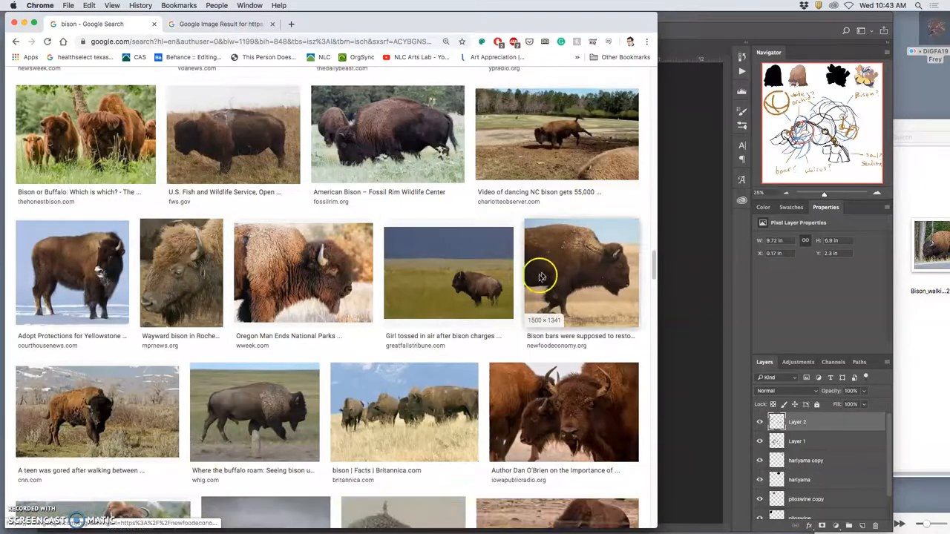
scroll("down", 3)
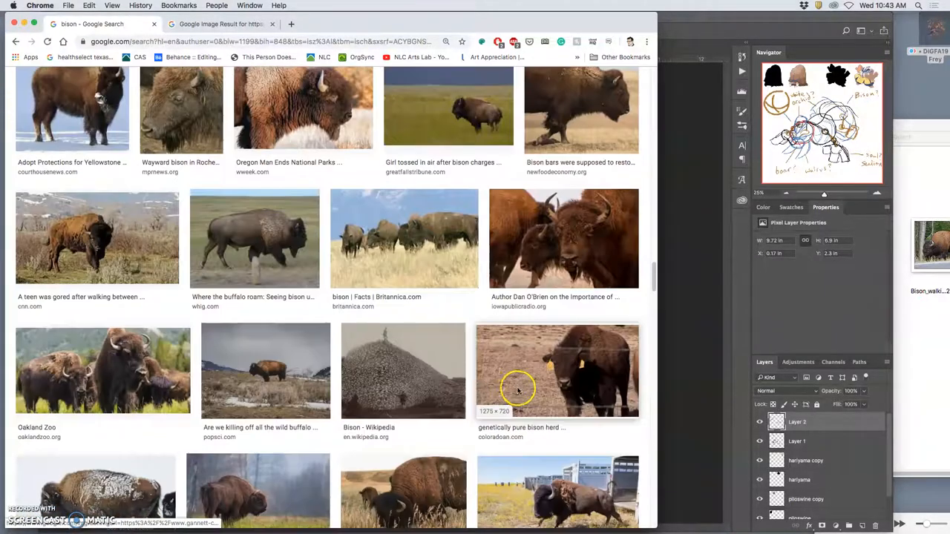
scroll("down", 3)
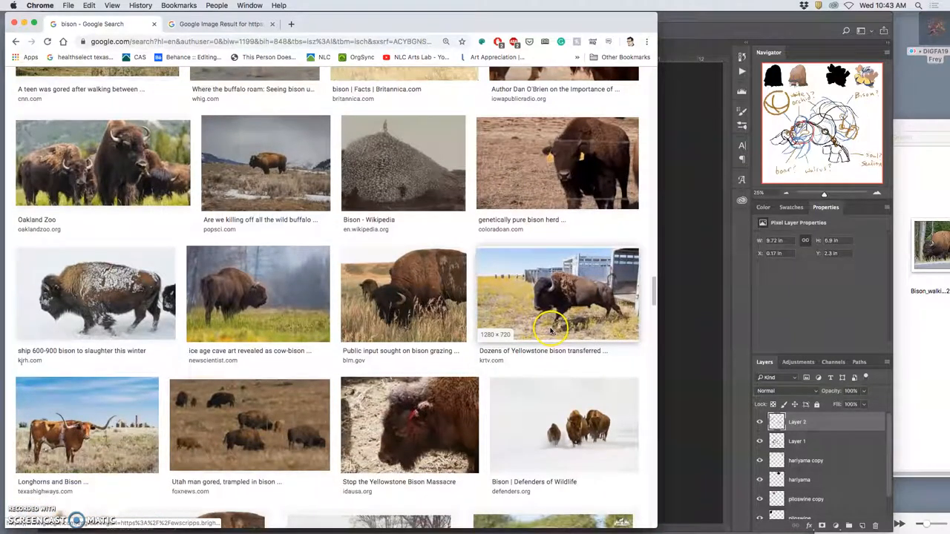
scroll("down", 3)
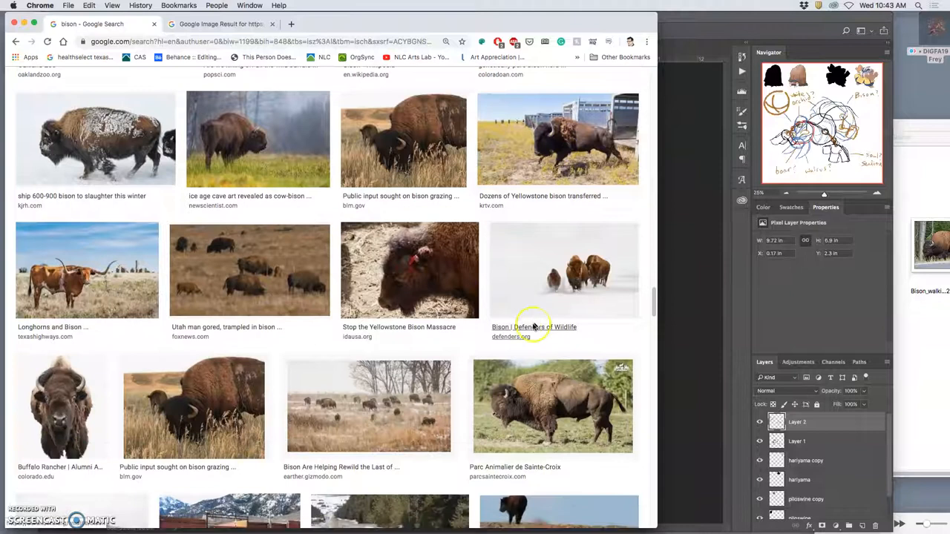
scroll("down", 3)
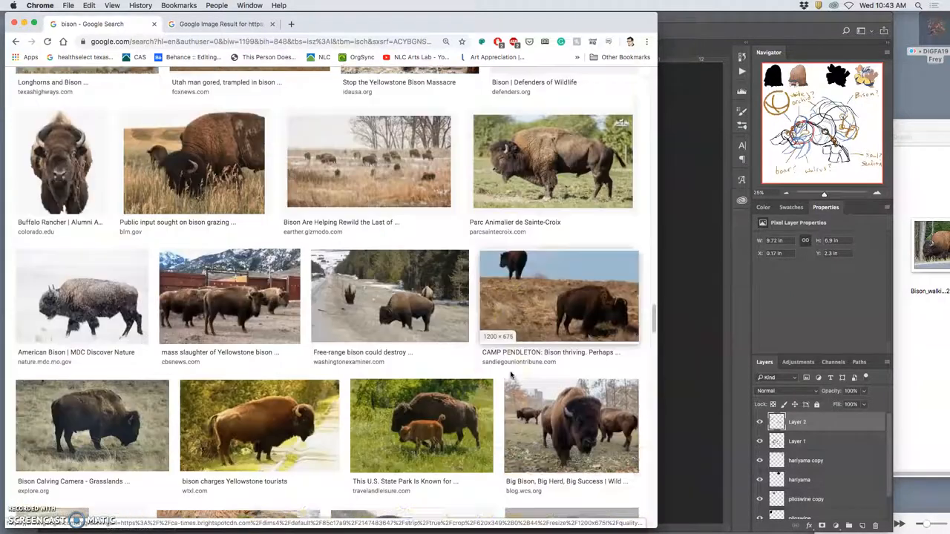
scroll("down", 3)
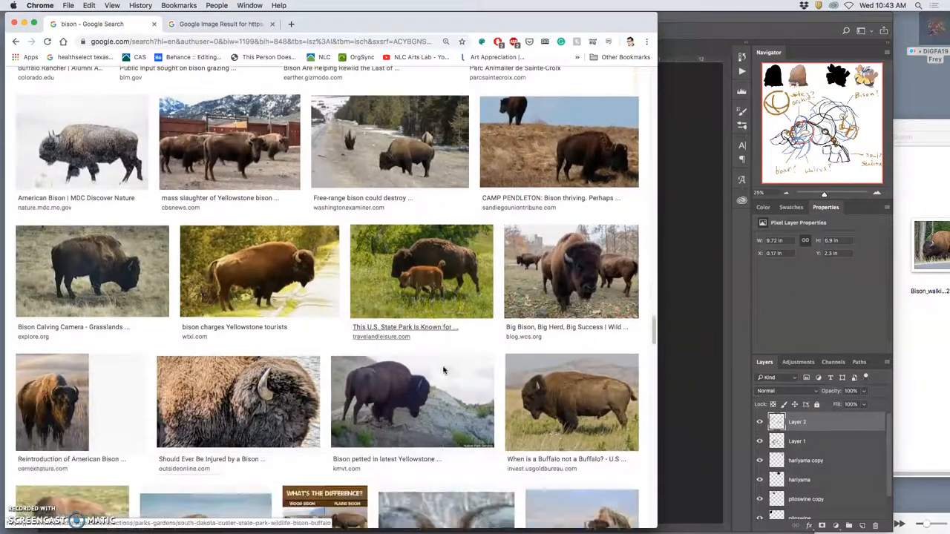
scroll("down", 3)
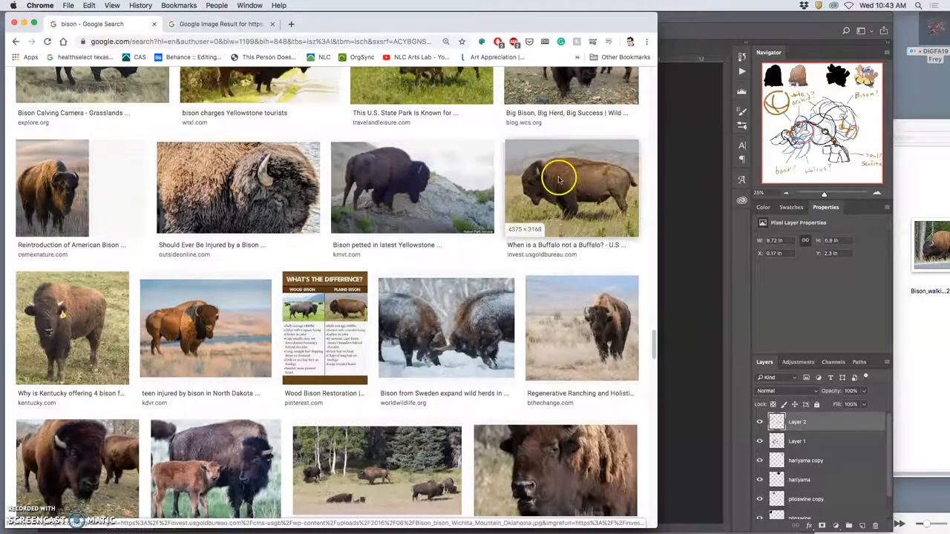
mouse_move(329, 205)
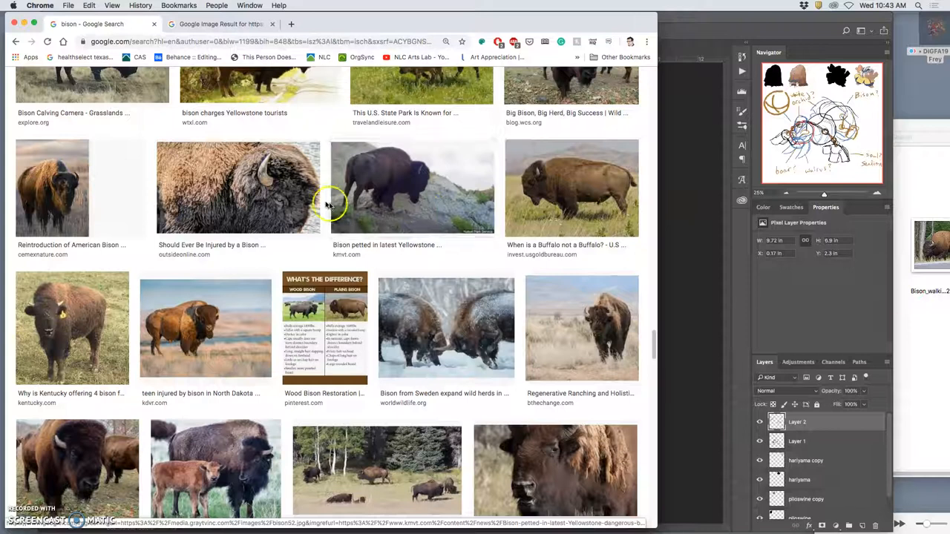
scroll("down", 3)
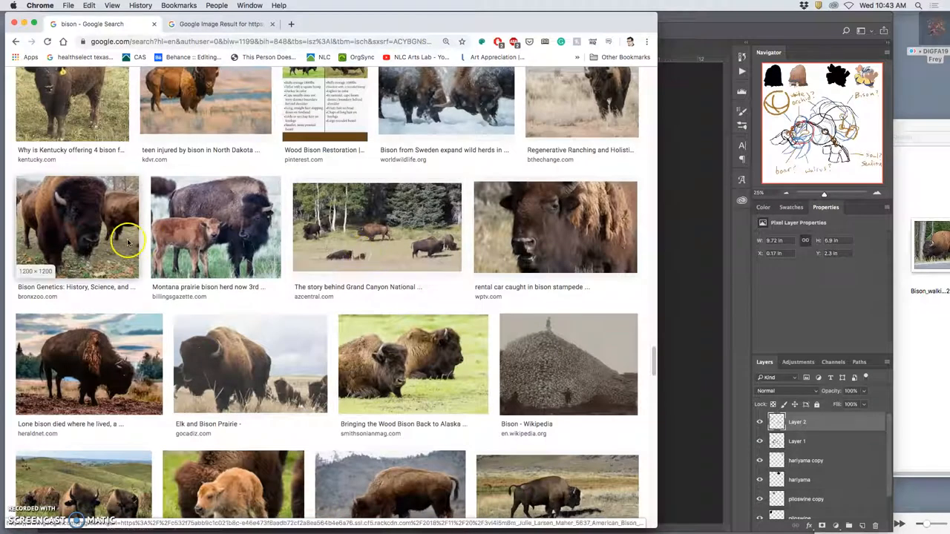
scroll("down", 3)
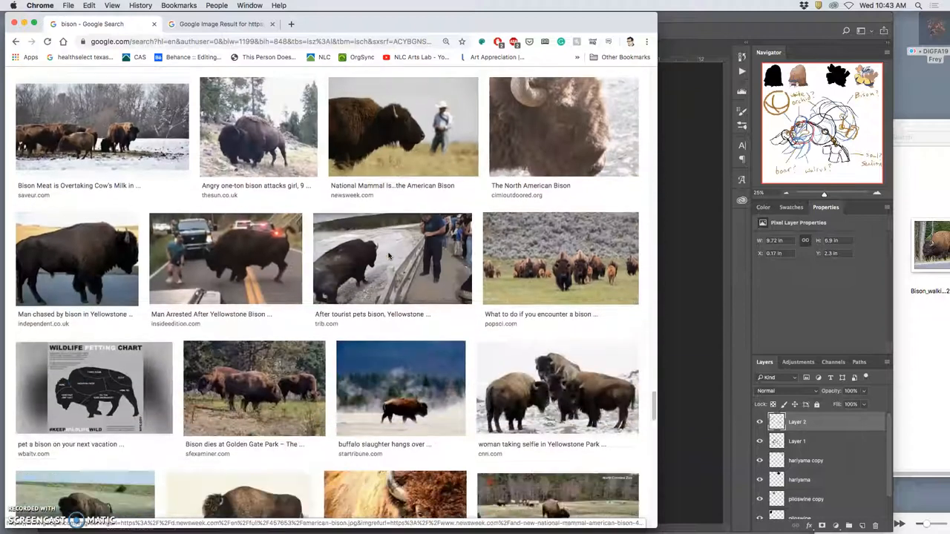
scroll("down", 3)
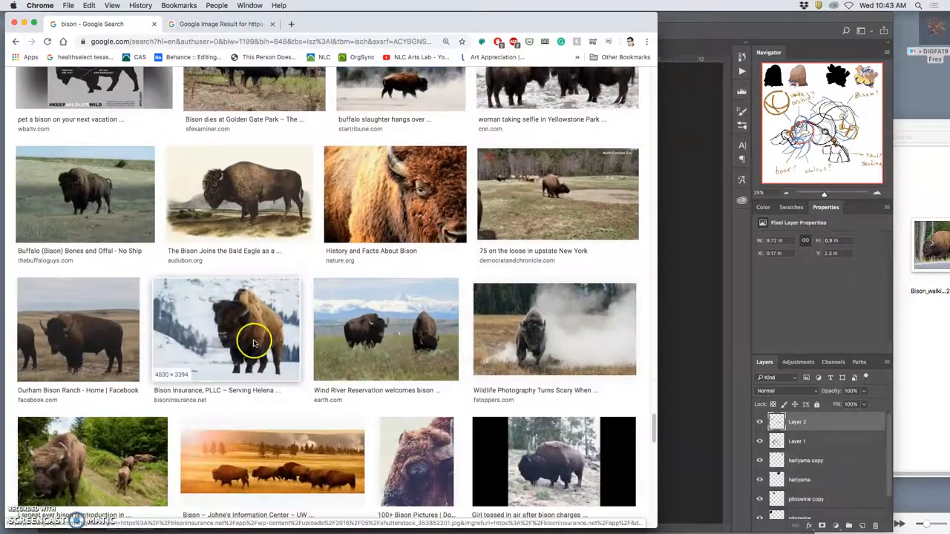
right_click(255, 341)
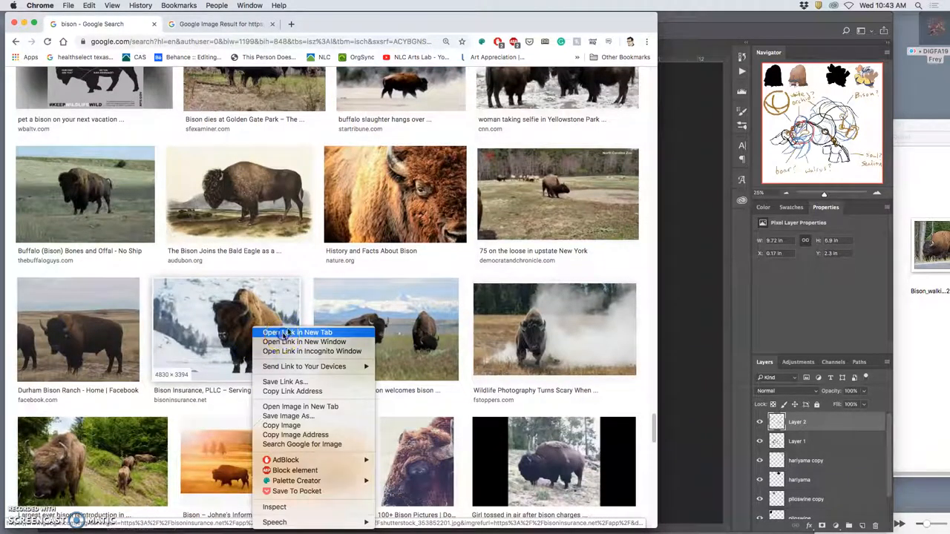
View the white bison photo in a new tab, close it, and browse further to the bison ranching photo.
left_click(296, 332)
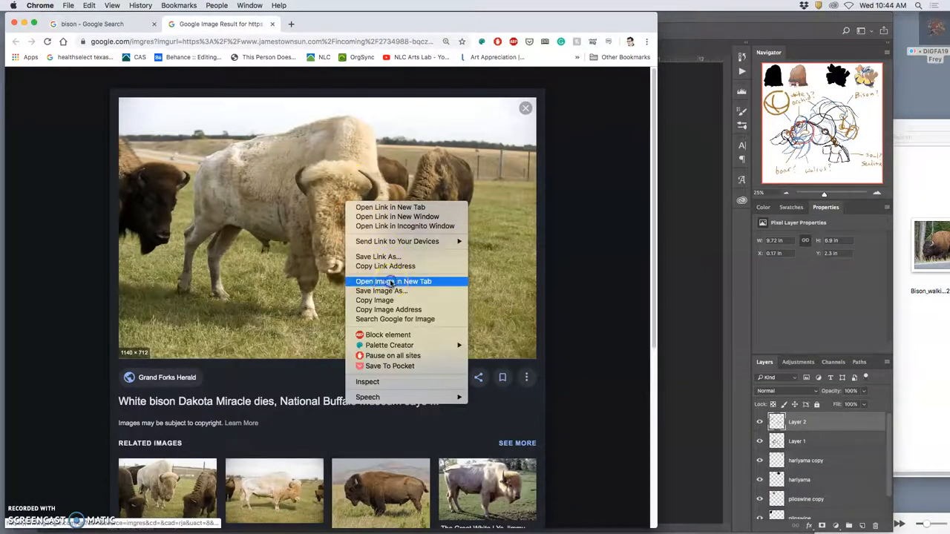
left_click(393, 282)
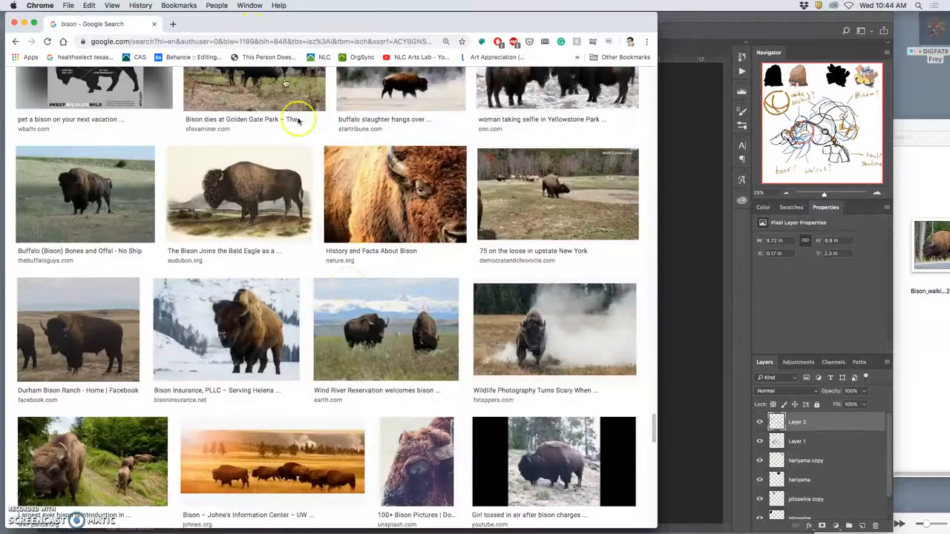
scroll("down", 3)
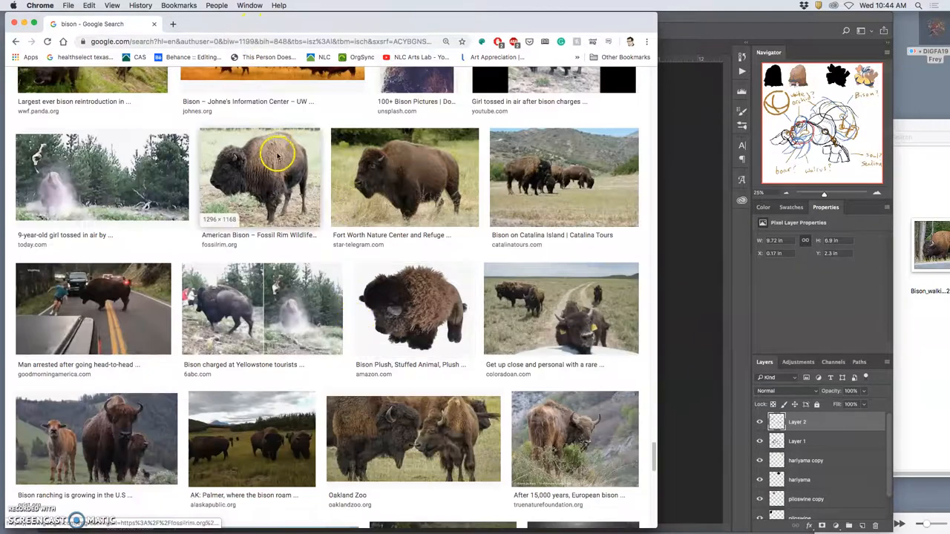
mouse_move(433, 348)
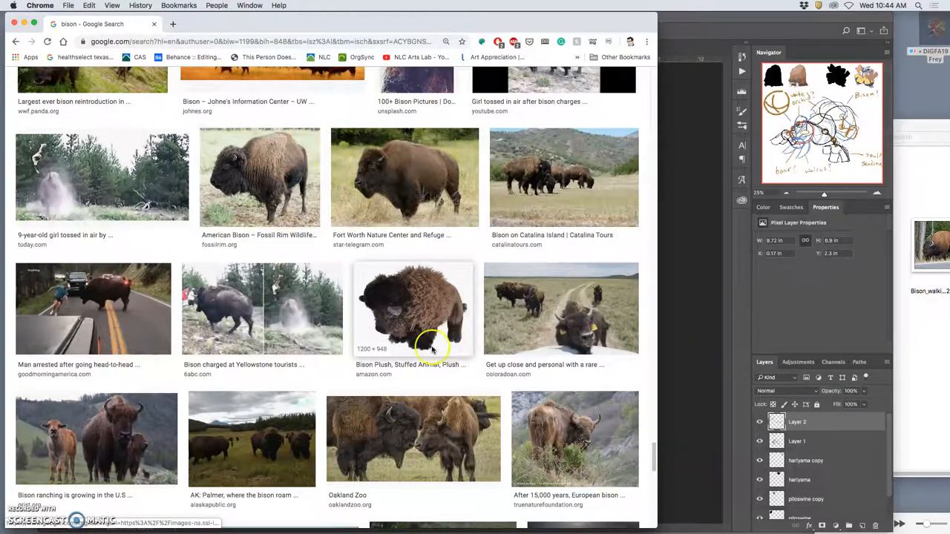
scroll("down", 3)
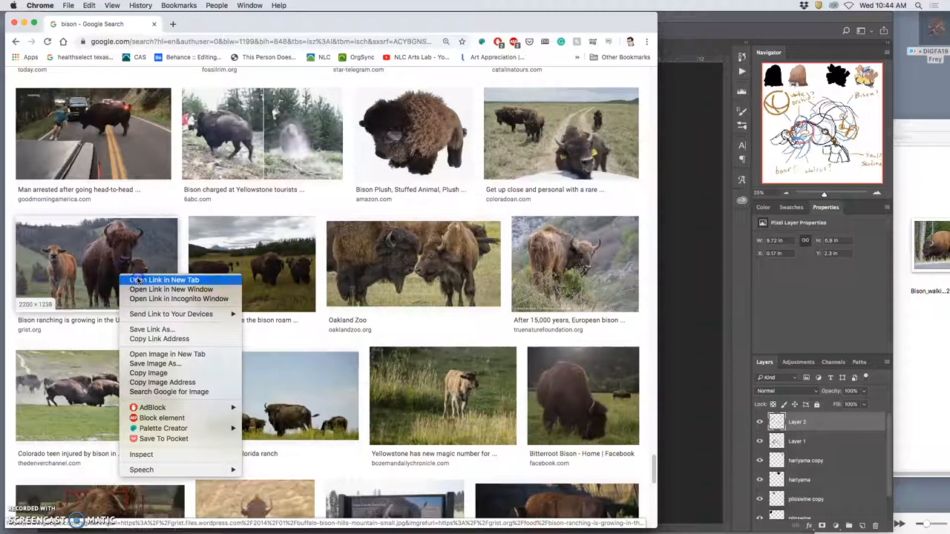
View the Grist bison-with-calf photo full size, save it to the desktop, and return to the top of the results.
left_click(164, 279)
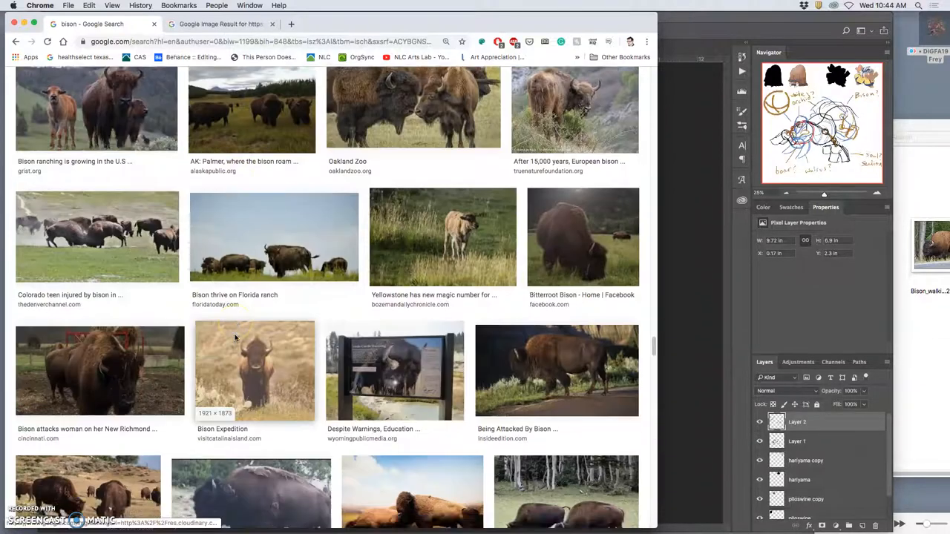
scroll("down", 3)
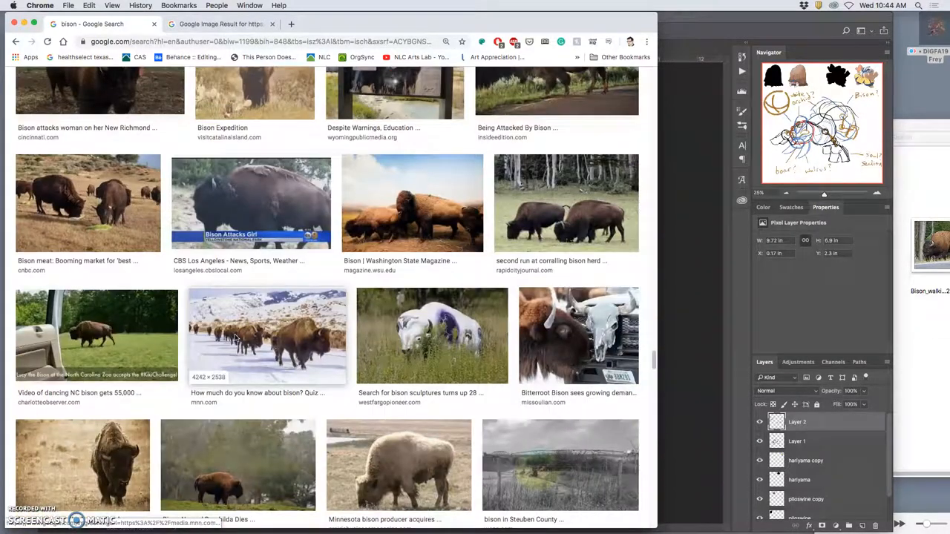
scroll("down", 3)
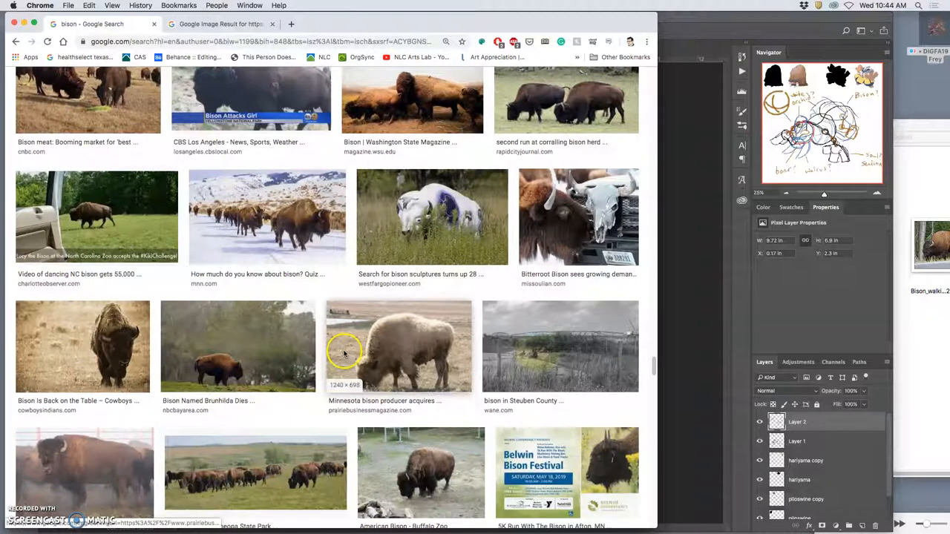
mouse_move(324, 26)
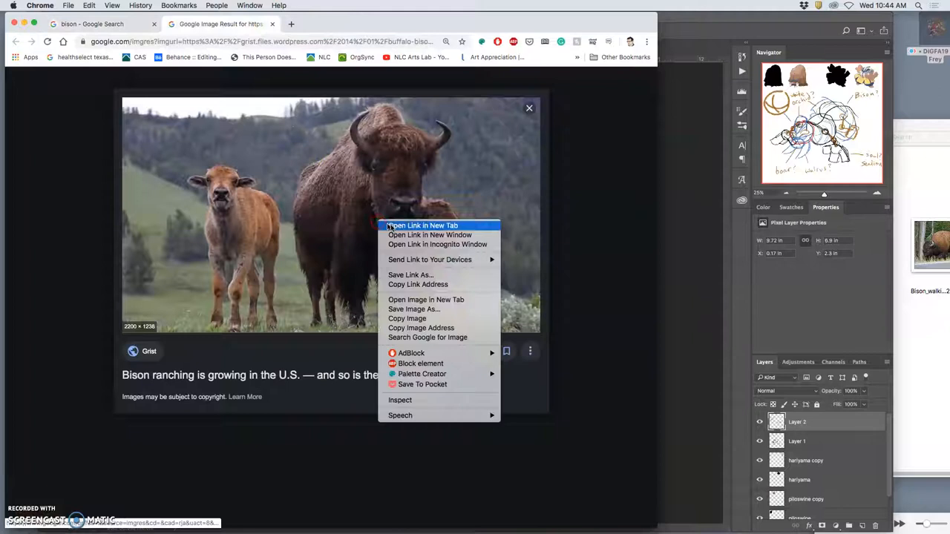
left_click(421, 226)
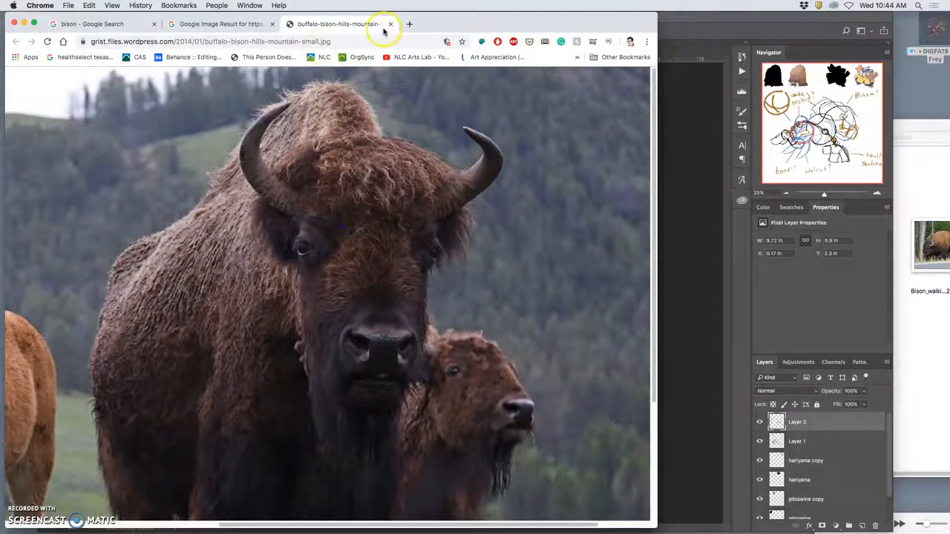
left_click(389, 24)
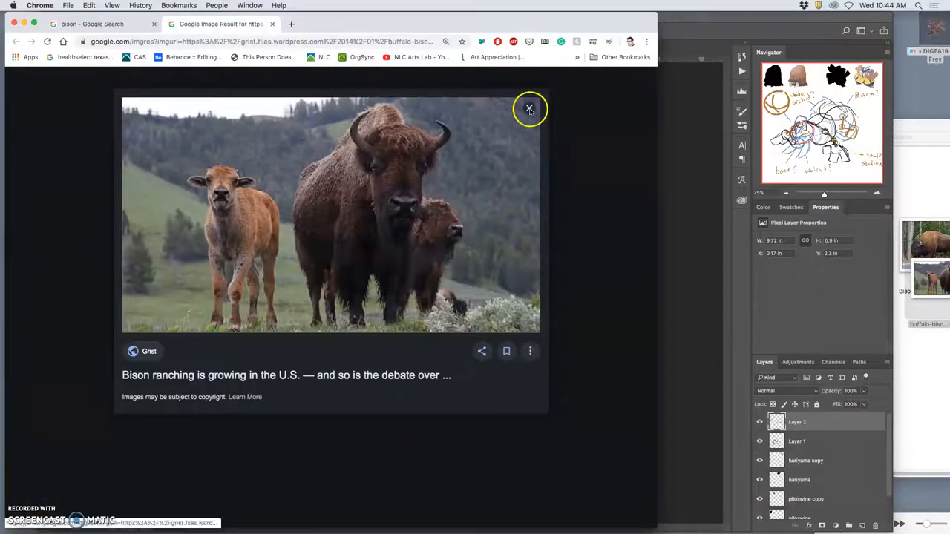
left_click(528, 108)
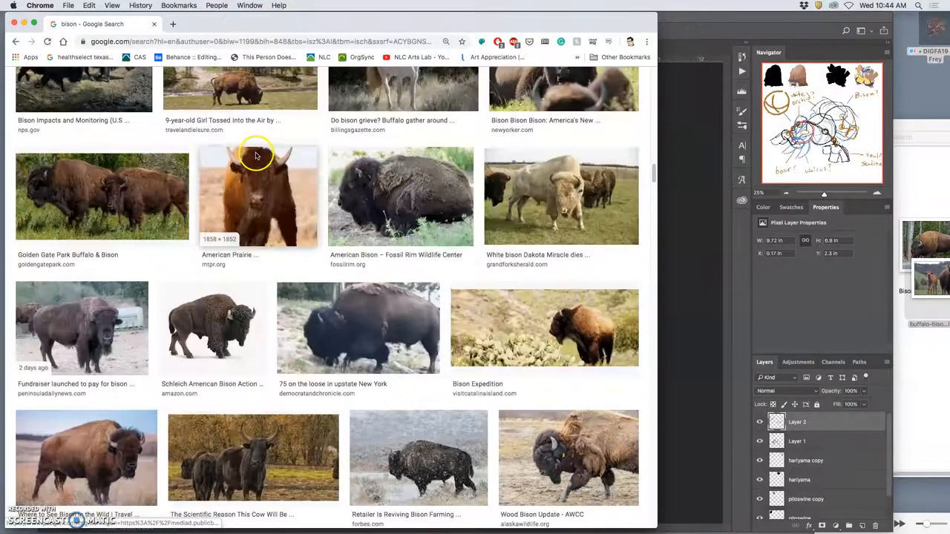
scroll("up", 3)
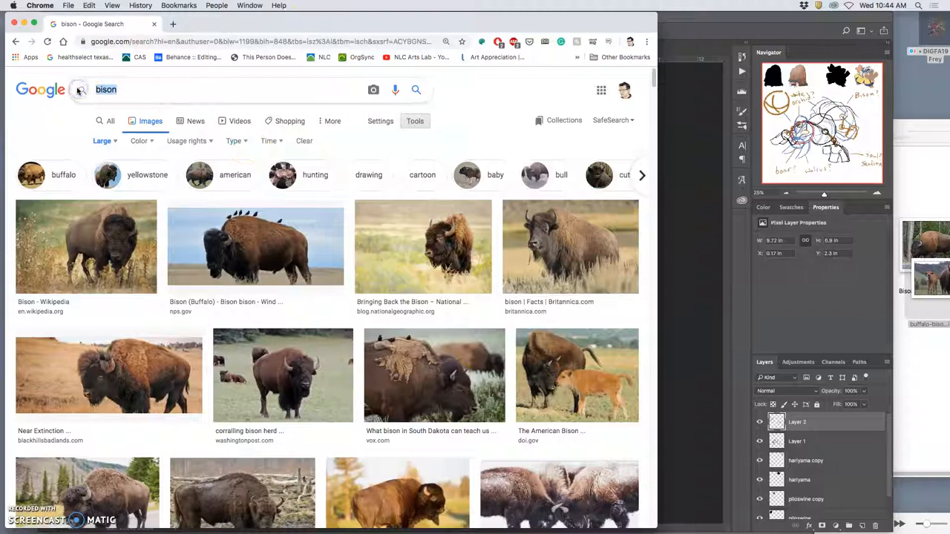
Search Google Images for 'shaggy water buffalo' and browse the highland cattle and Cape buffalo photos.
type("water")
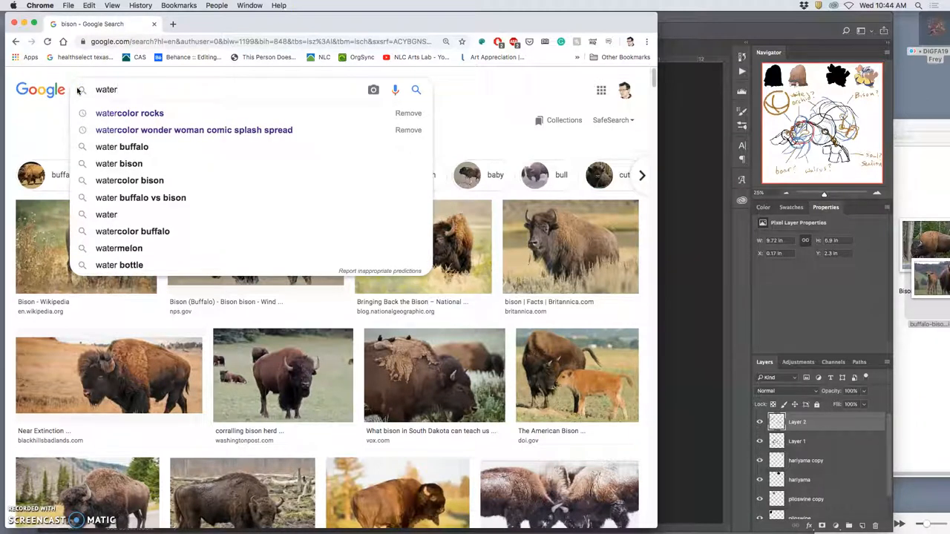
type("buffalo")
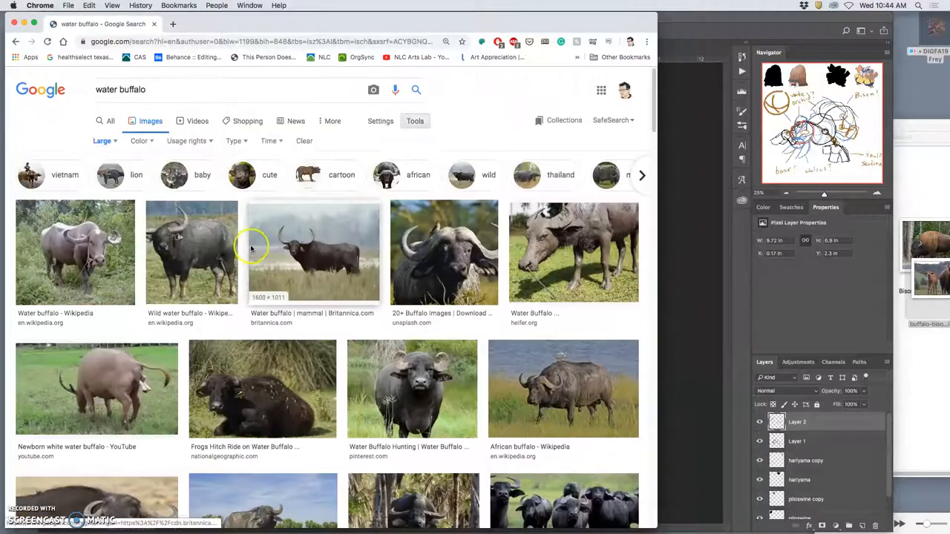
scroll("down", 3)
type("shaggy ")
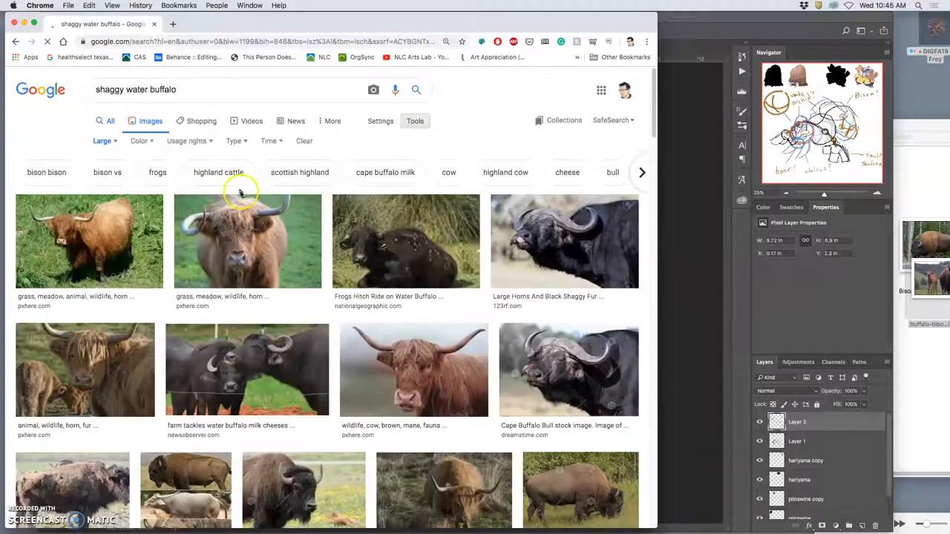
scroll("down", 3)
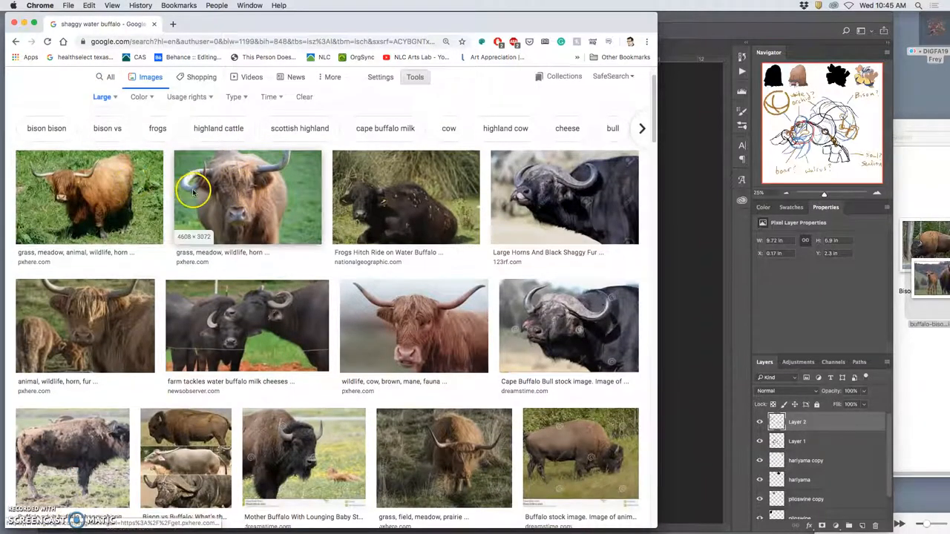
scroll("down", 3)
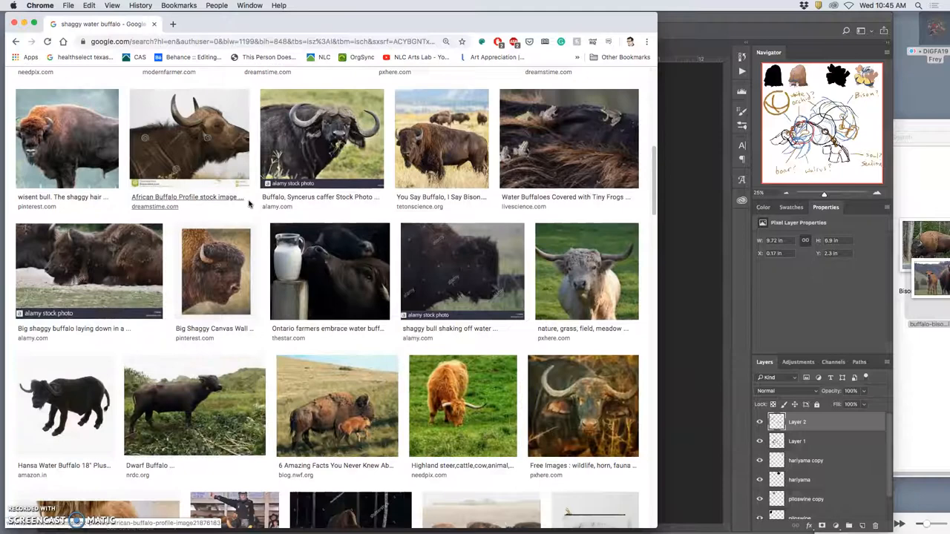
scroll("down", 3)
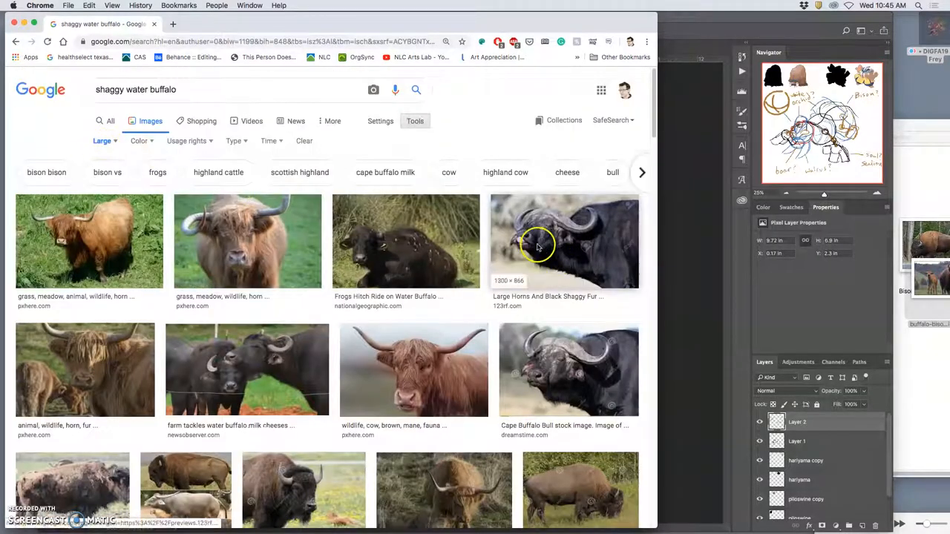
mouse_move(457, 321)
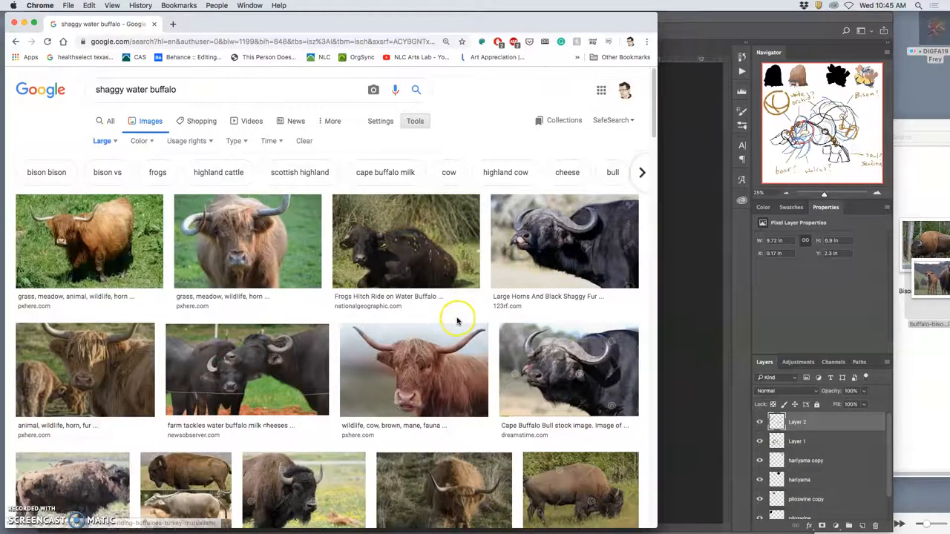
scroll("down", 3)
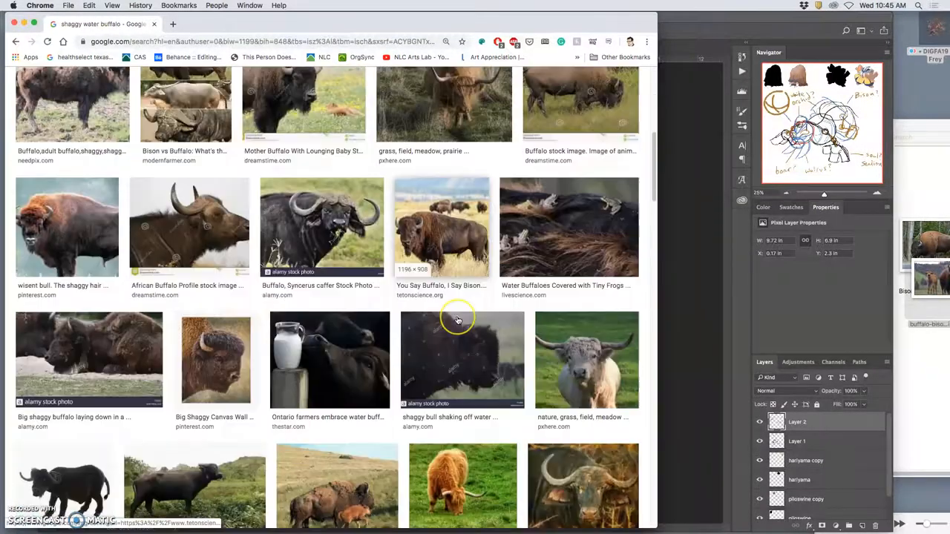
scroll("down", 3)
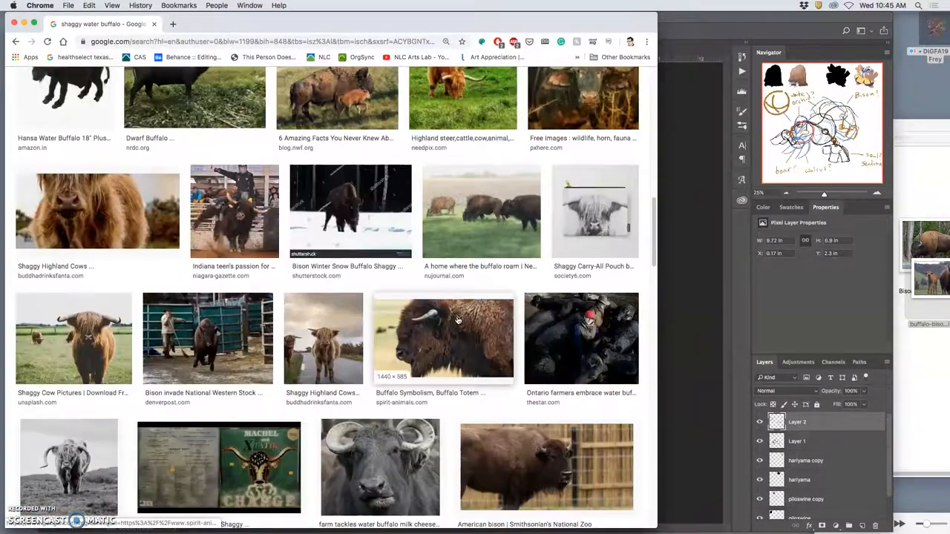
scroll("down", 3)
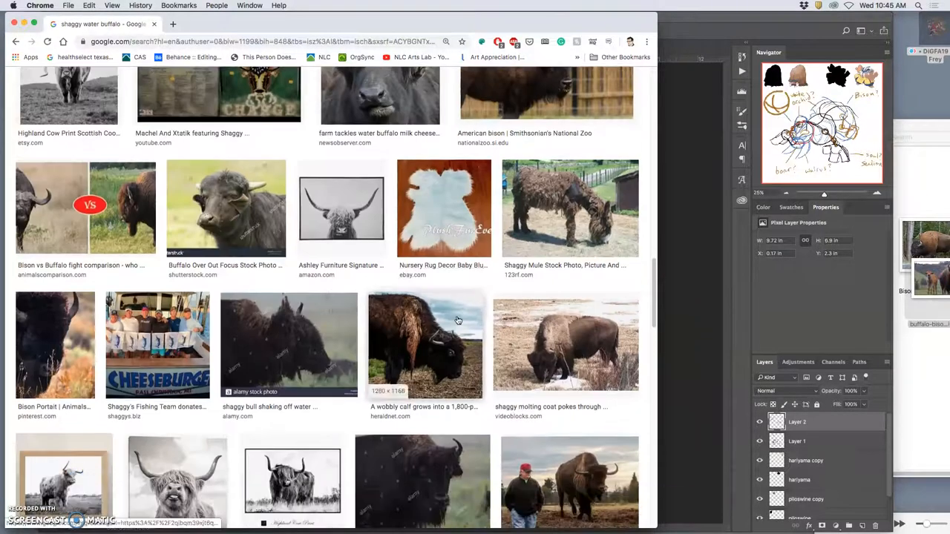
scroll("down", 3)
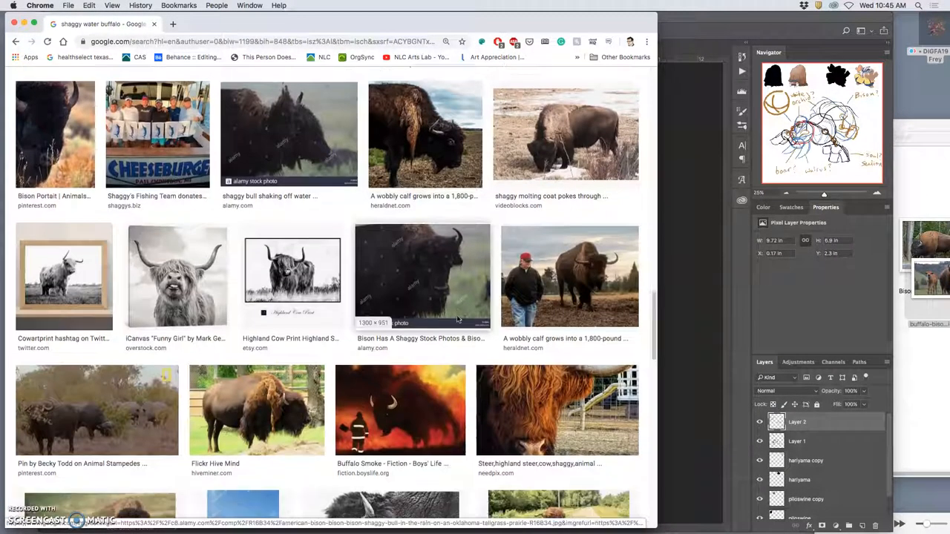
scroll("down", 3)
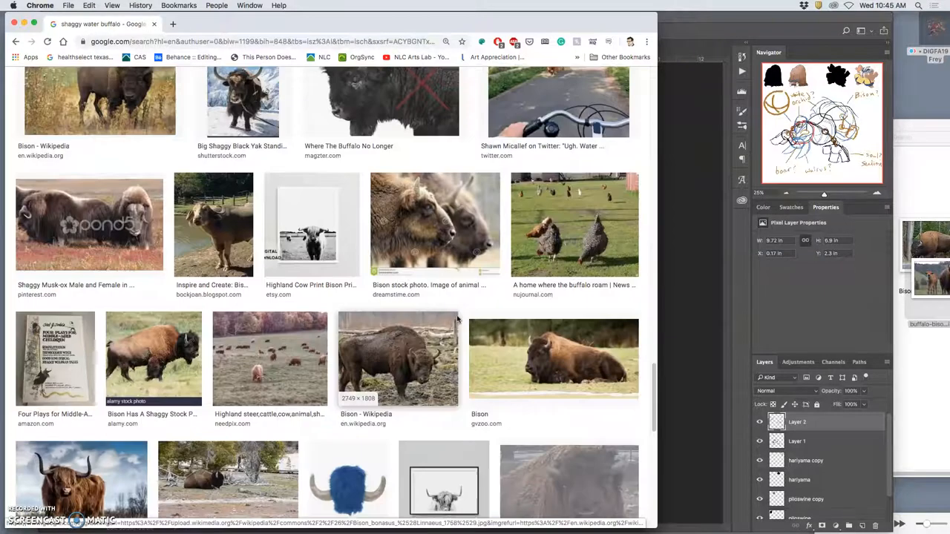
scroll("up", 3)
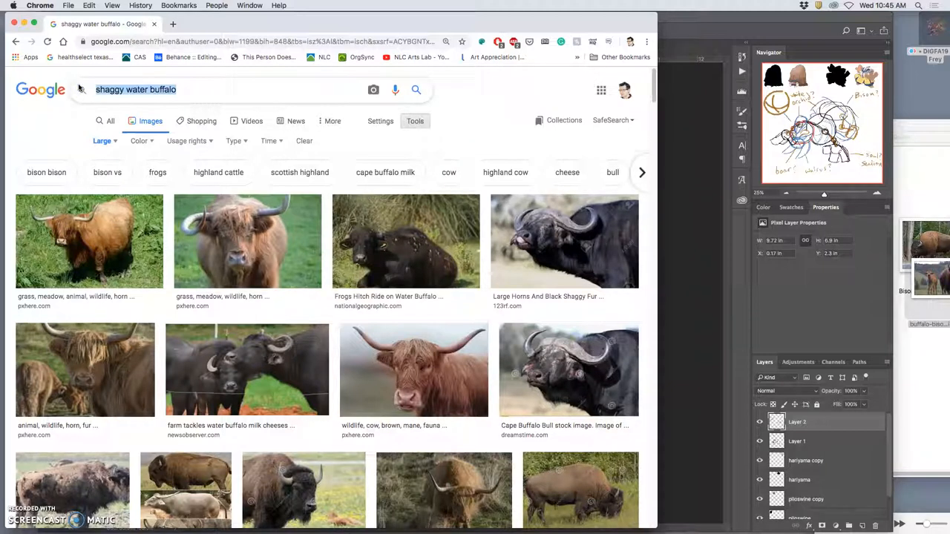
Search Google Images for 'shaggy dog' and browse down the results.
type("shaggy")
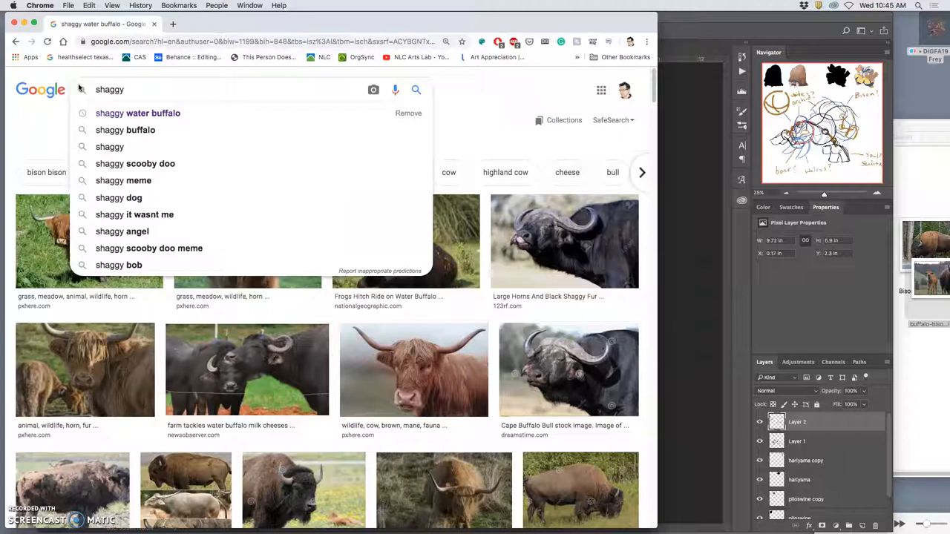
type("\" \"")
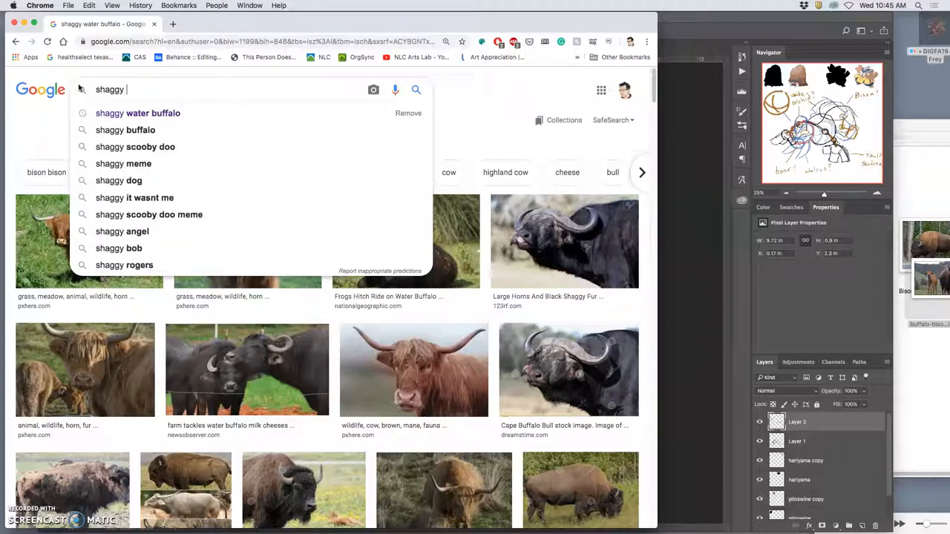
type("dog")
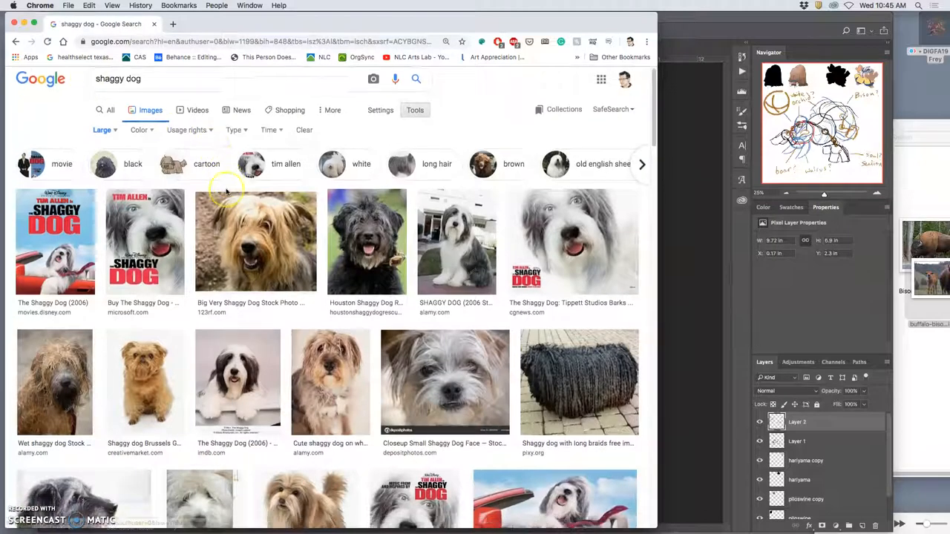
scroll("down", 3)
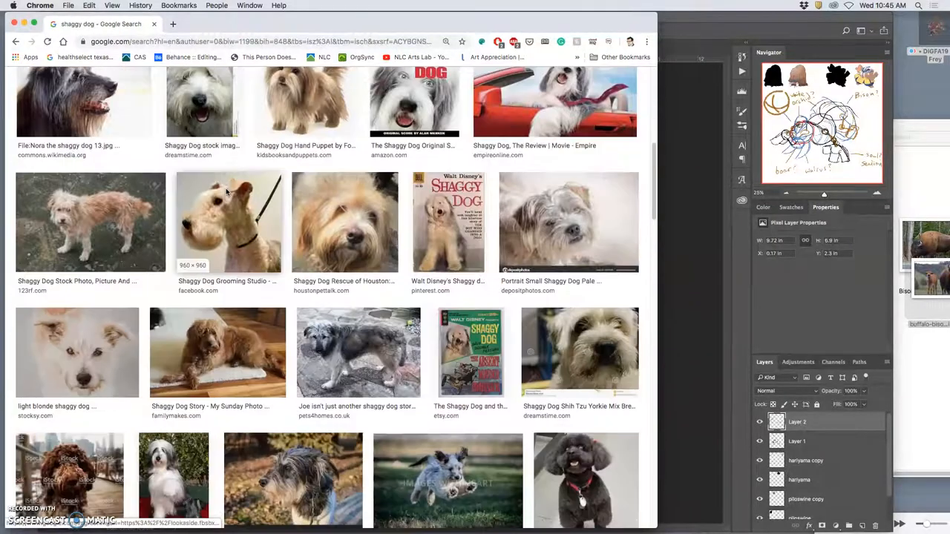
scroll("down", 3)
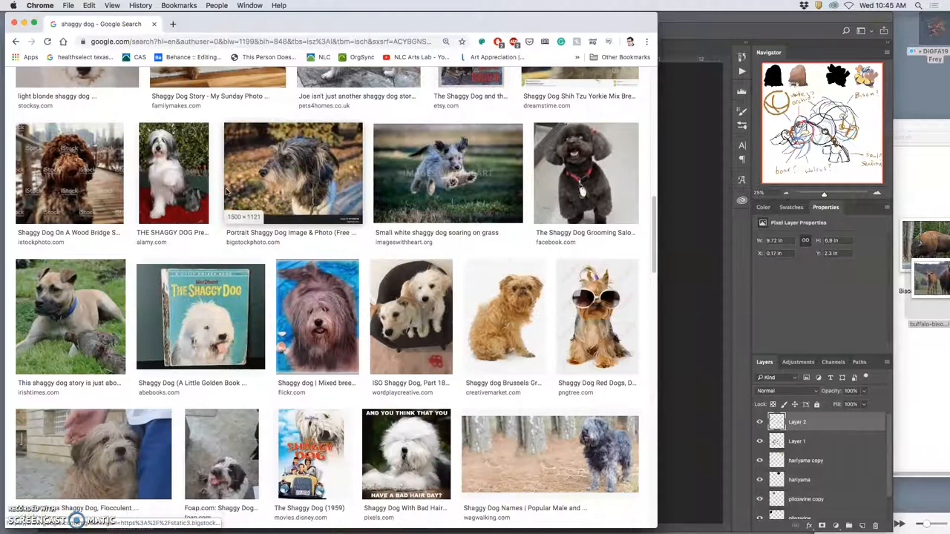
scroll("down", 3)
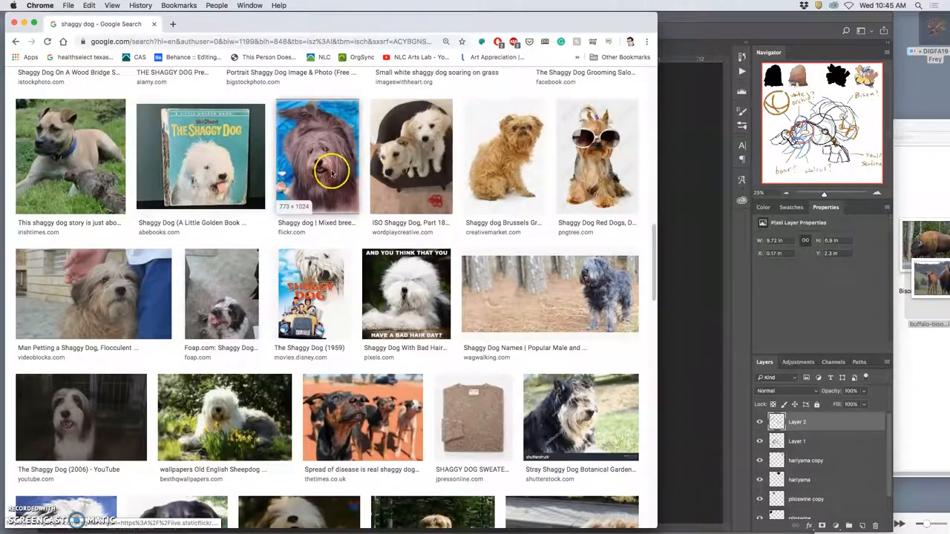
scroll("down", 3)
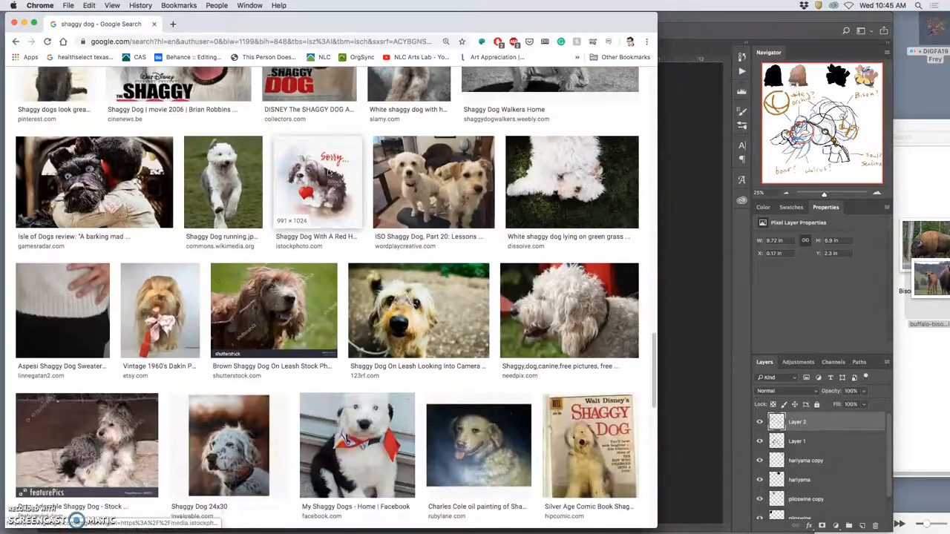
scroll("down", 3)
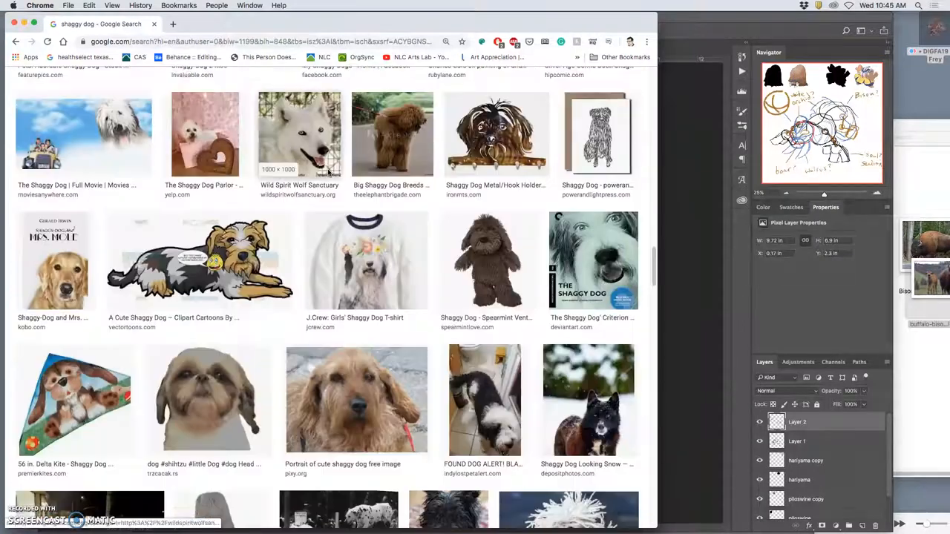
scroll("down", 3)
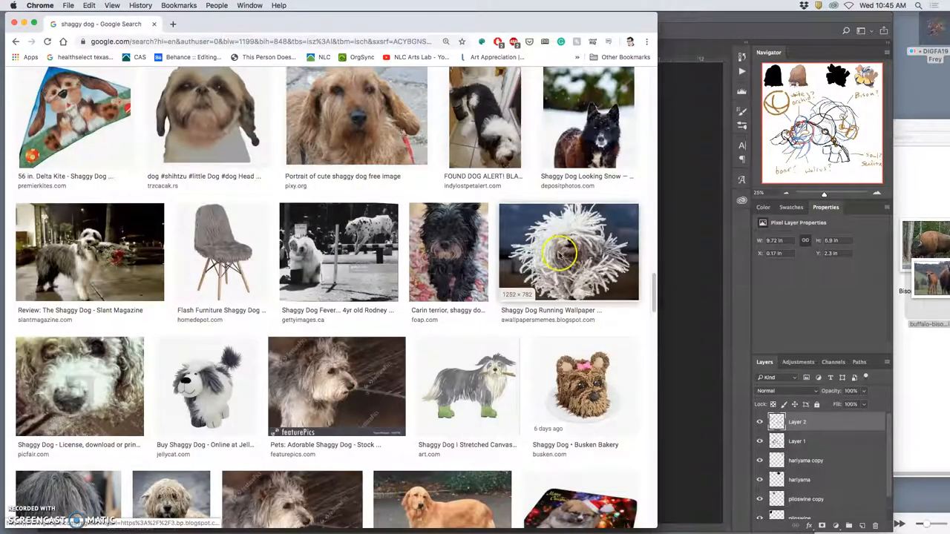
Preview the mop-coated Shaggy Dog Running Wallpaper photo and return to the top.
left_click(567, 252)
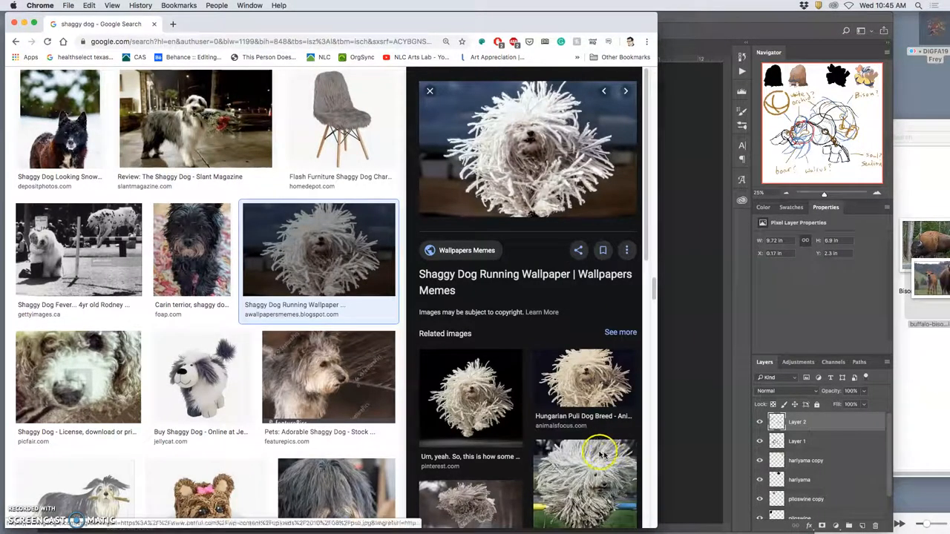
scroll("down", 3)
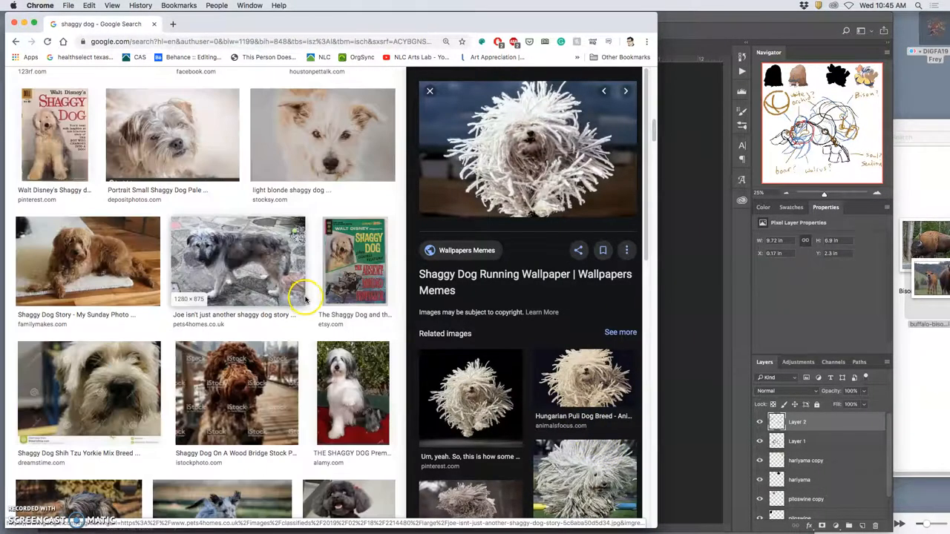
scroll("up", 3)
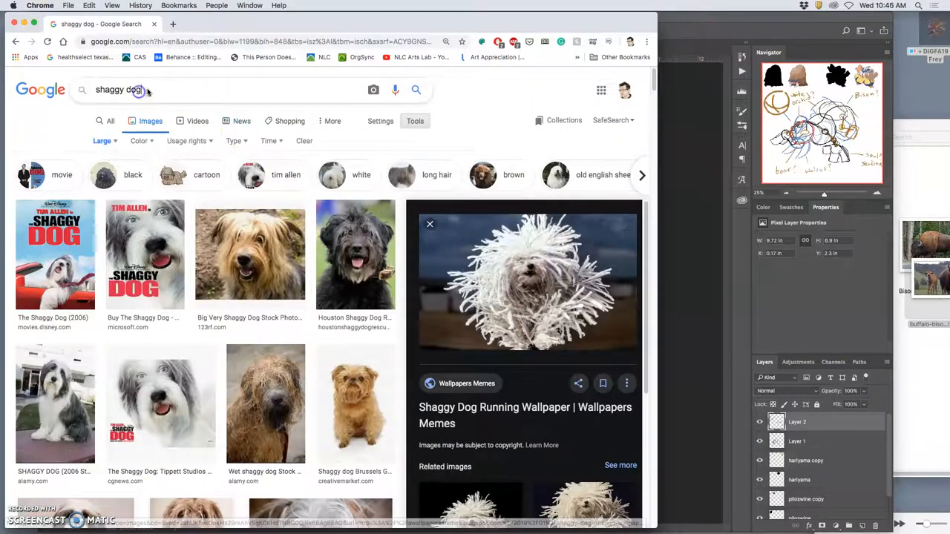
Search Google Images for 'hungarian puli' and browse down the results.
type("hungarian pull")
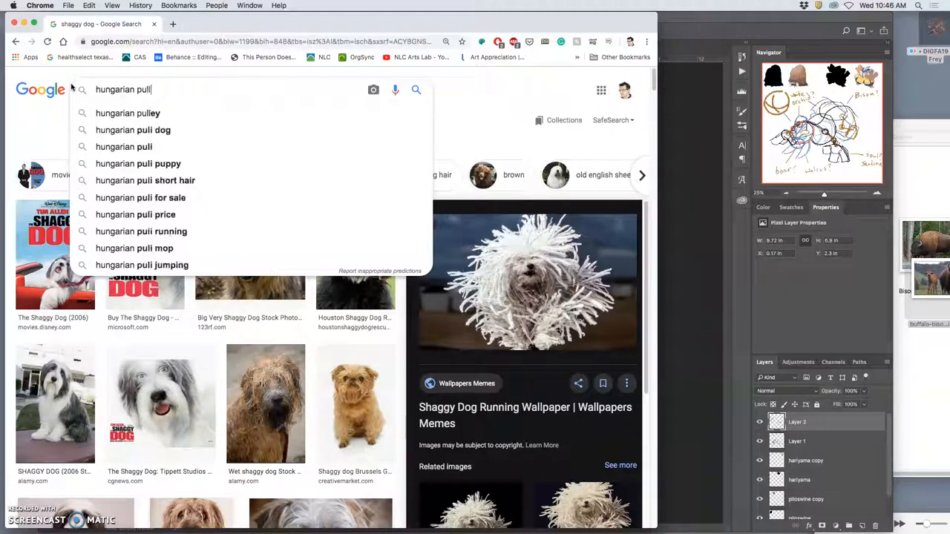
key("Backspace")
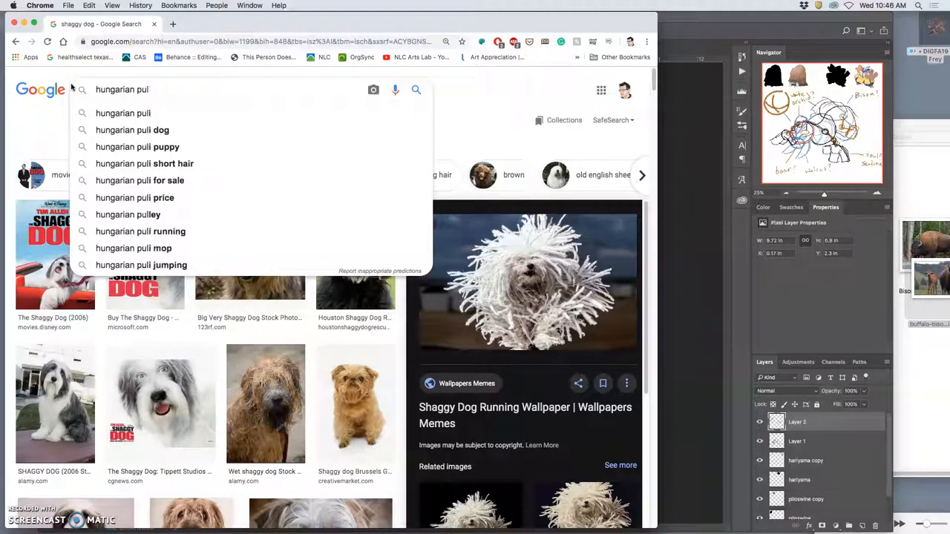
left_click(121, 112)
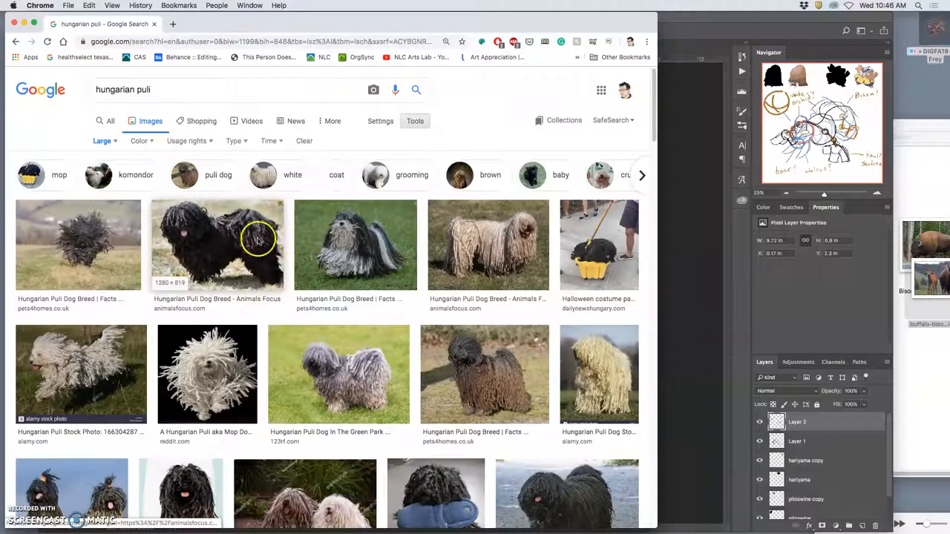
scroll("down", 3)
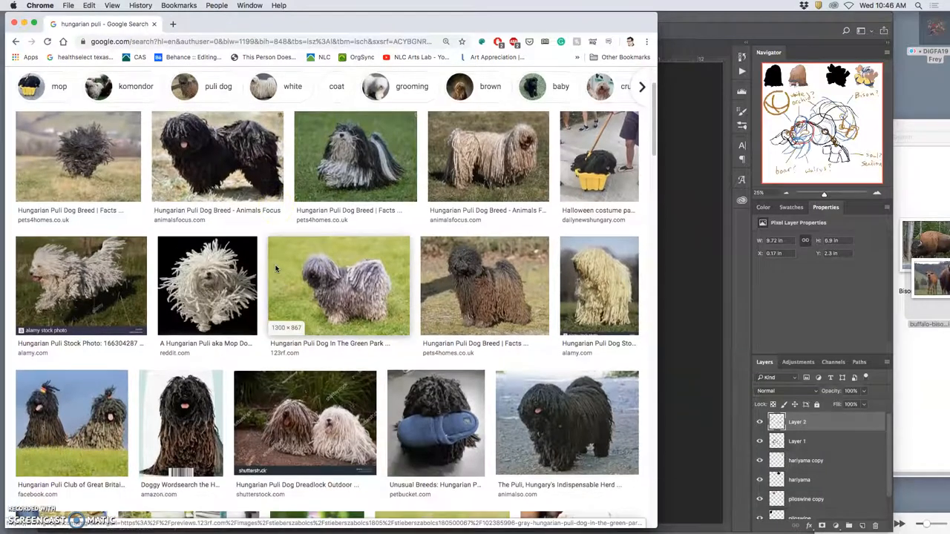
scroll("down", 3)
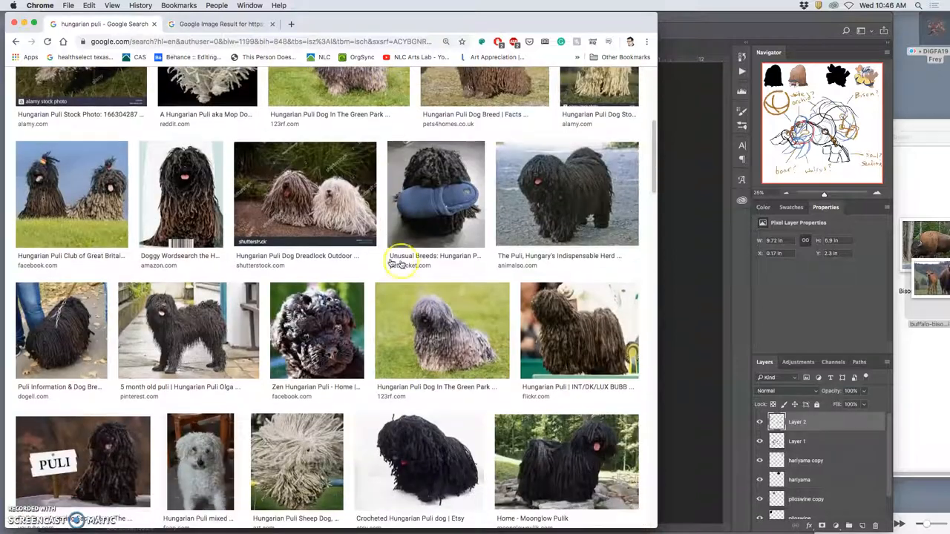
mouse_move(540, 176)
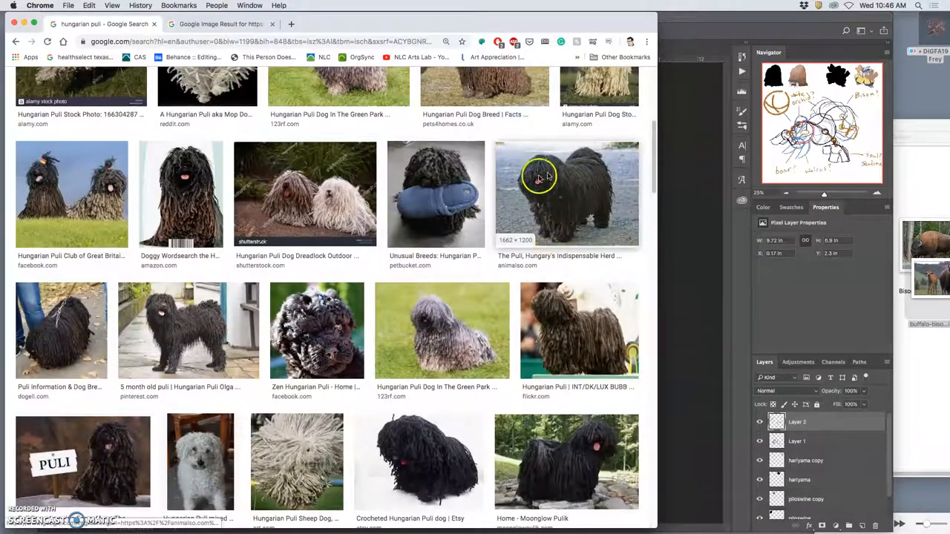
Open the puli-on-rocks, black puli pup and black puli portrait photos in new tabs.
right_click(541, 176)
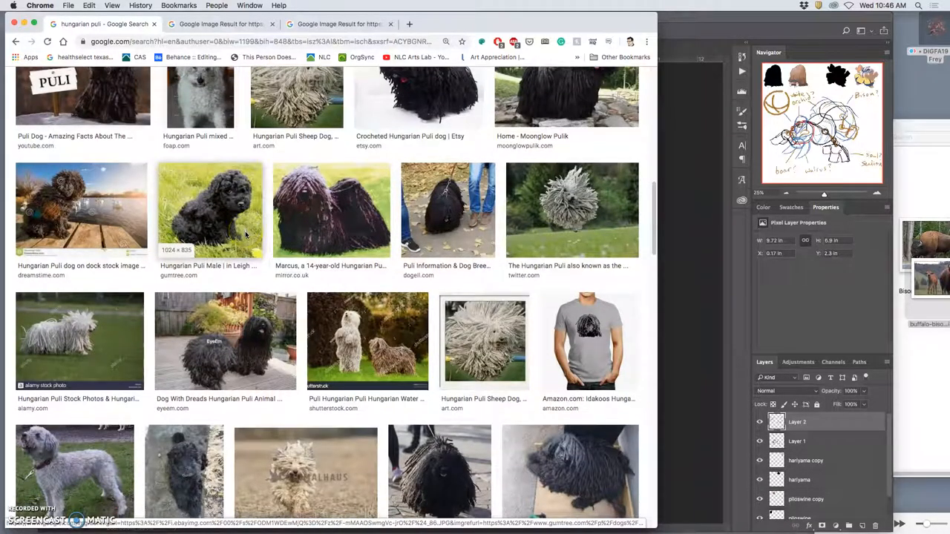
scroll("down", 3)
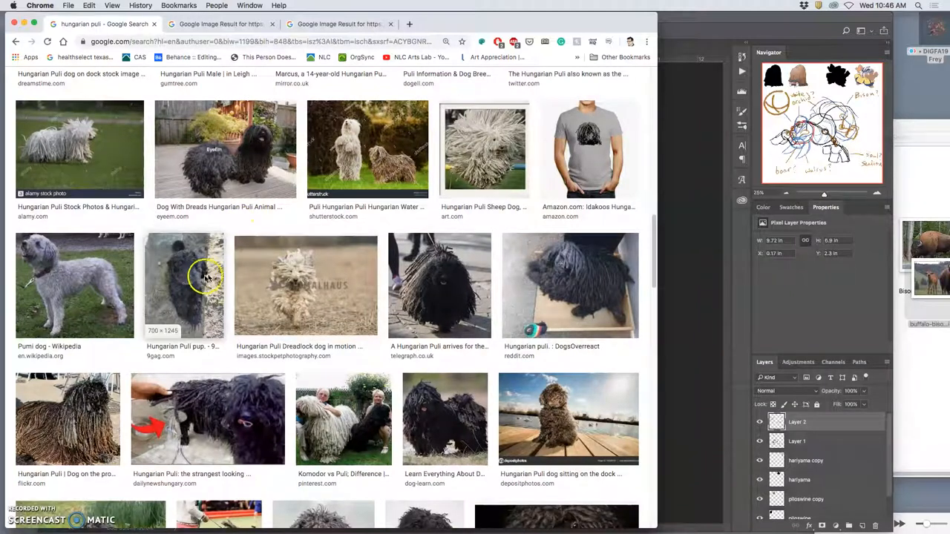
right_click(570, 289)
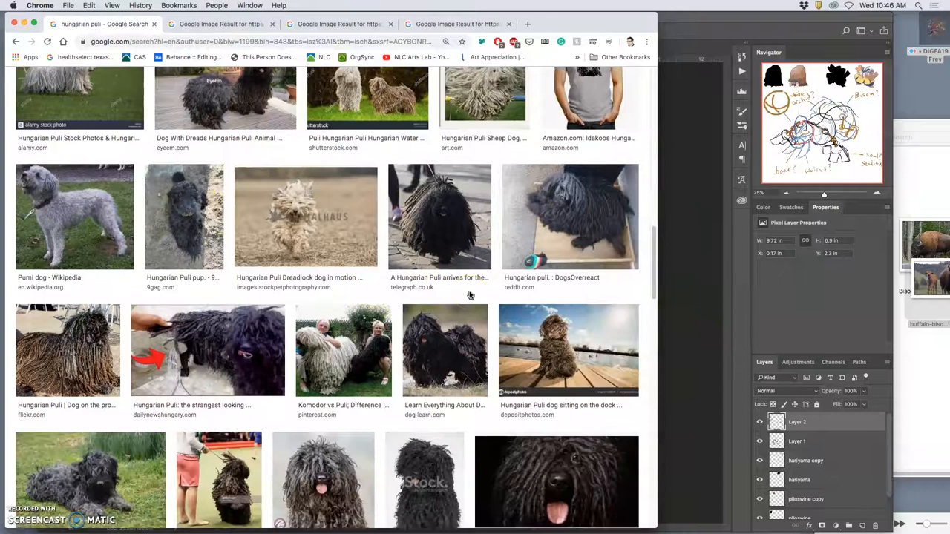
scroll("down", 3)
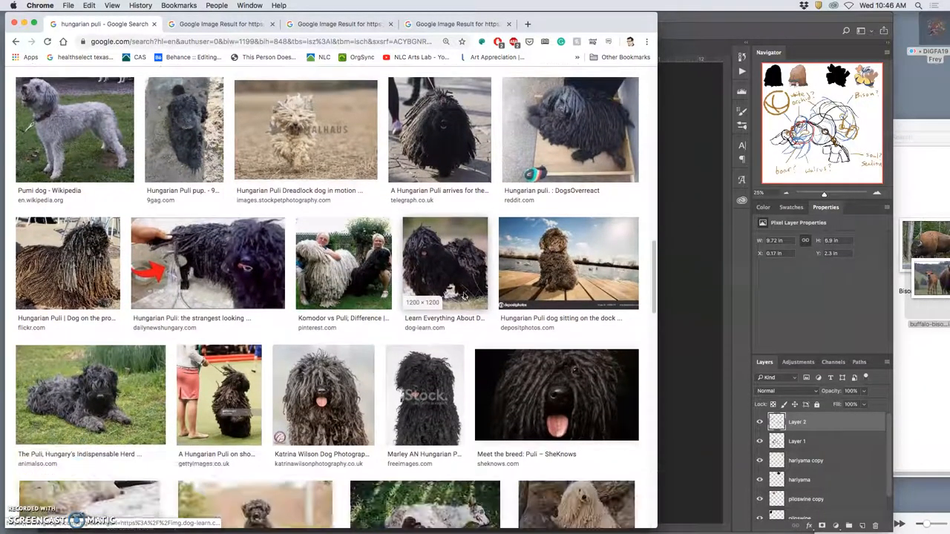
right_click(323, 395)
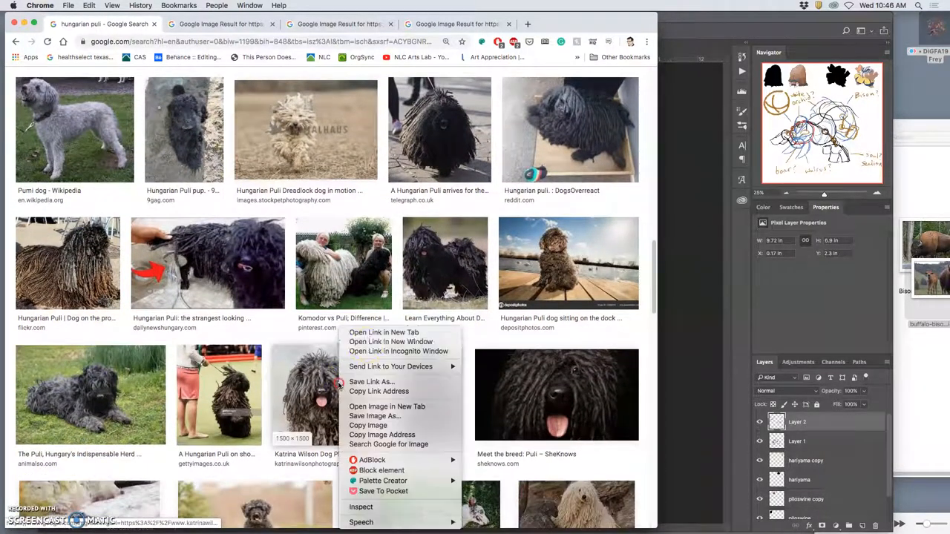